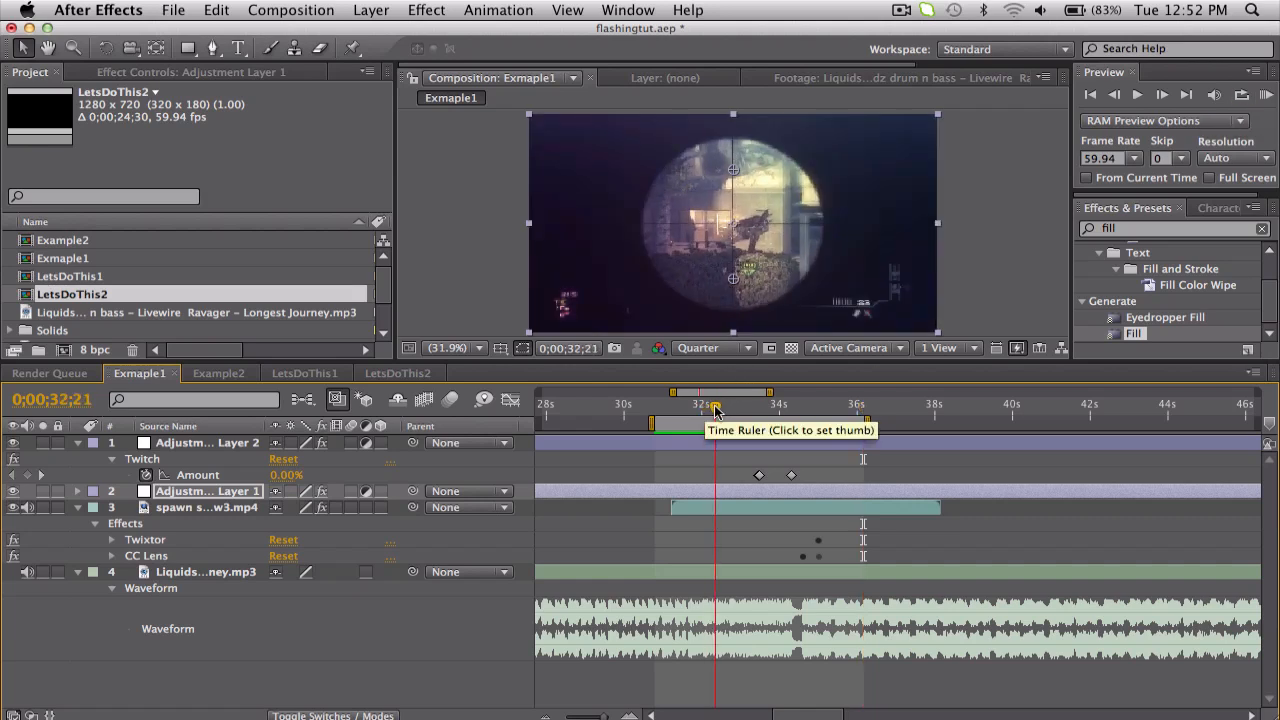
Check Exmaple1 near its Twitch keyframes and switch between it and the Example2 composition
click(743, 404)
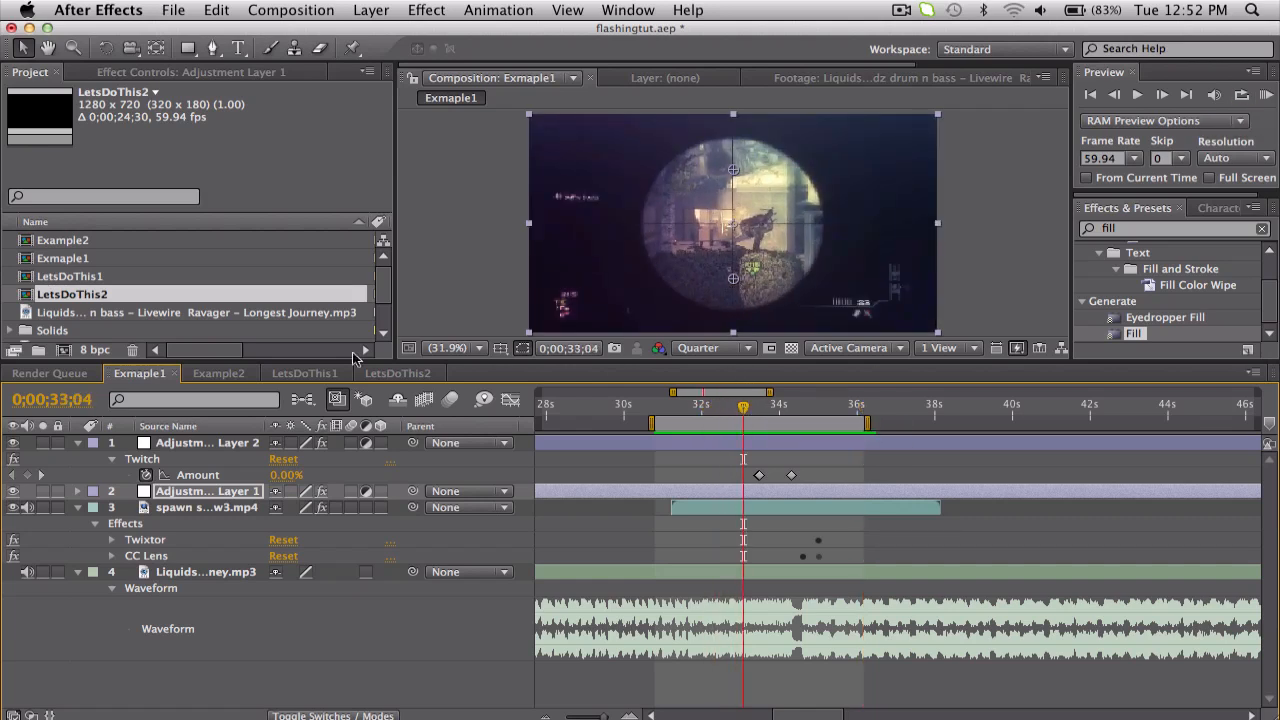
click(218, 373)
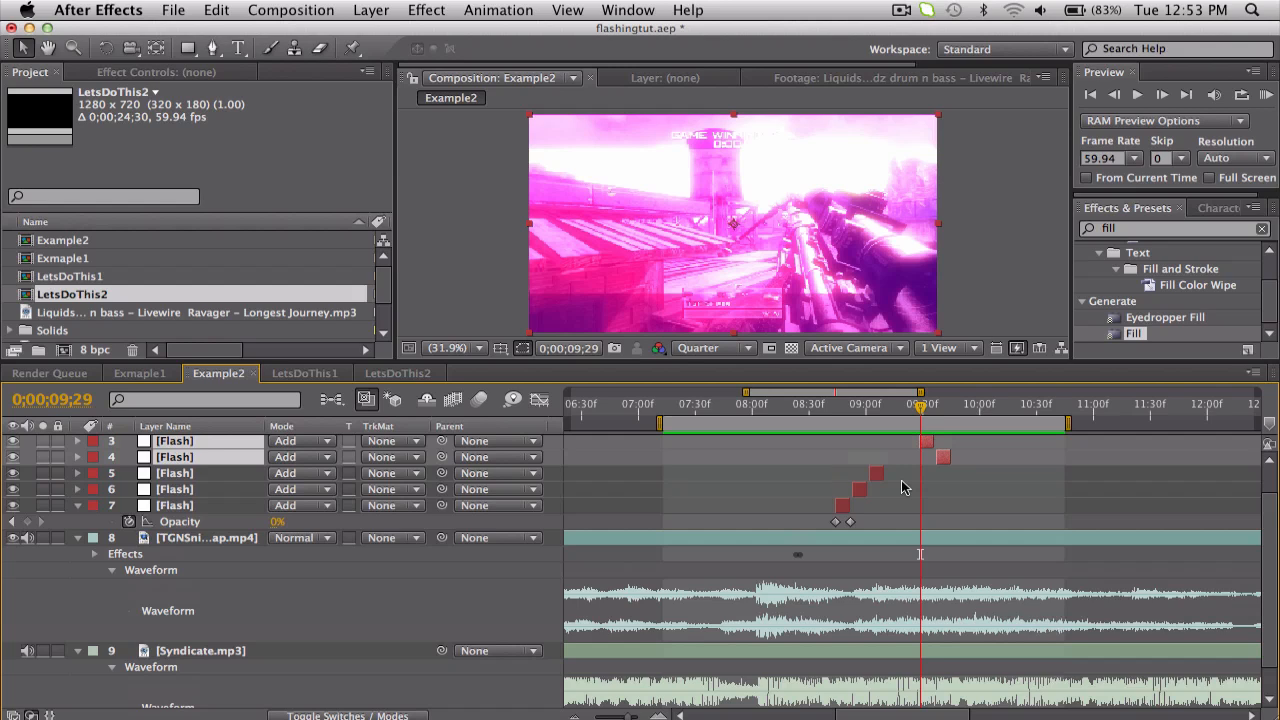
mouse_move(245, 330)
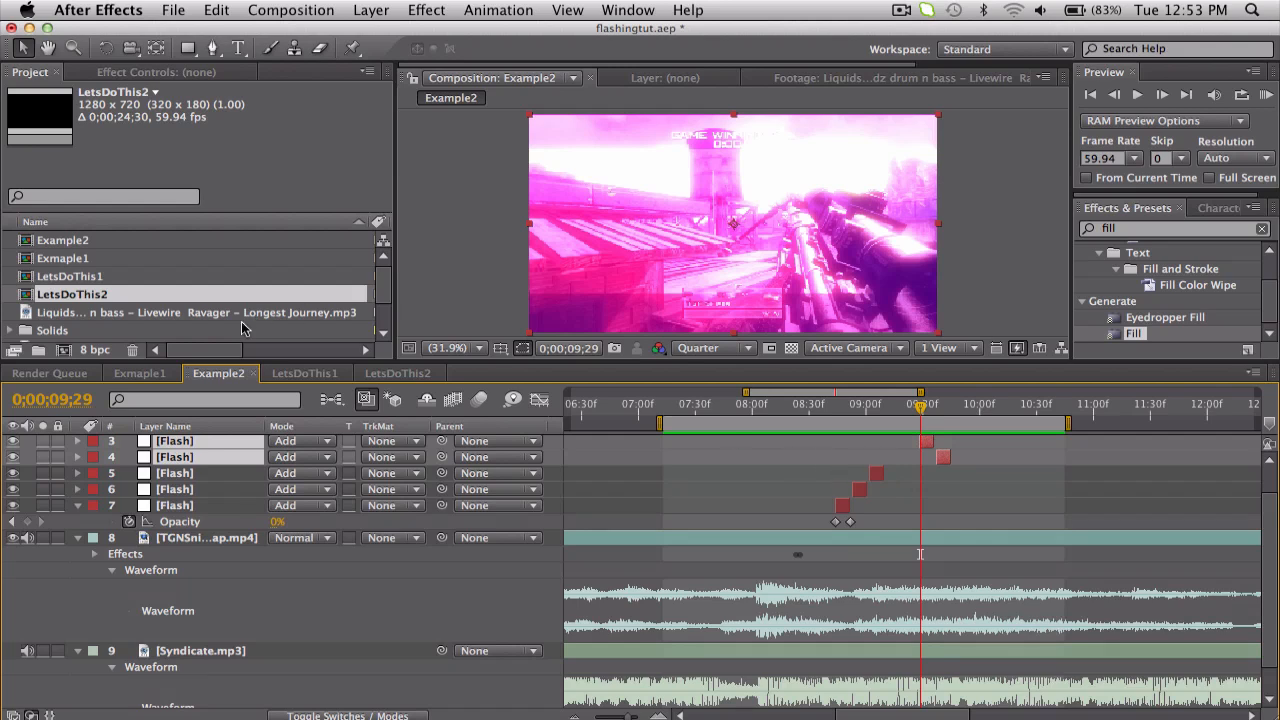
click(138, 373)
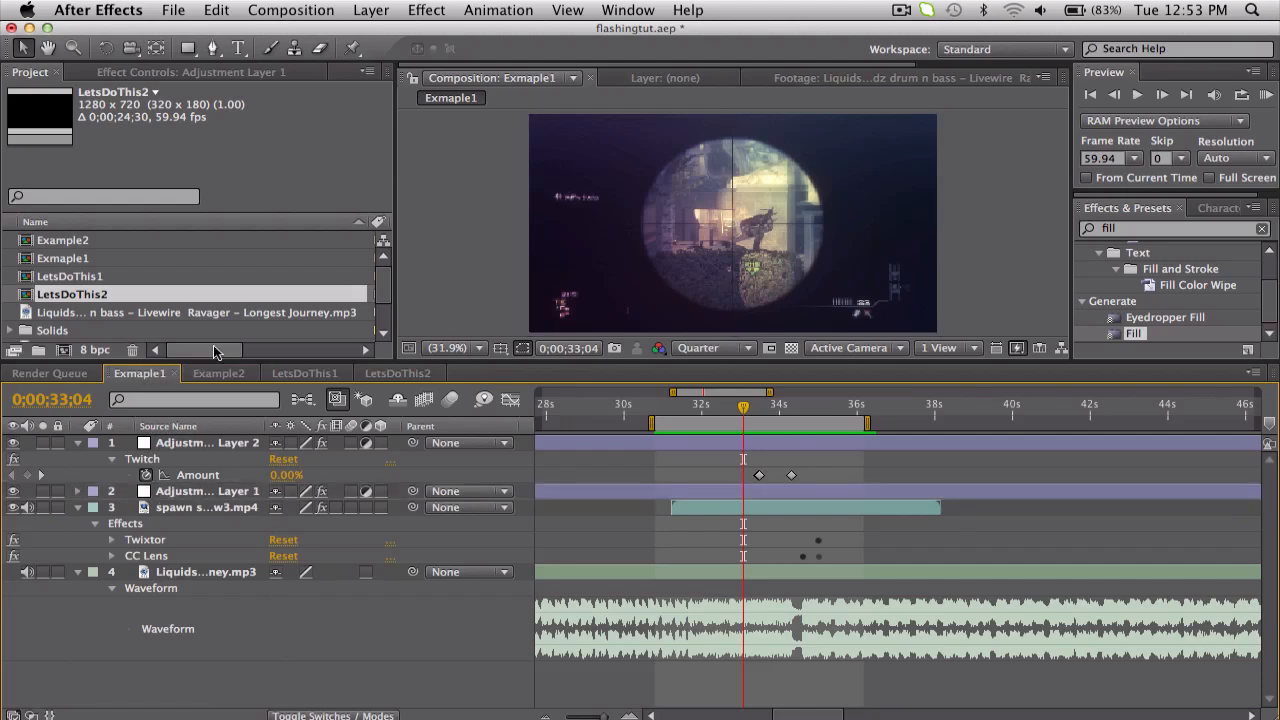
click(219, 373)
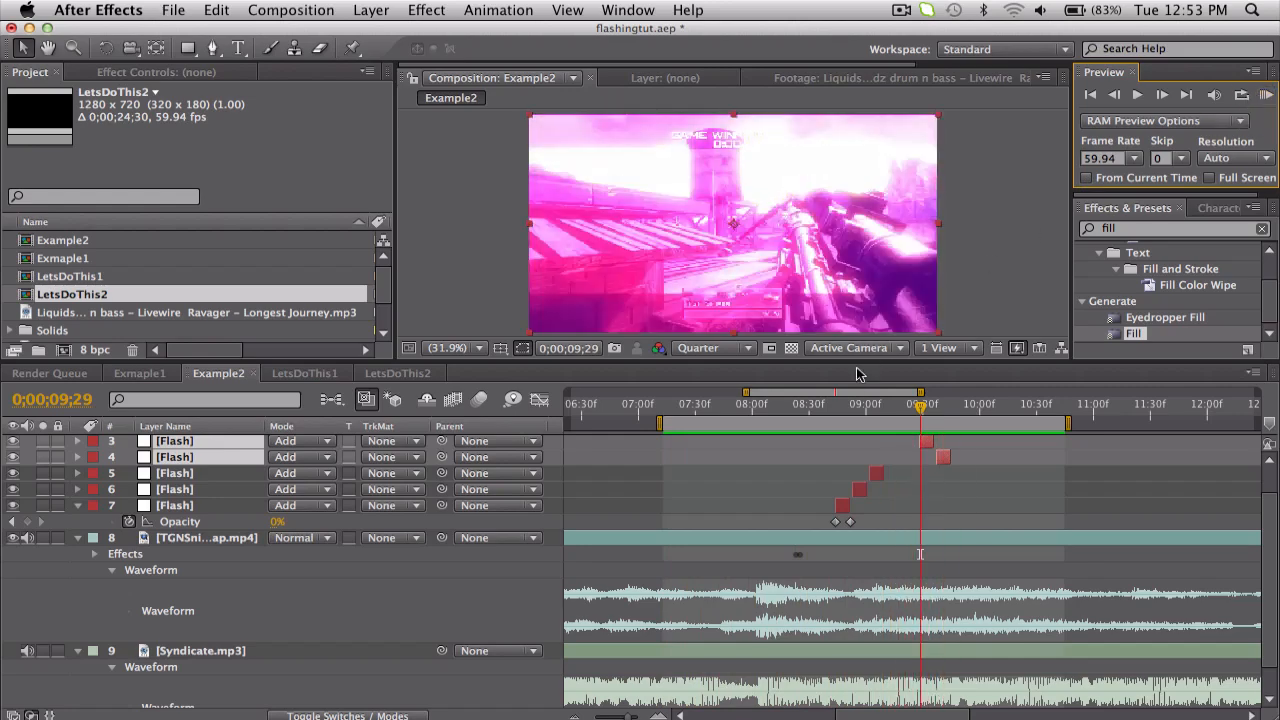
Return to Exmaple1, RAM-preview it, and scrub frames across its Twitch keyframes
click(867, 404)
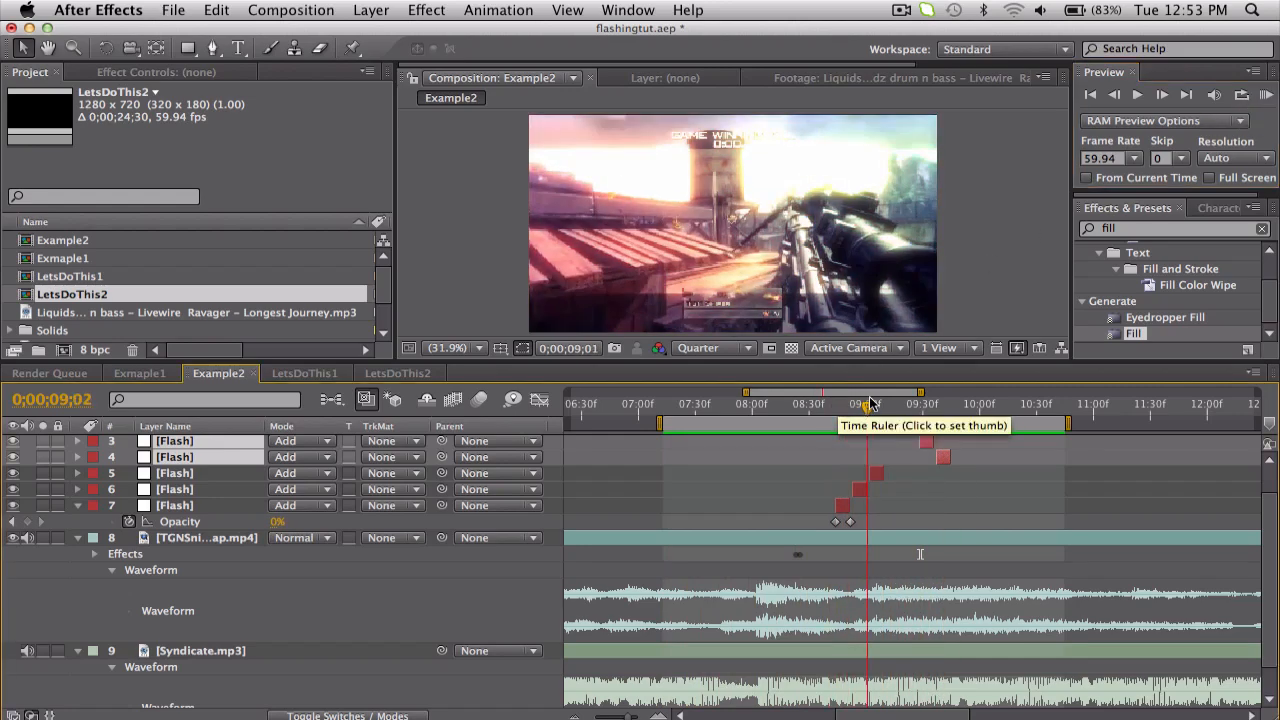
click(970, 404)
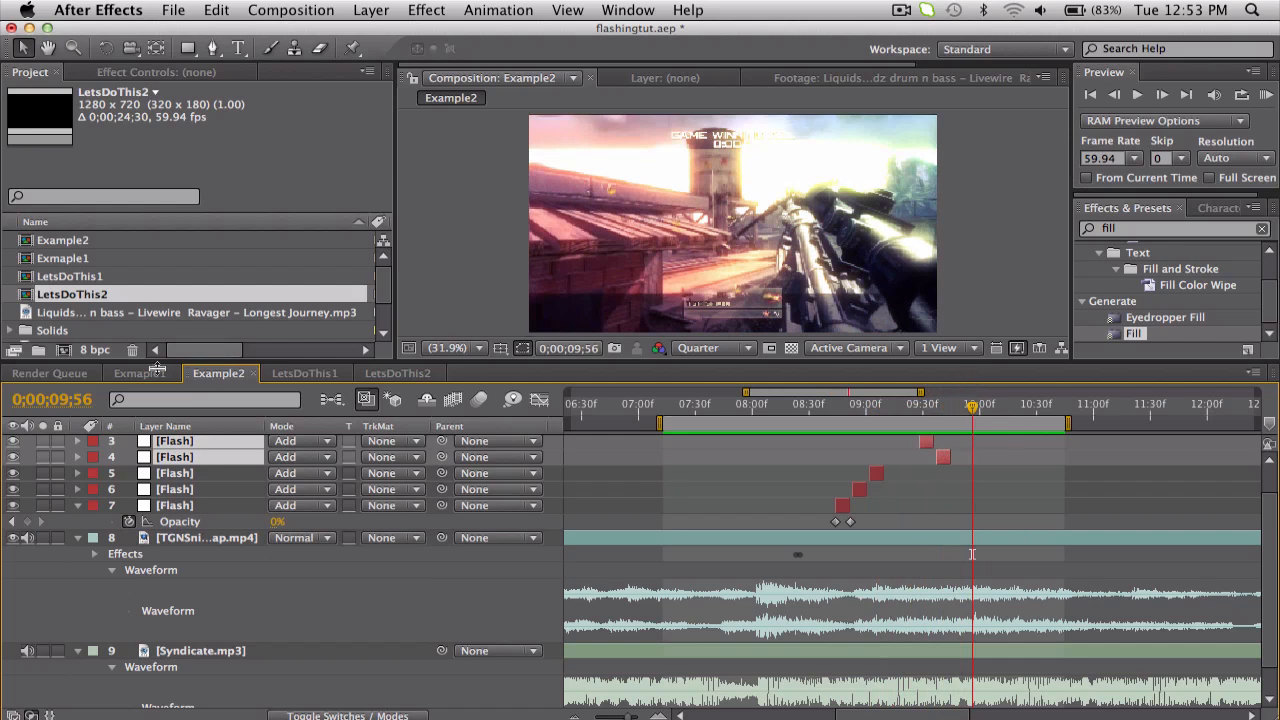
click(139, 373)
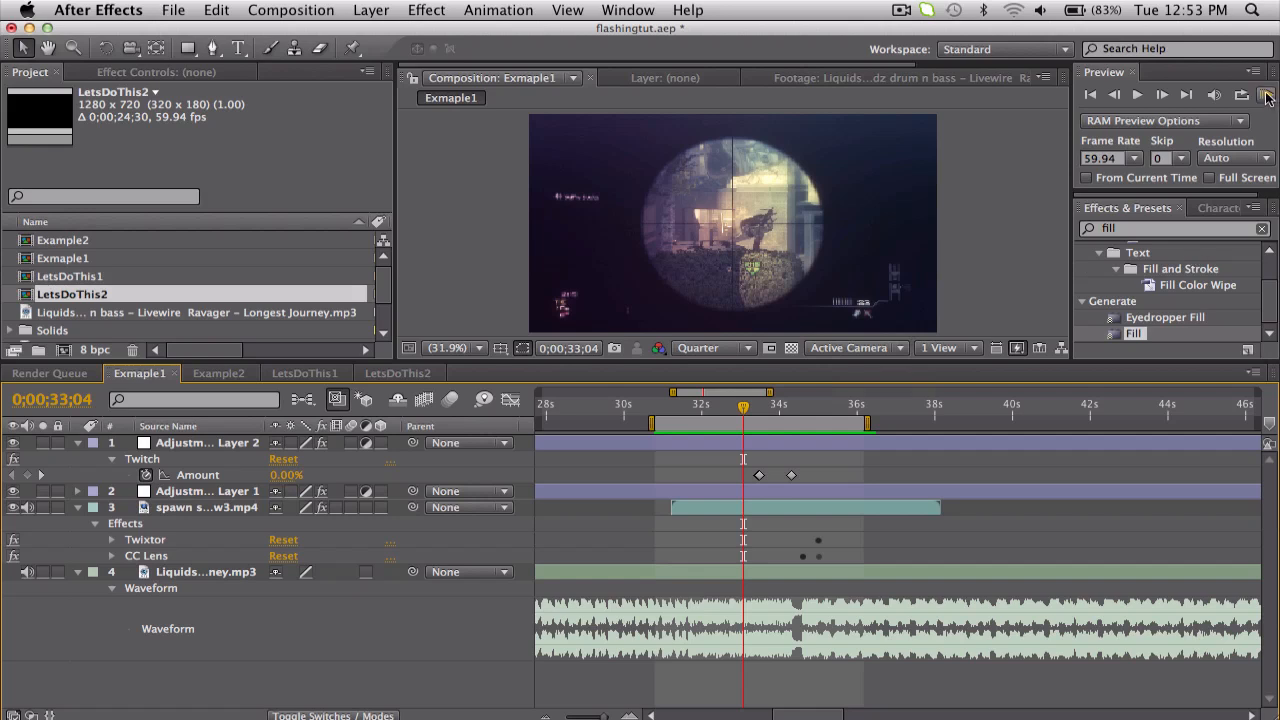
mouse_move(1242, 94)
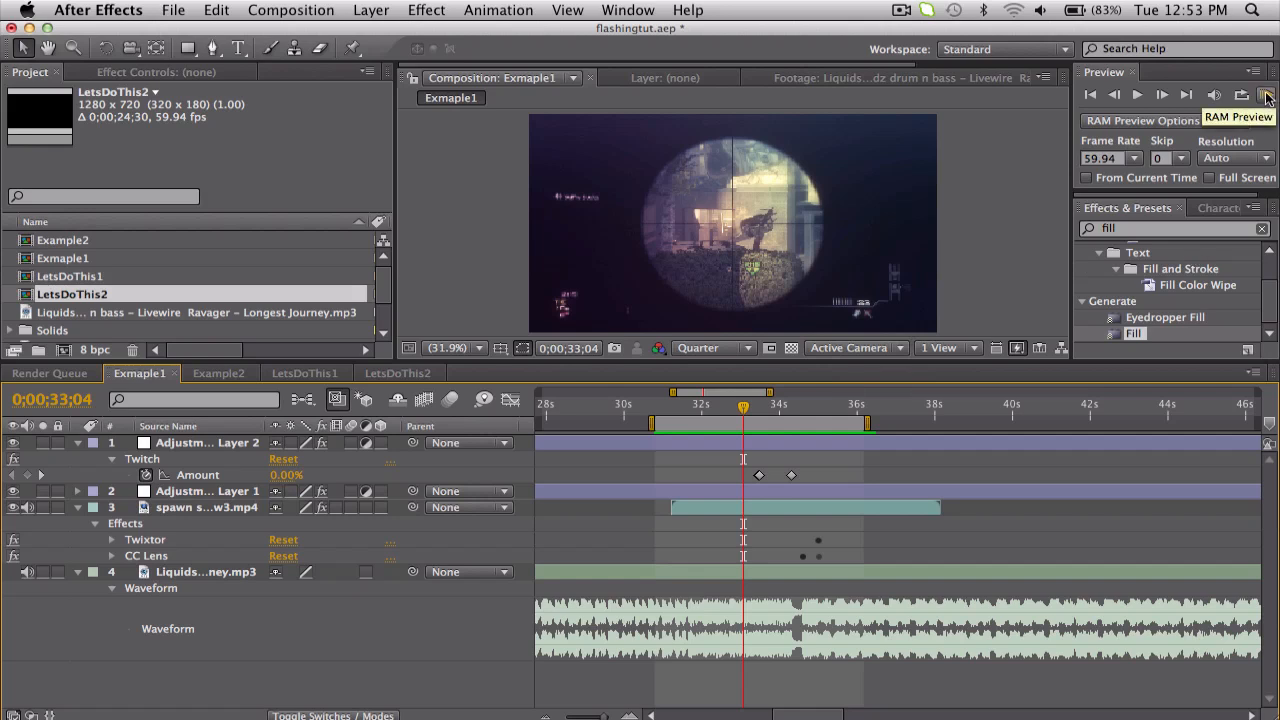
click(1268, 95)
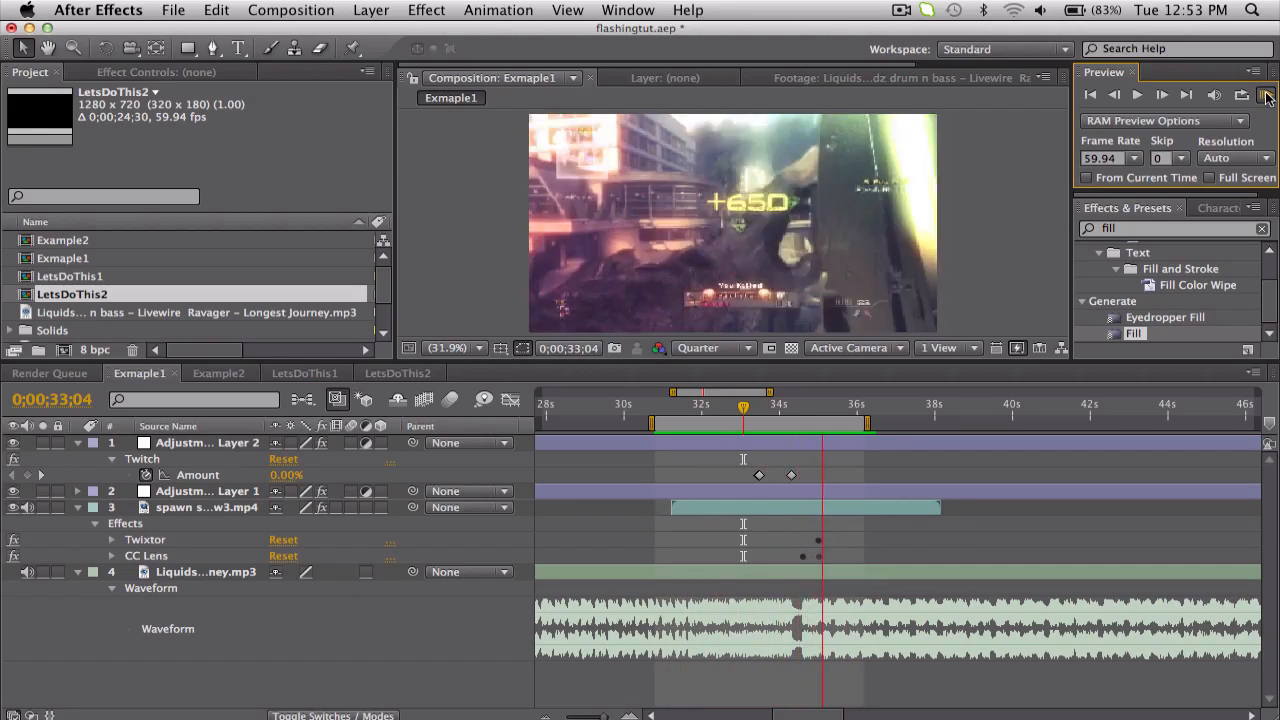
mouse_move(745, 408)
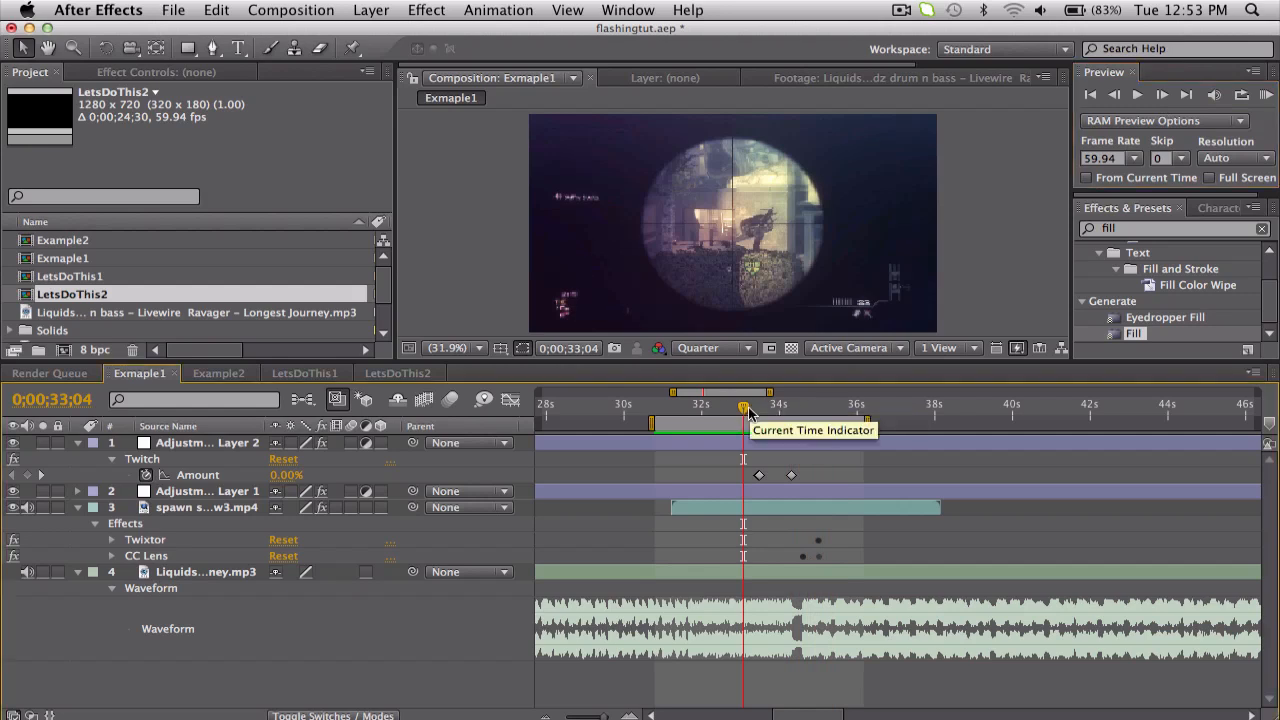
drag(745, 410, 758, 410)
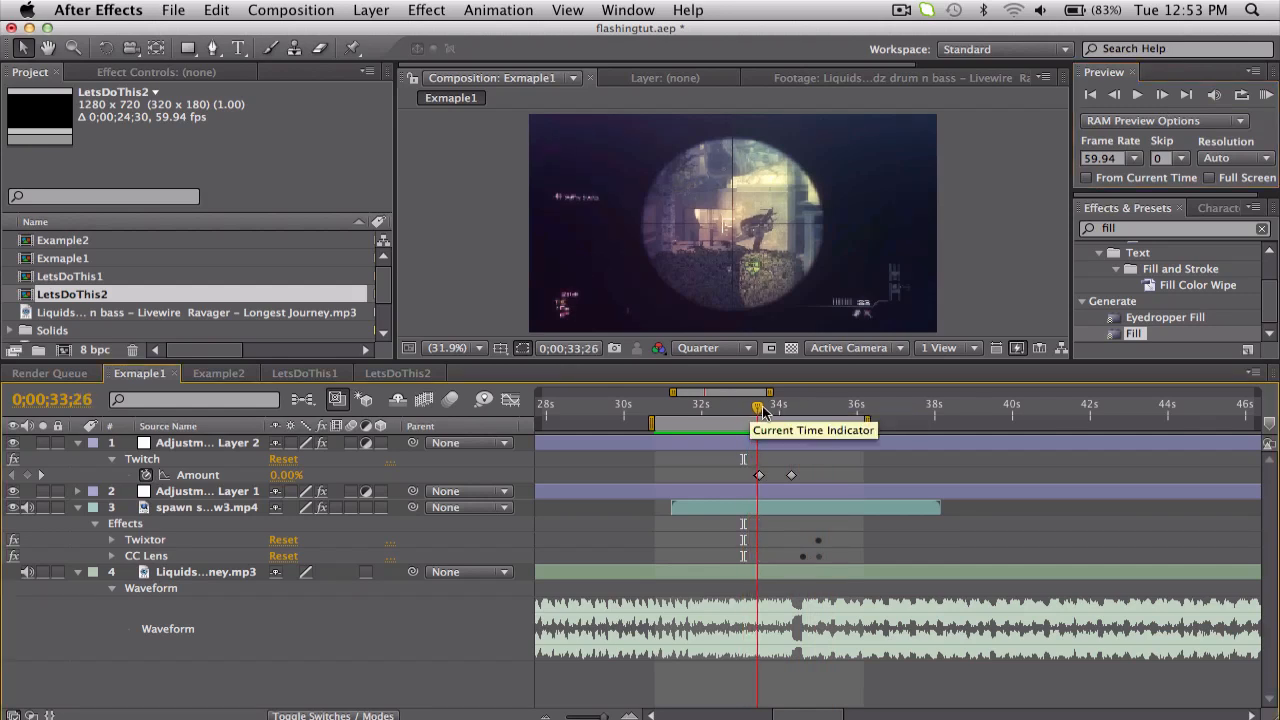
mouse_move(738, 404)
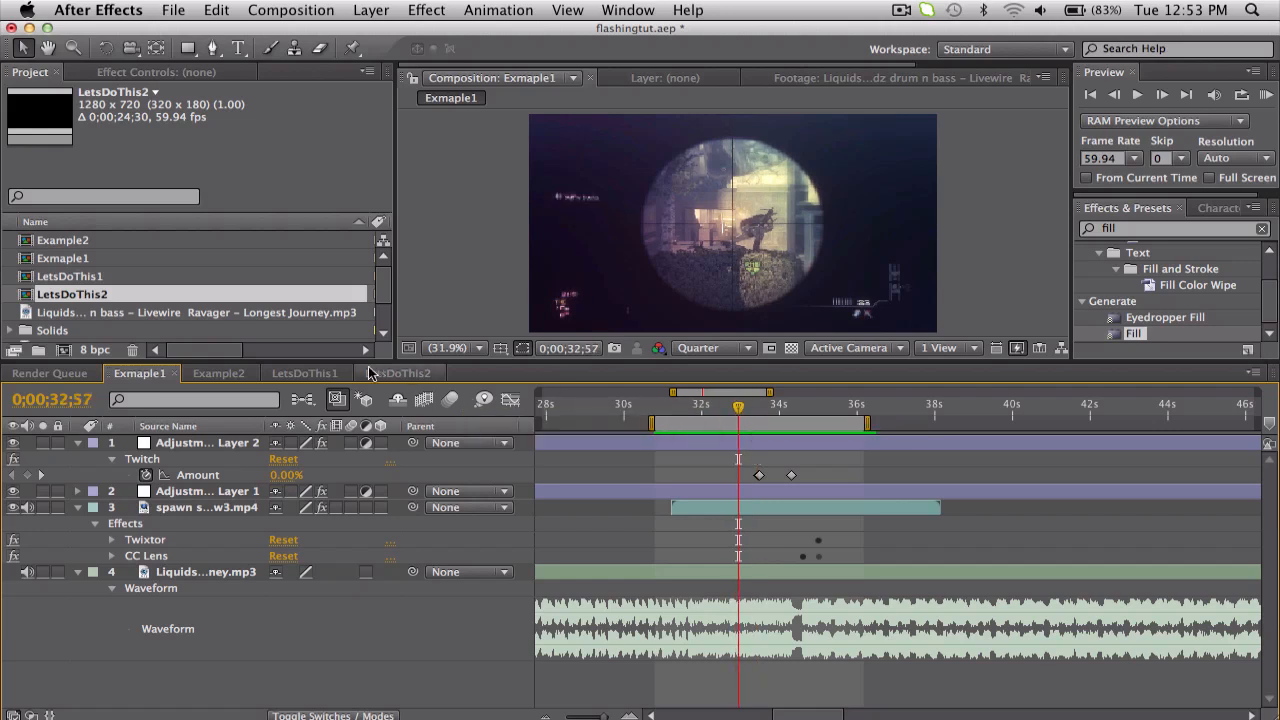
Open LetsDoThis2 and add a full-frame solid layer named 'Flash'
click(398, 373)
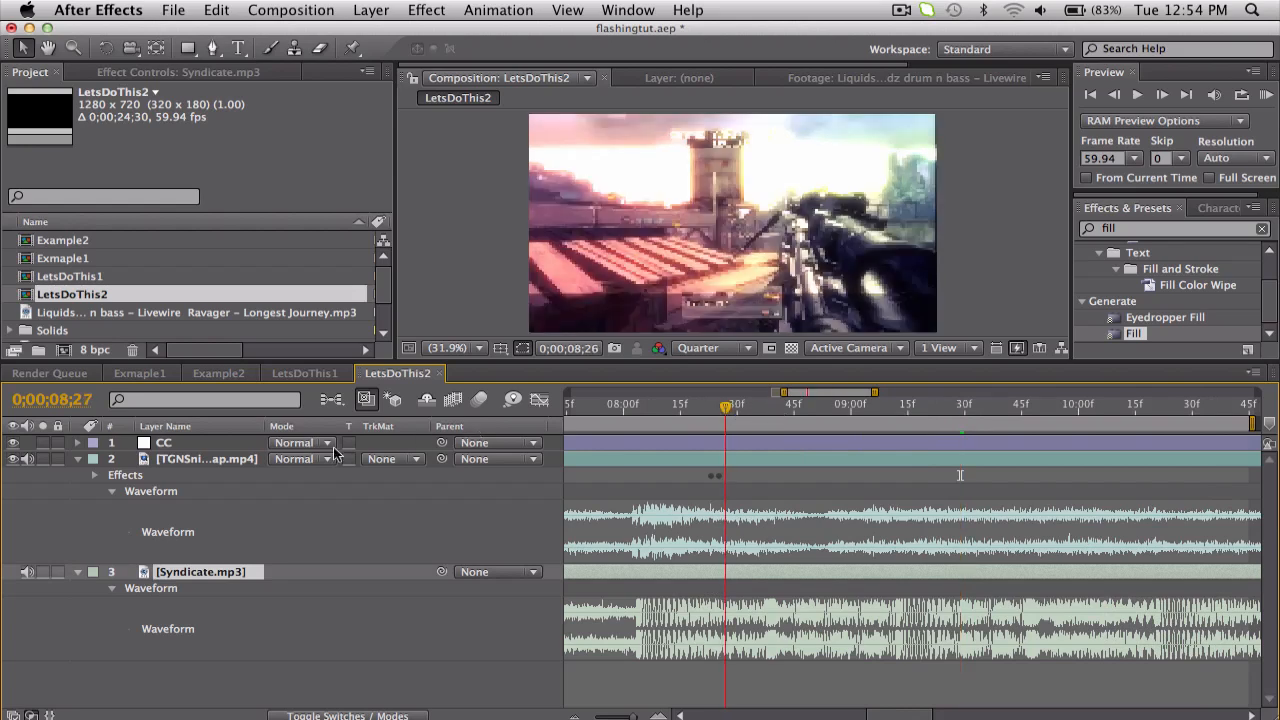
click(371, 10)
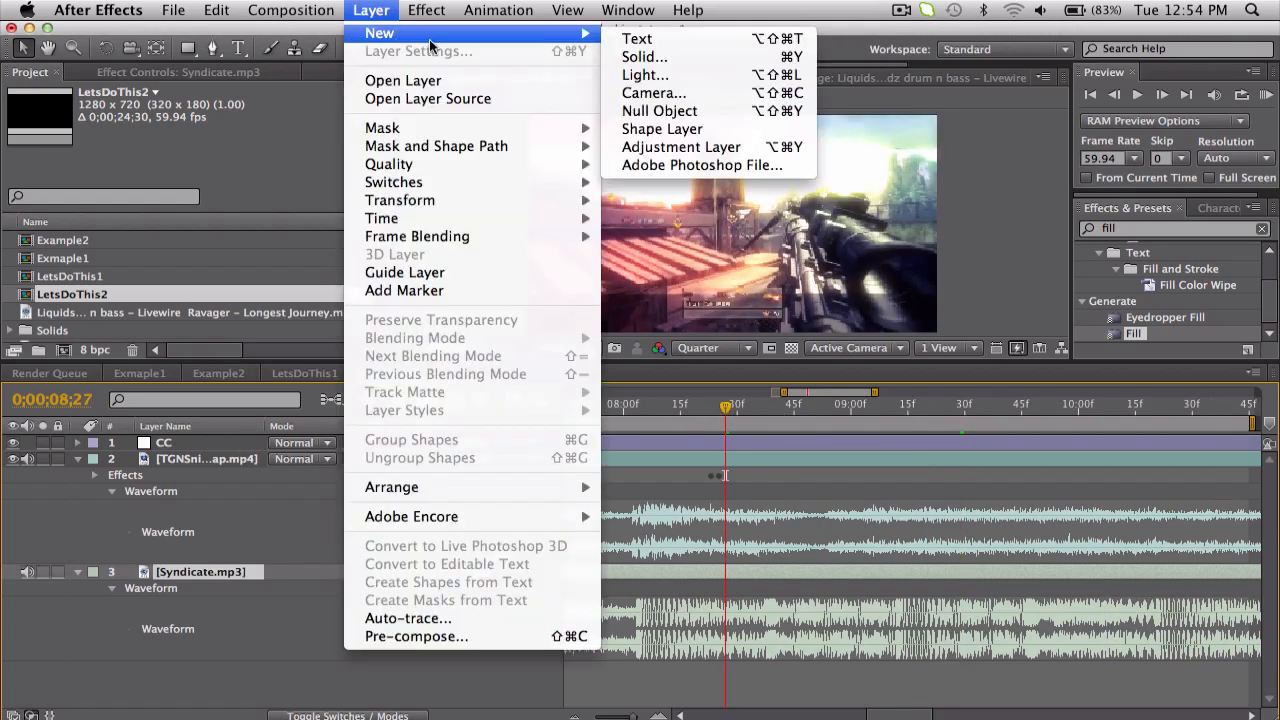
click(644, 56)
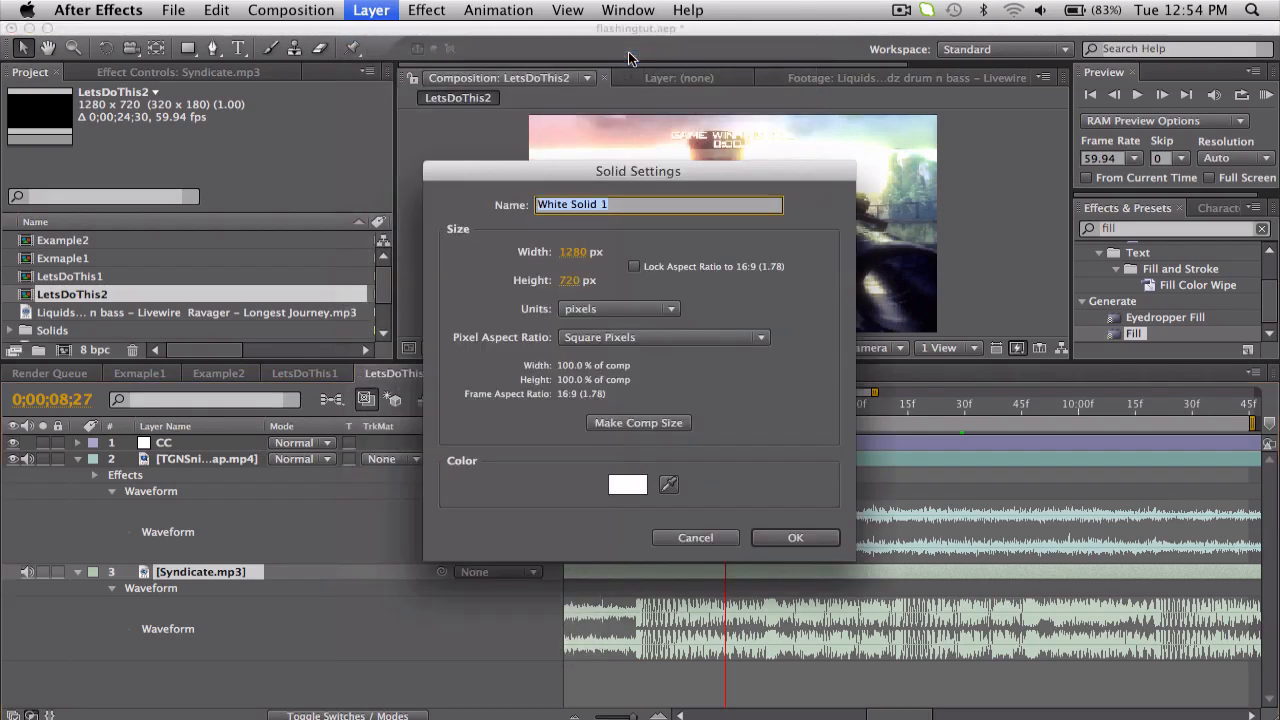
text(Flash)
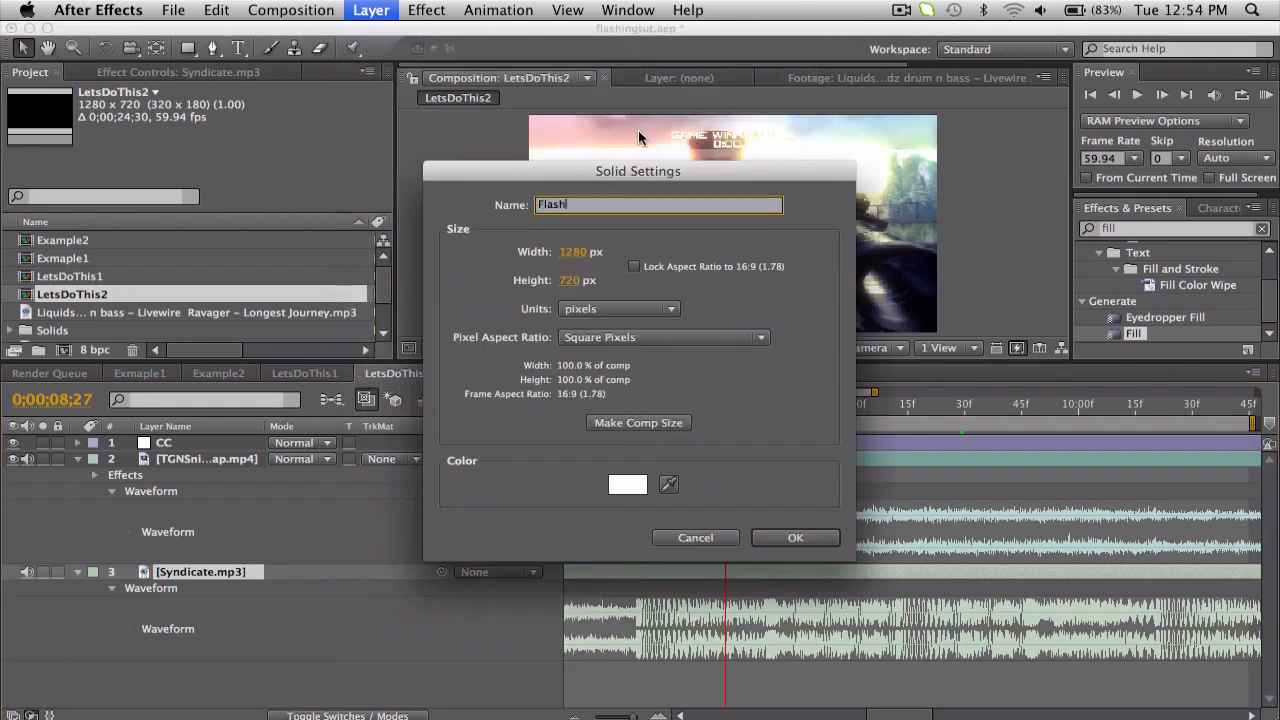
mouse_move(722, 486)
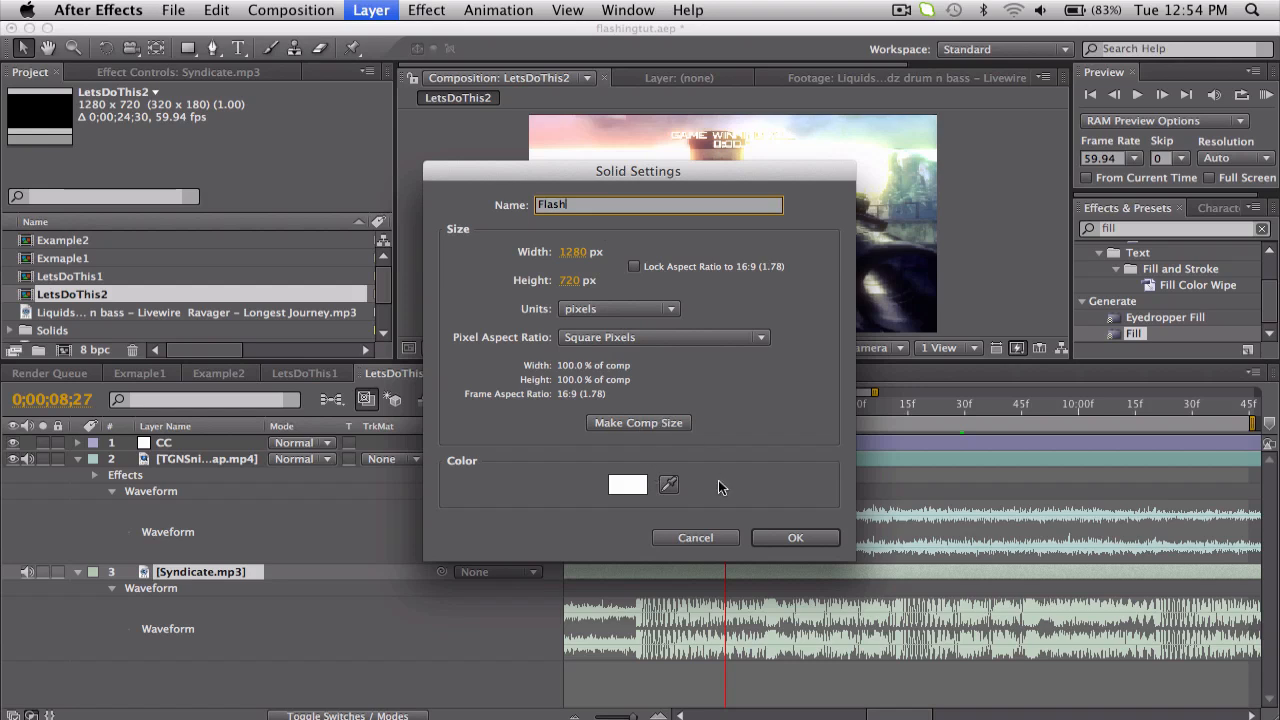
click(795, 537)
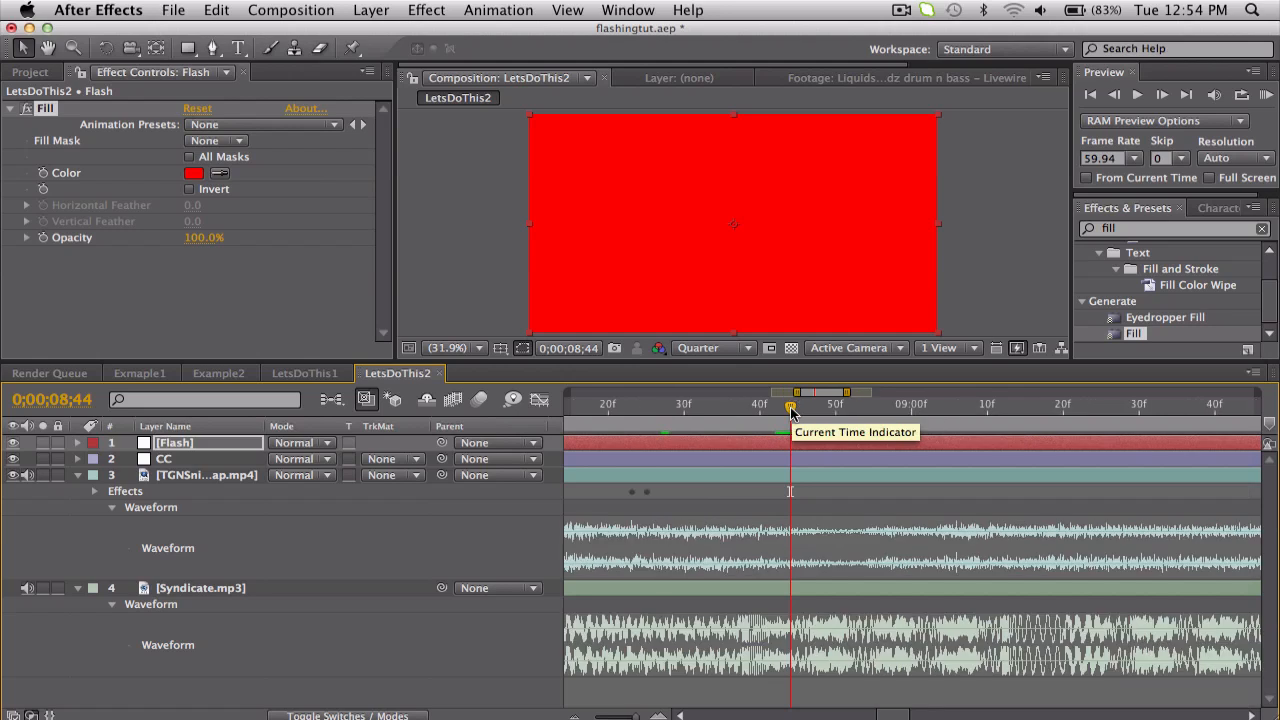
mouse_move(895, 650)
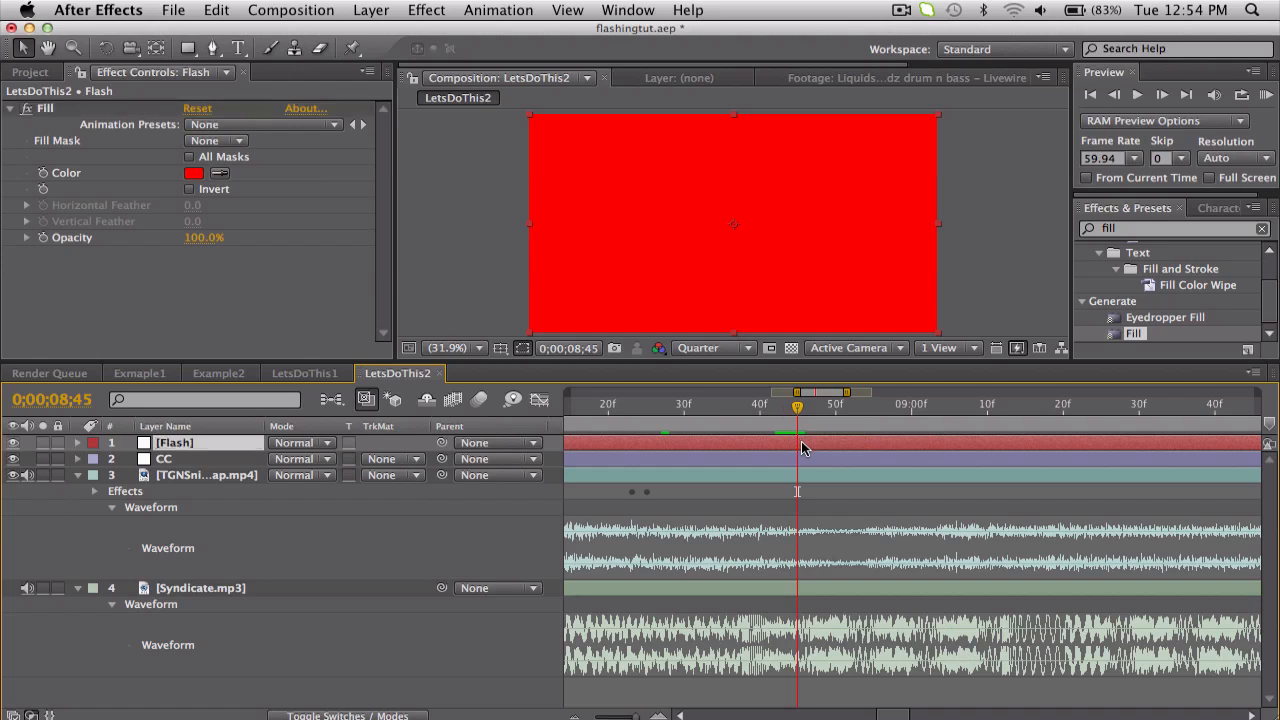
Trim the red Flash solid to a brief span before 9 seconds and set it to Add
click(851, 404)
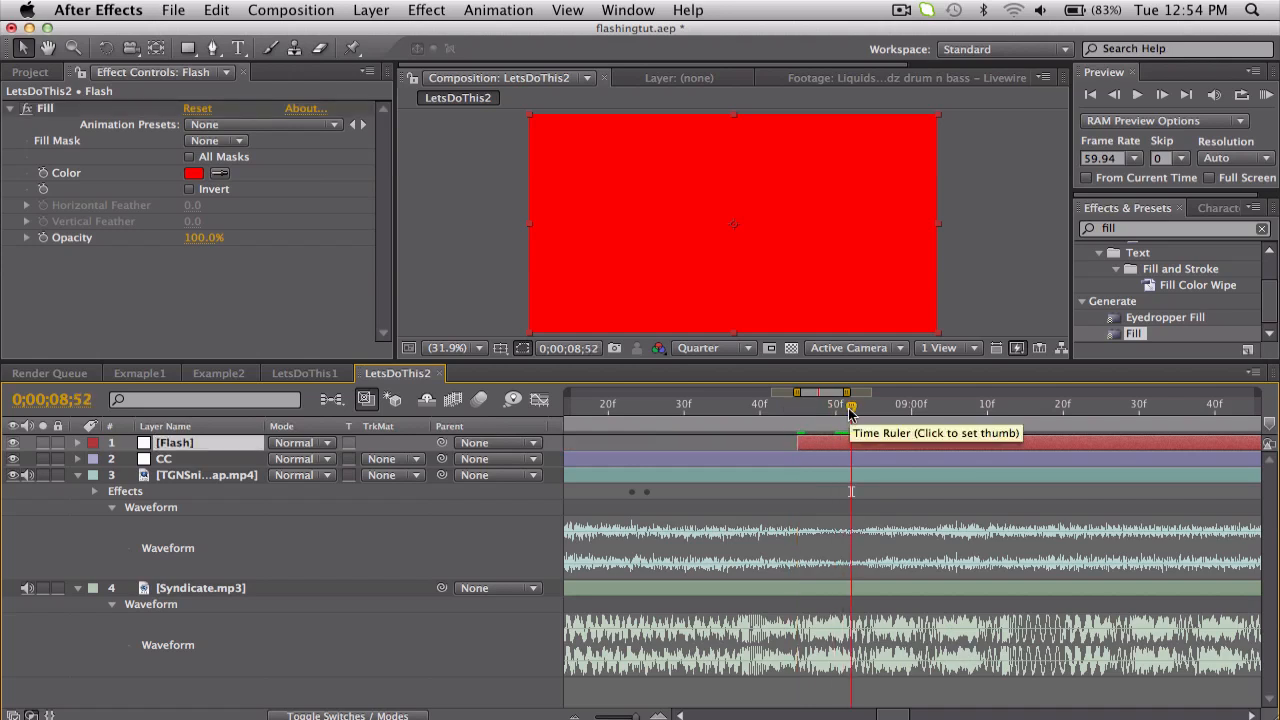
mouse_move(850, 407)
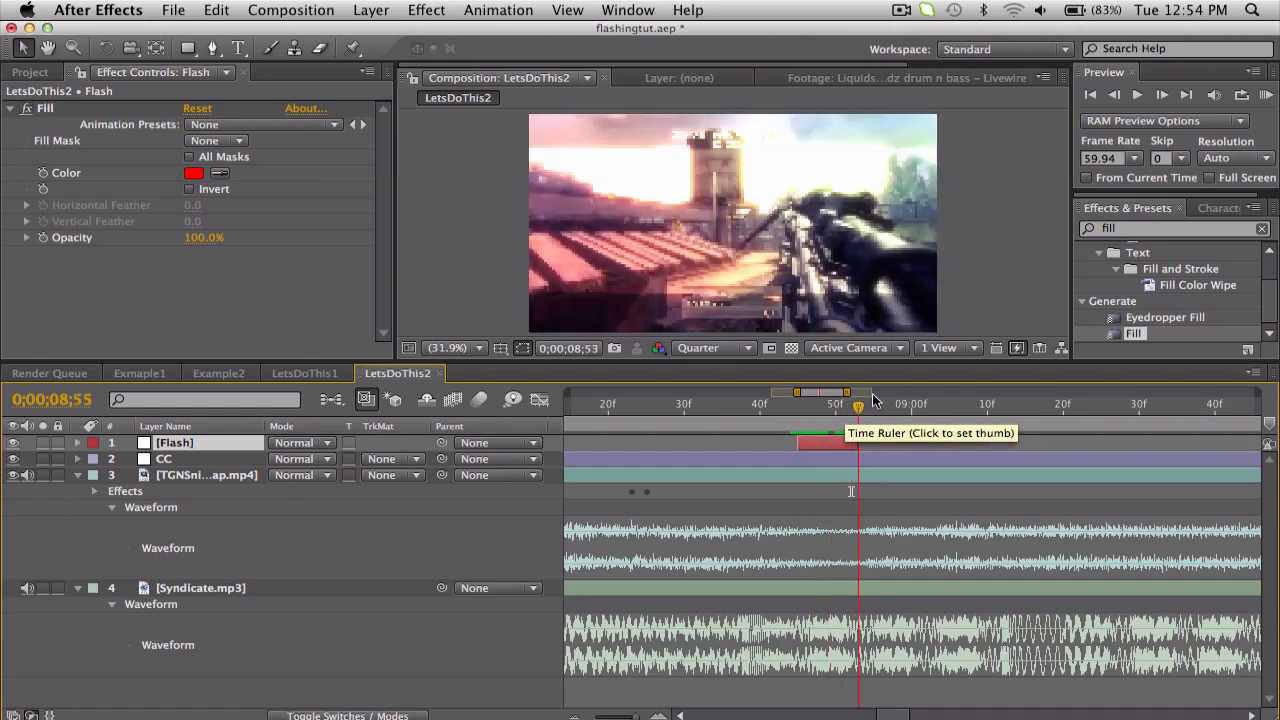
click(888, 404)
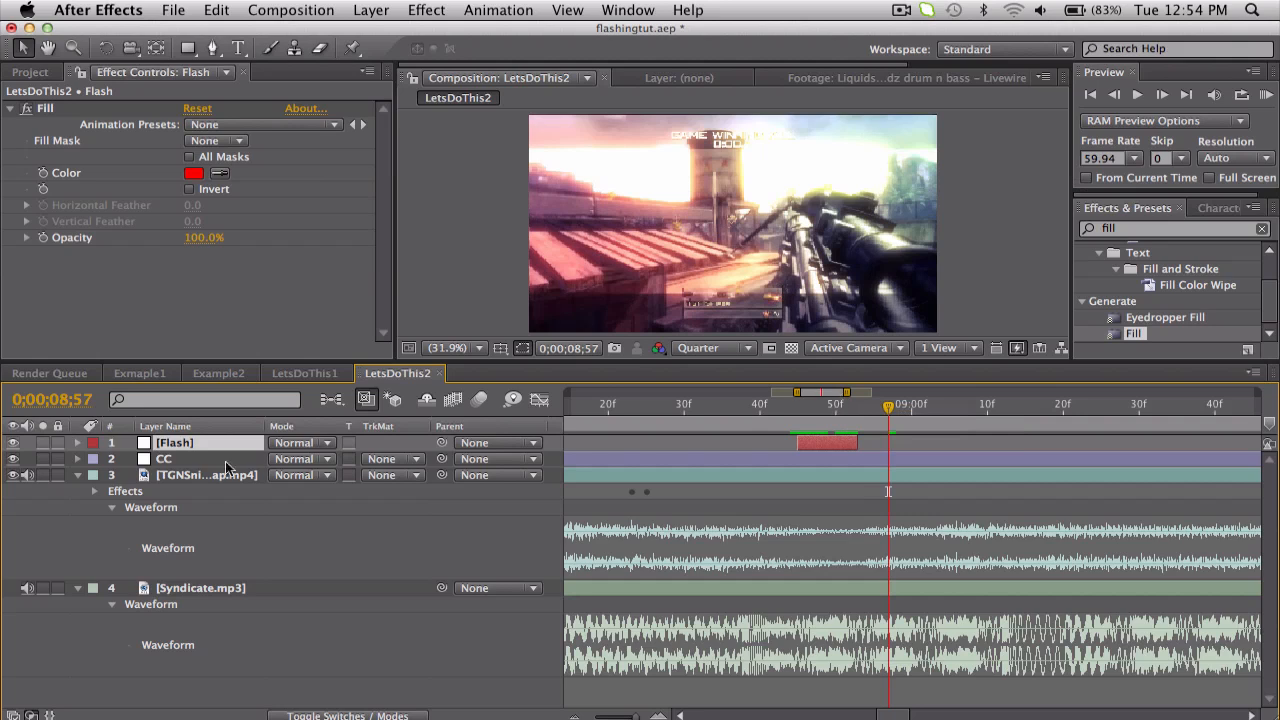
click(301, 442)
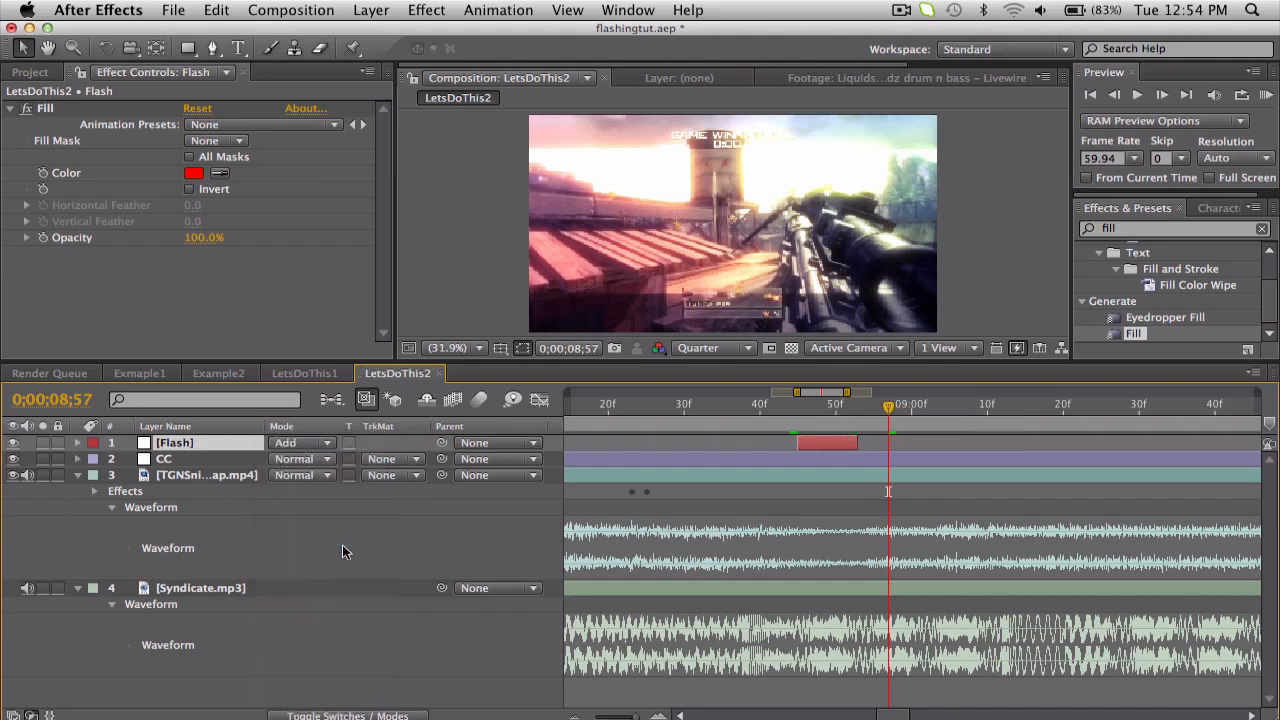
Keyframe the Flash solid's opacity from 100% to 0% and trim the layer to the fade
click(835, 404)
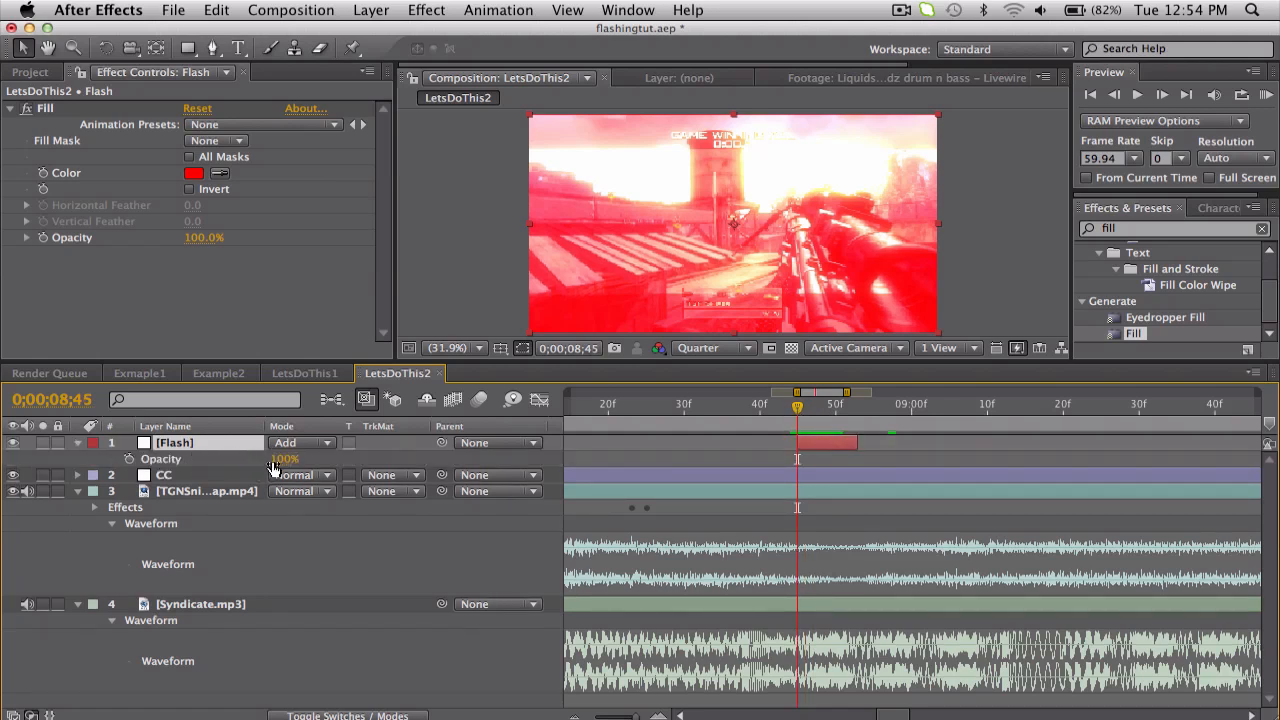
drag(283, 458, 280, 458)
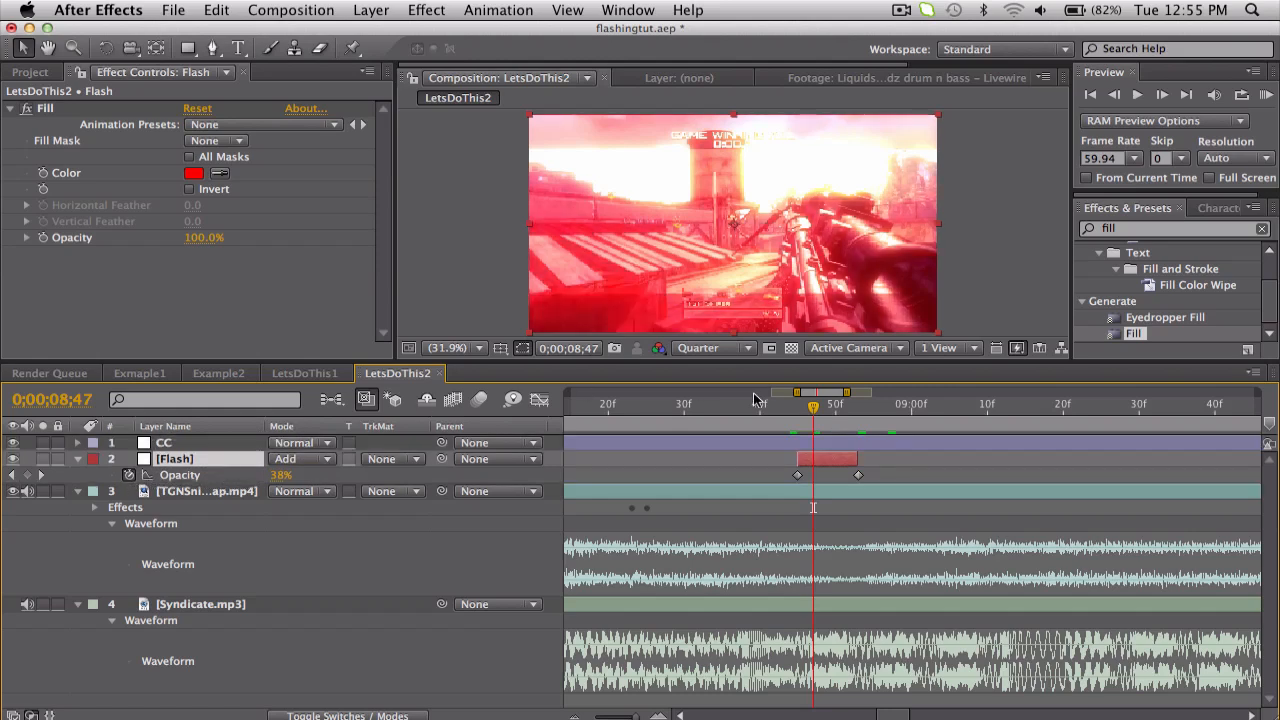
click(867, 408)
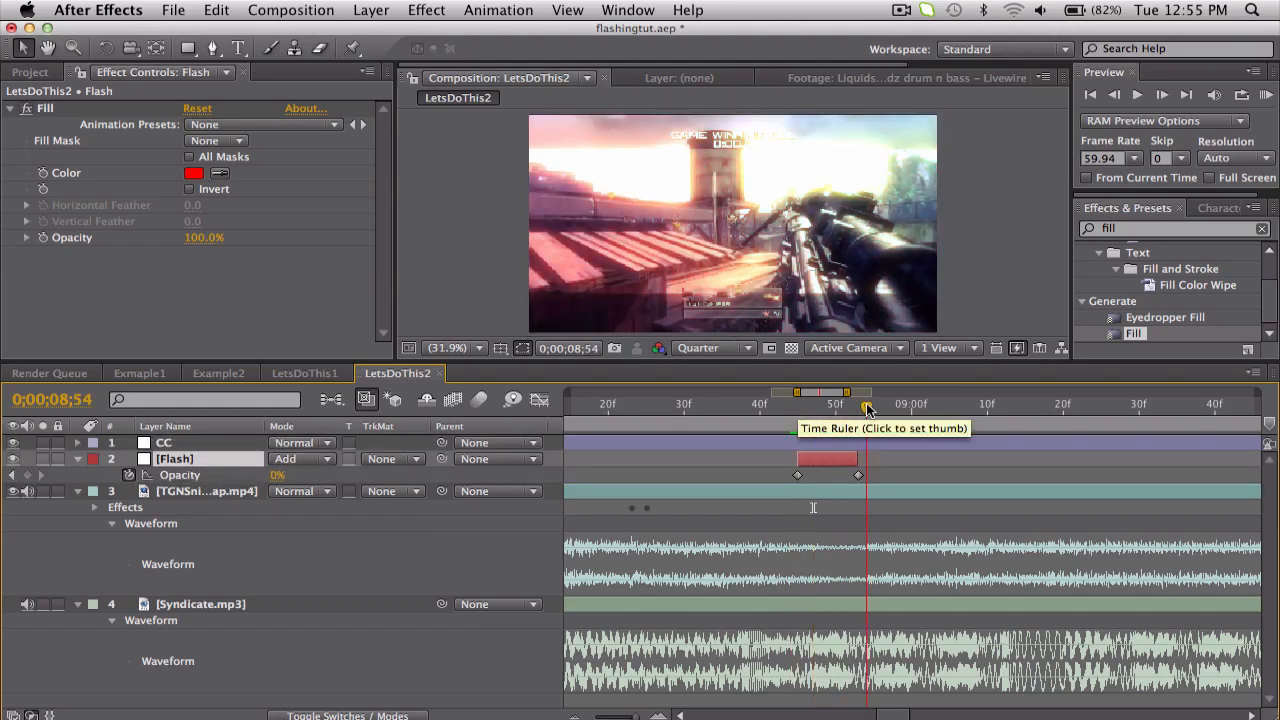
click(830, 405)
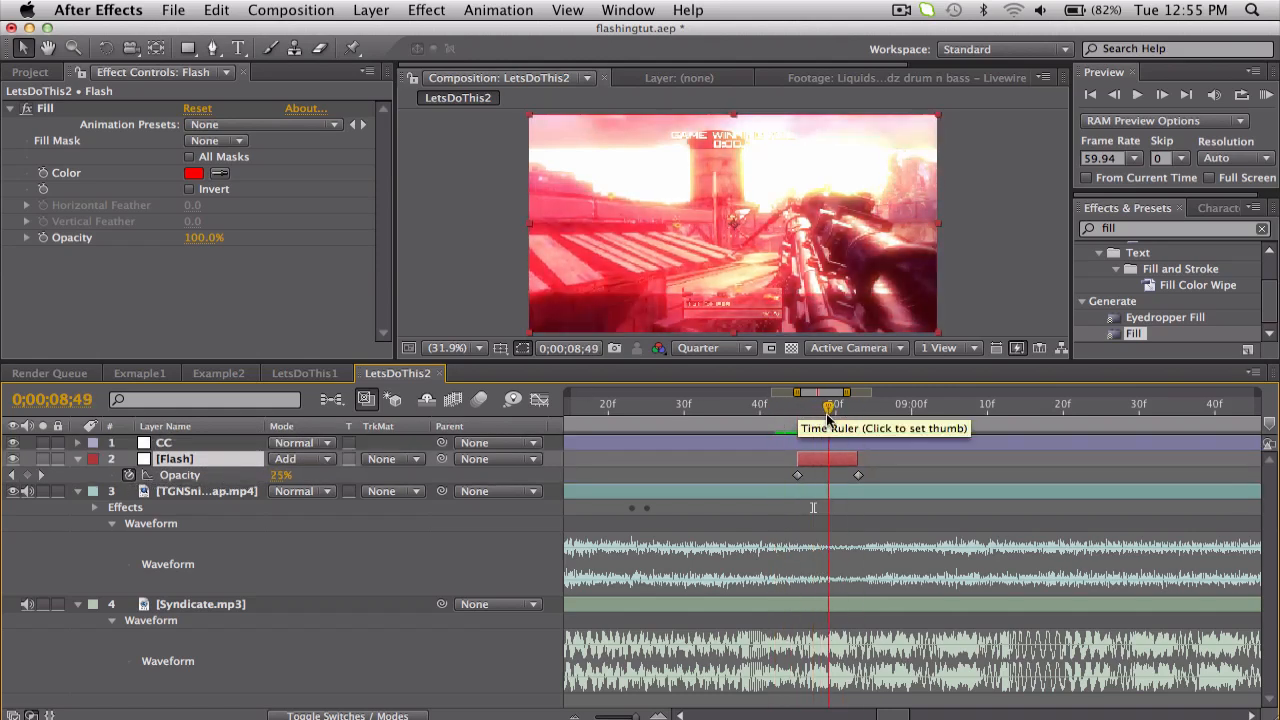
click(815, 405)
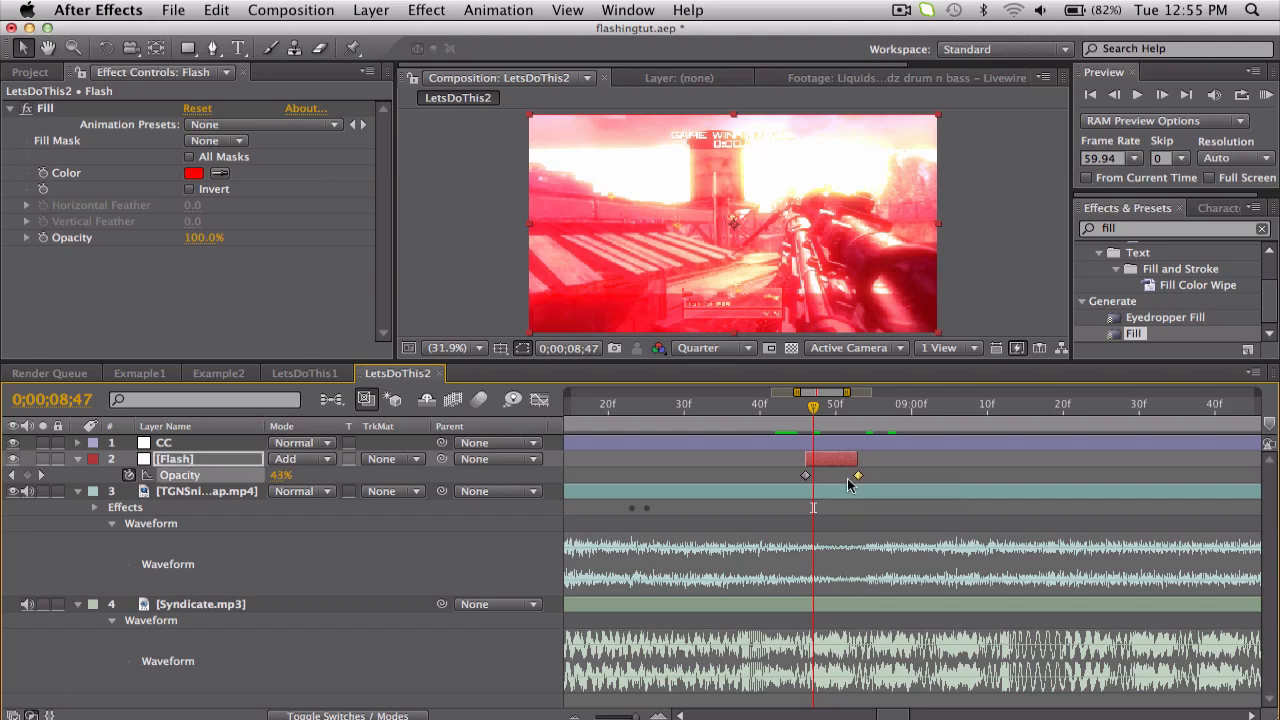
drag(813, 407, 863, 407)
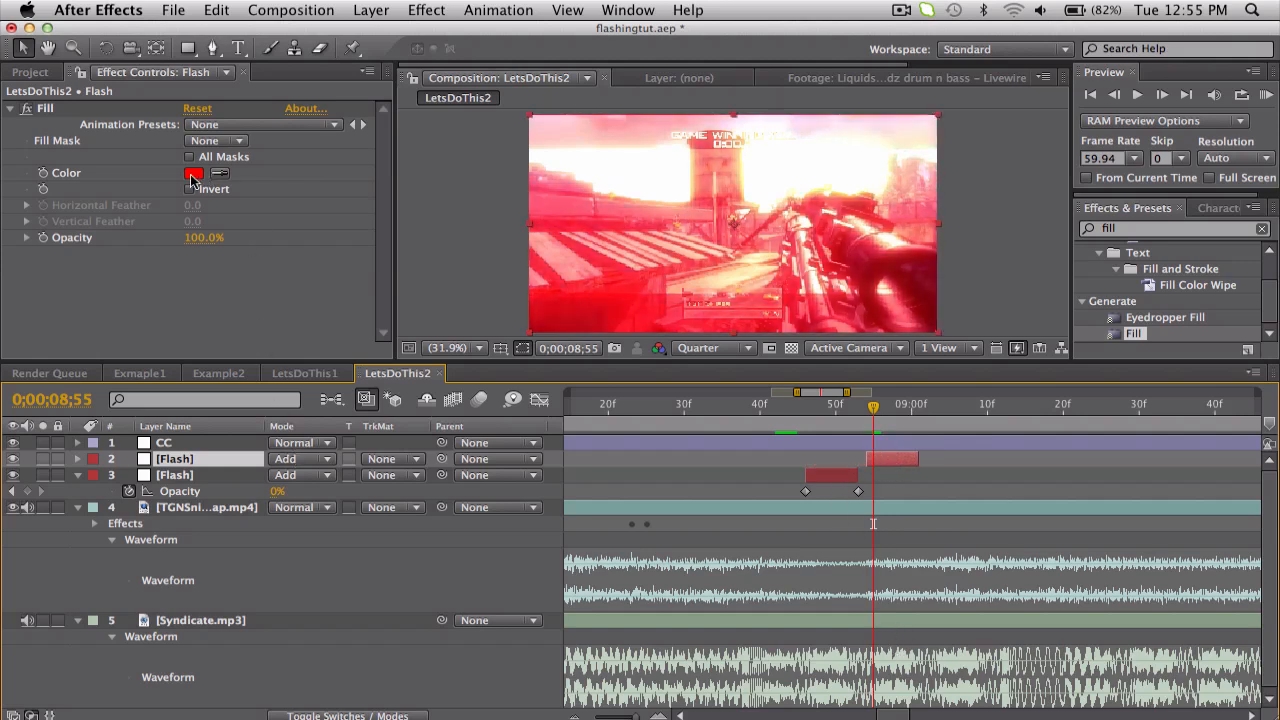
Recolour the first Flash copy blue and shift it to a later beat
click(194, 172)
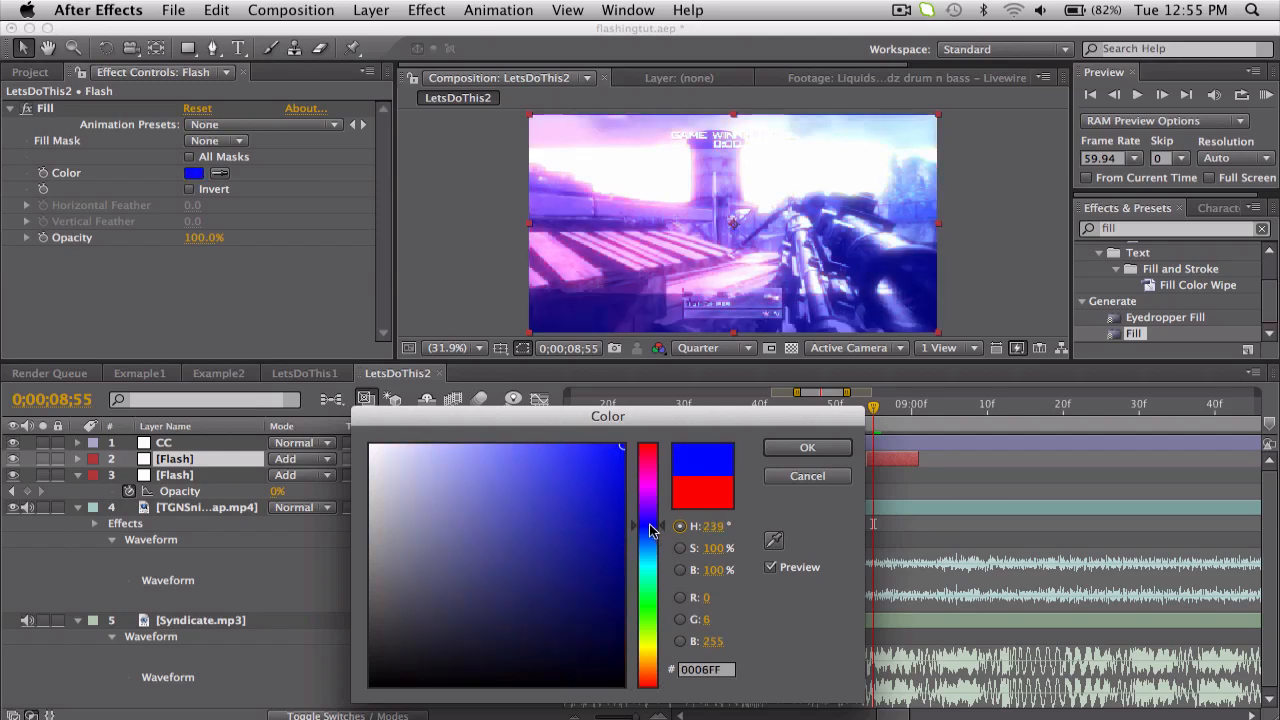
click(807, 447)
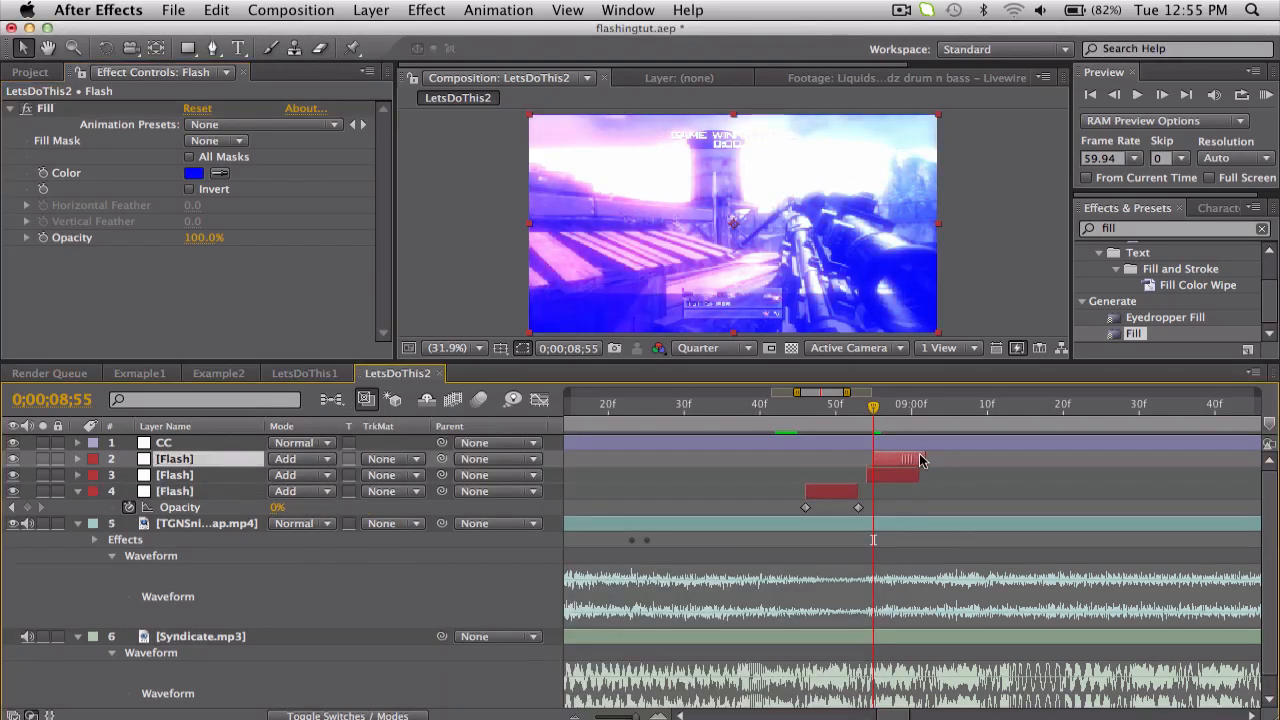
click(935, 404)
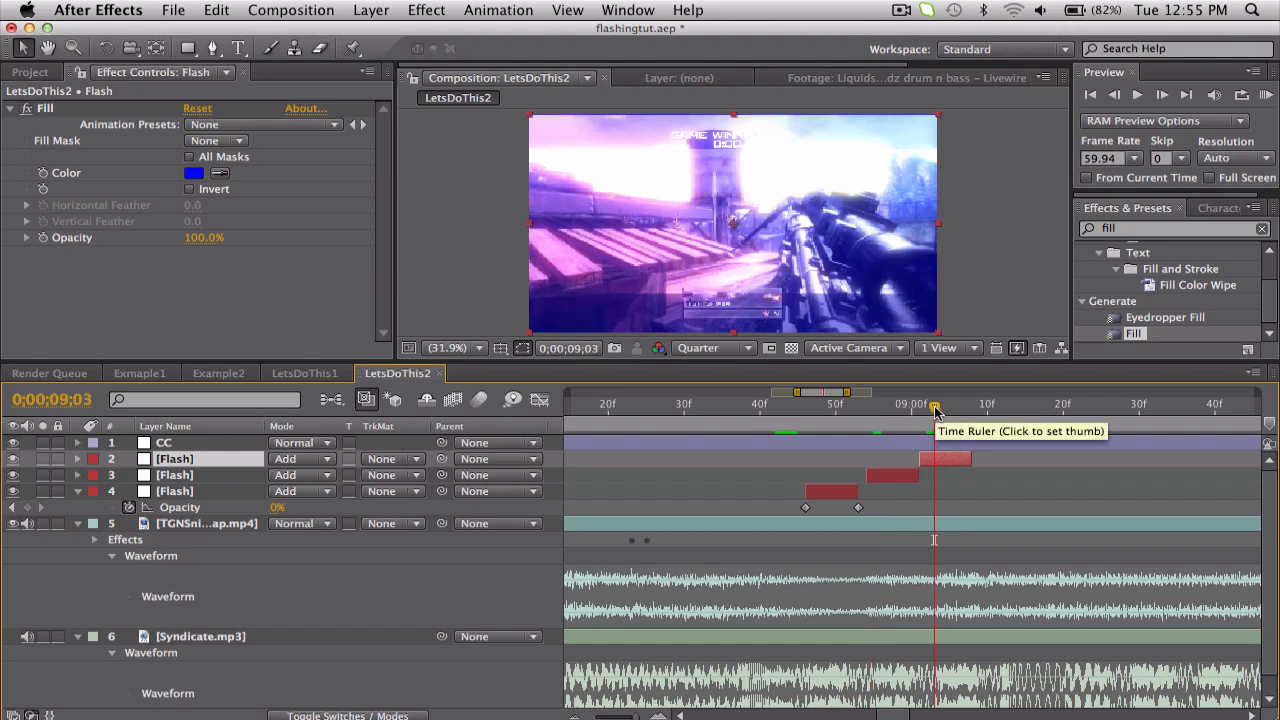
Move to the next Flash copy and change its Fill Color to green
click(216, 10)
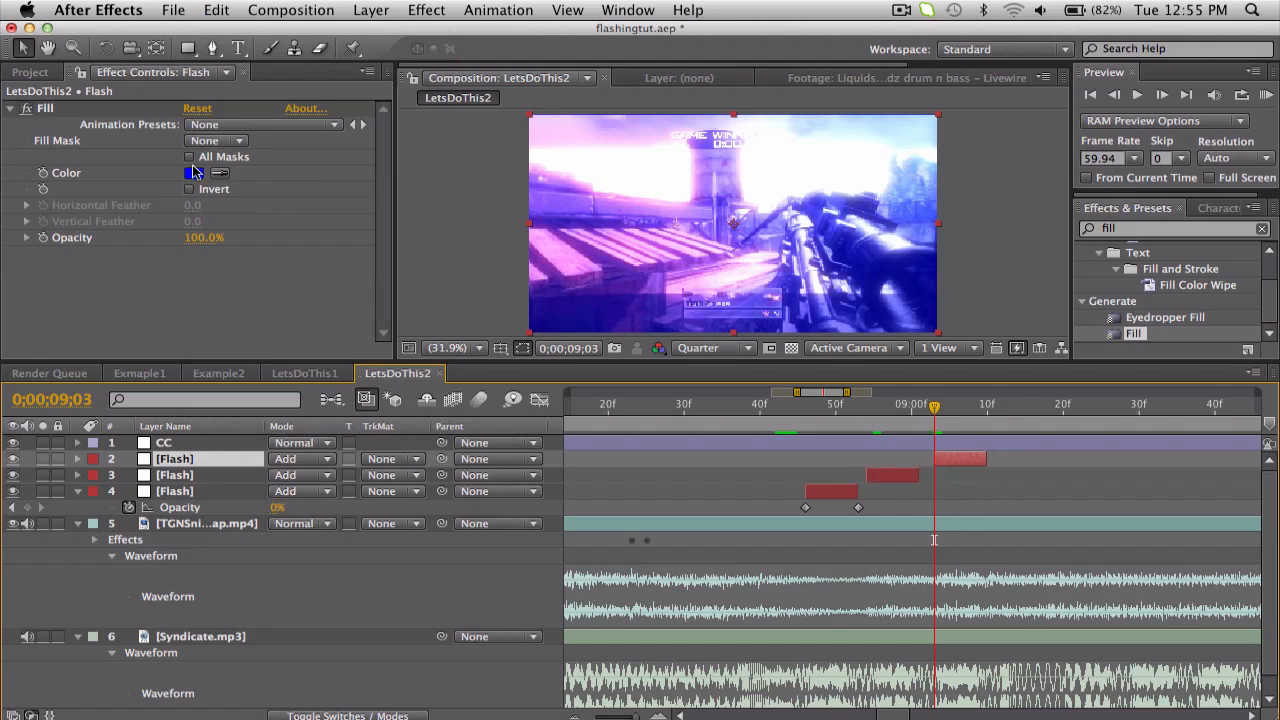
click(194, 172)
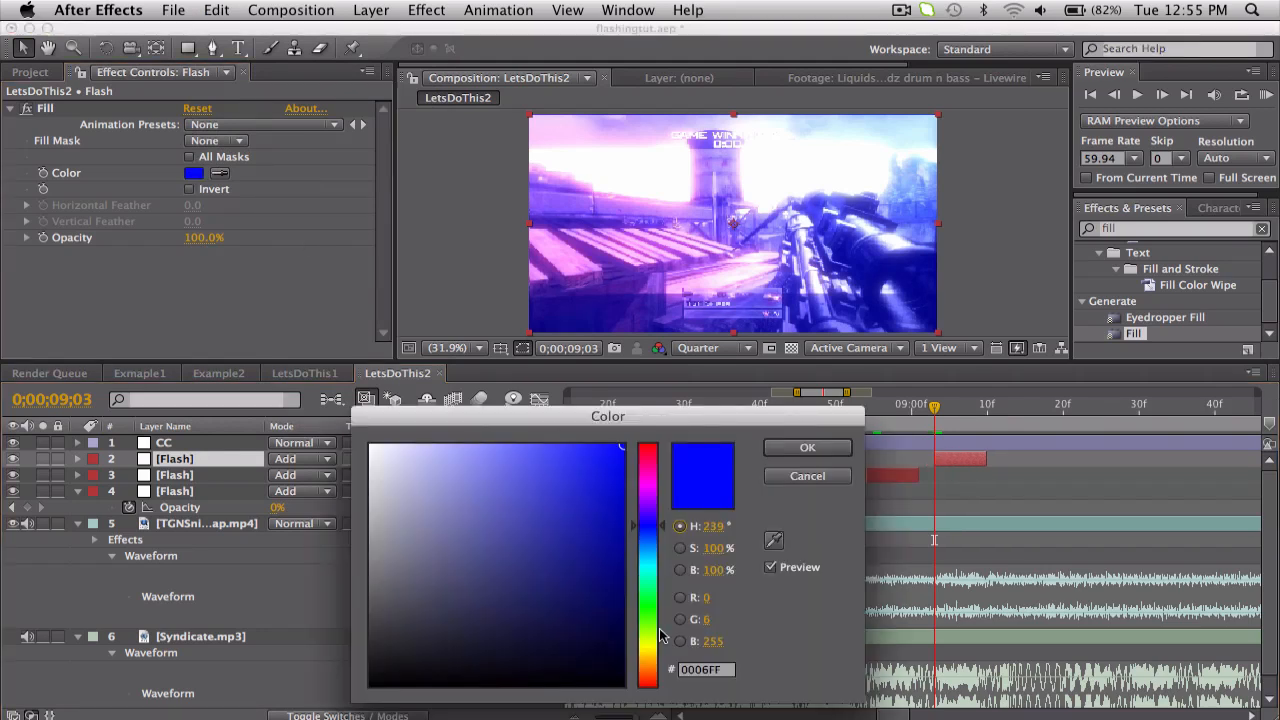
click(807, 447)
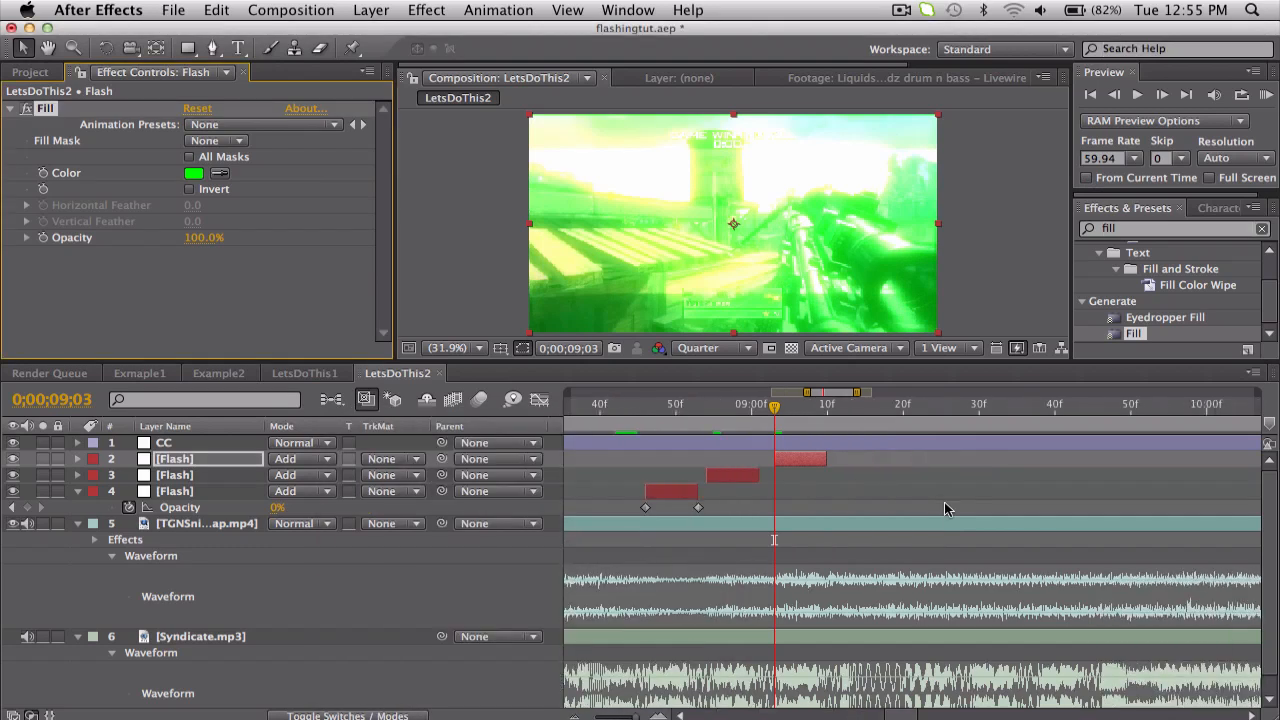
mouse_move(233, 500)
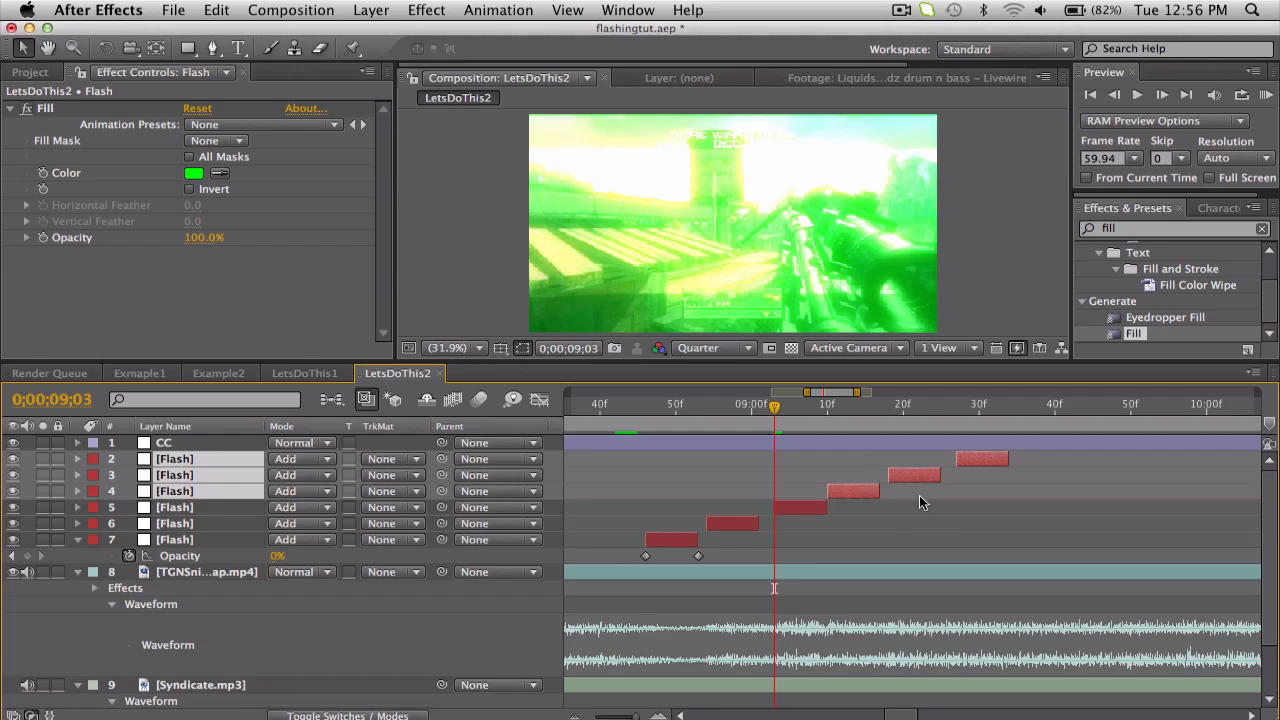
Recolour the remaining Flash copies with new Fill Colors, including orange and teal
click(965, 404)
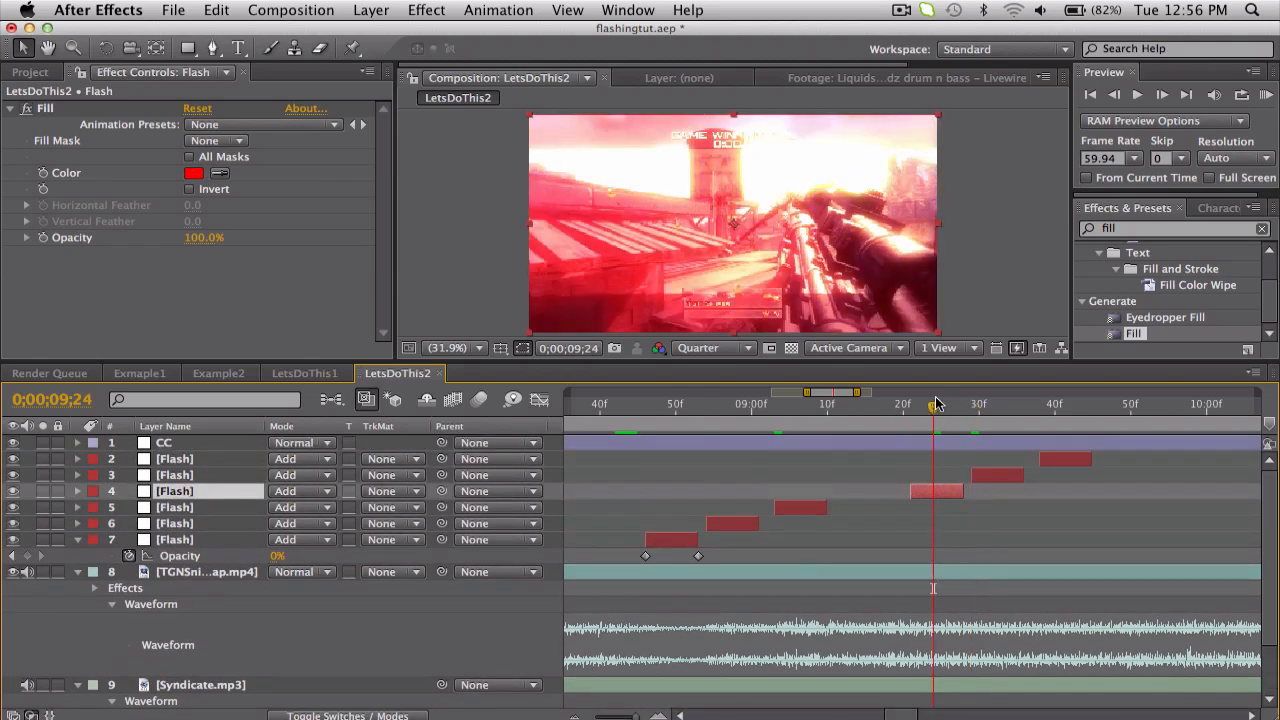
click(194, 172)
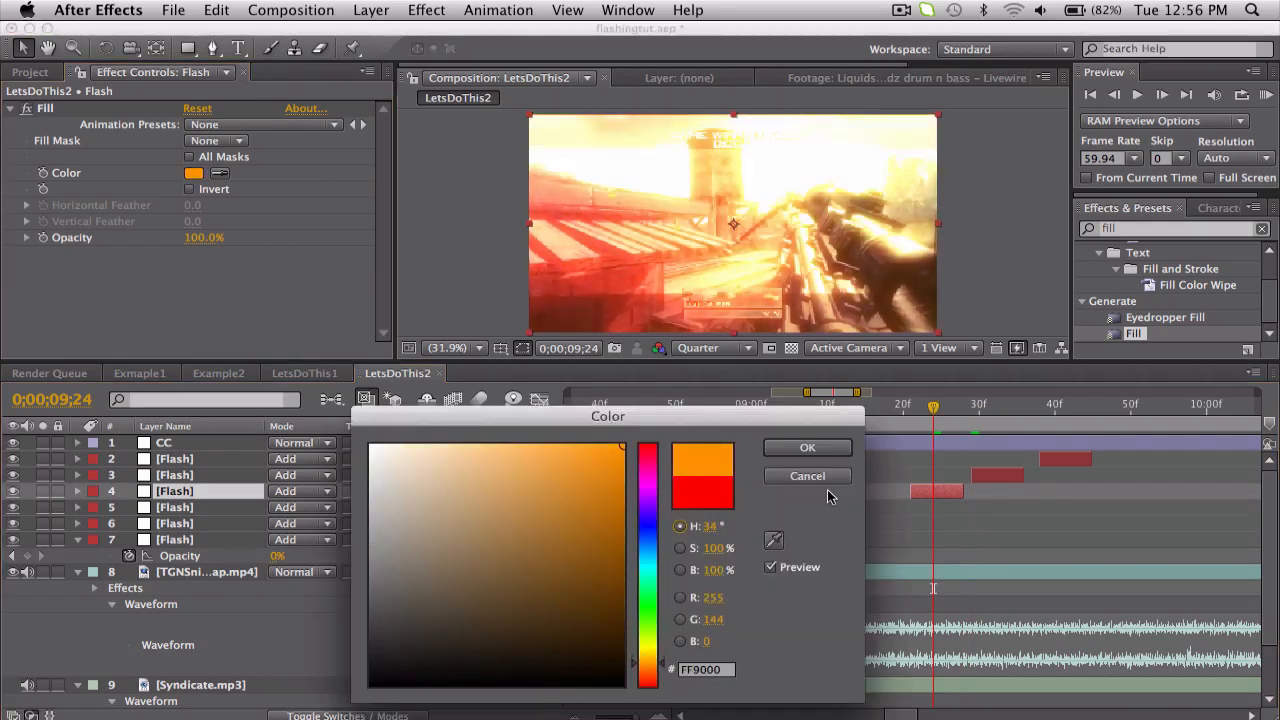
click(807, 447)
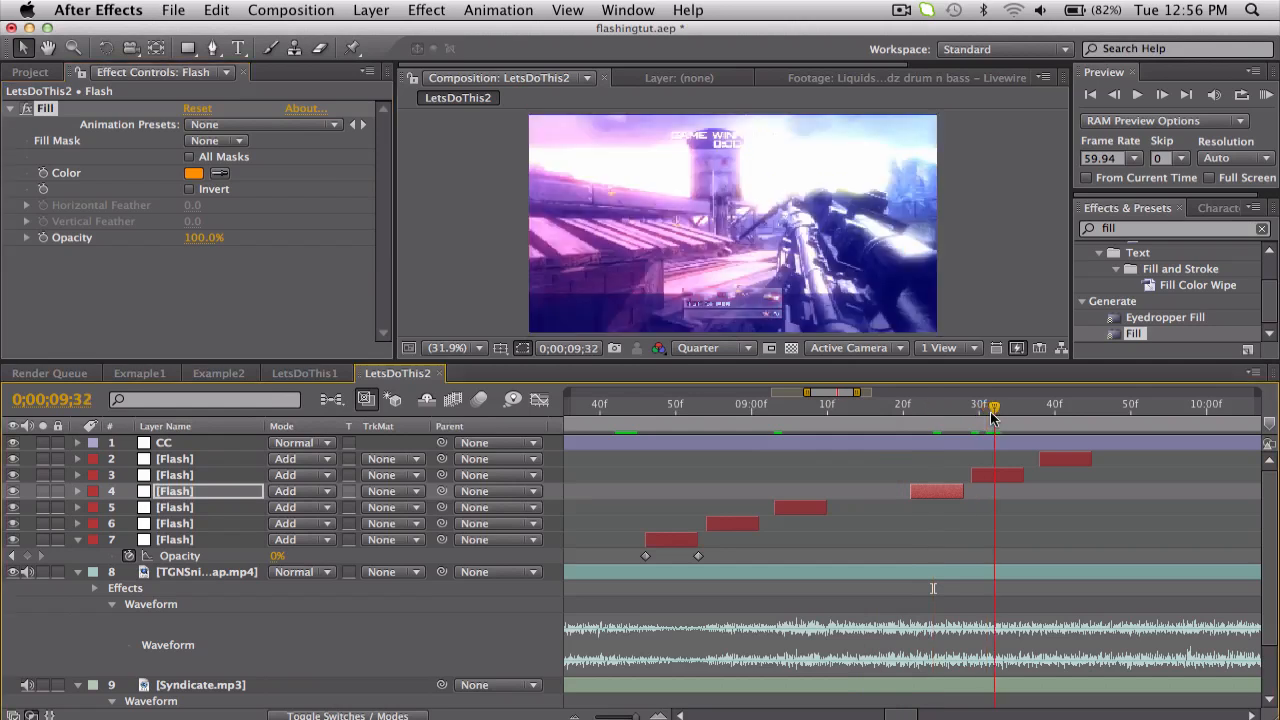
click(194, 172)
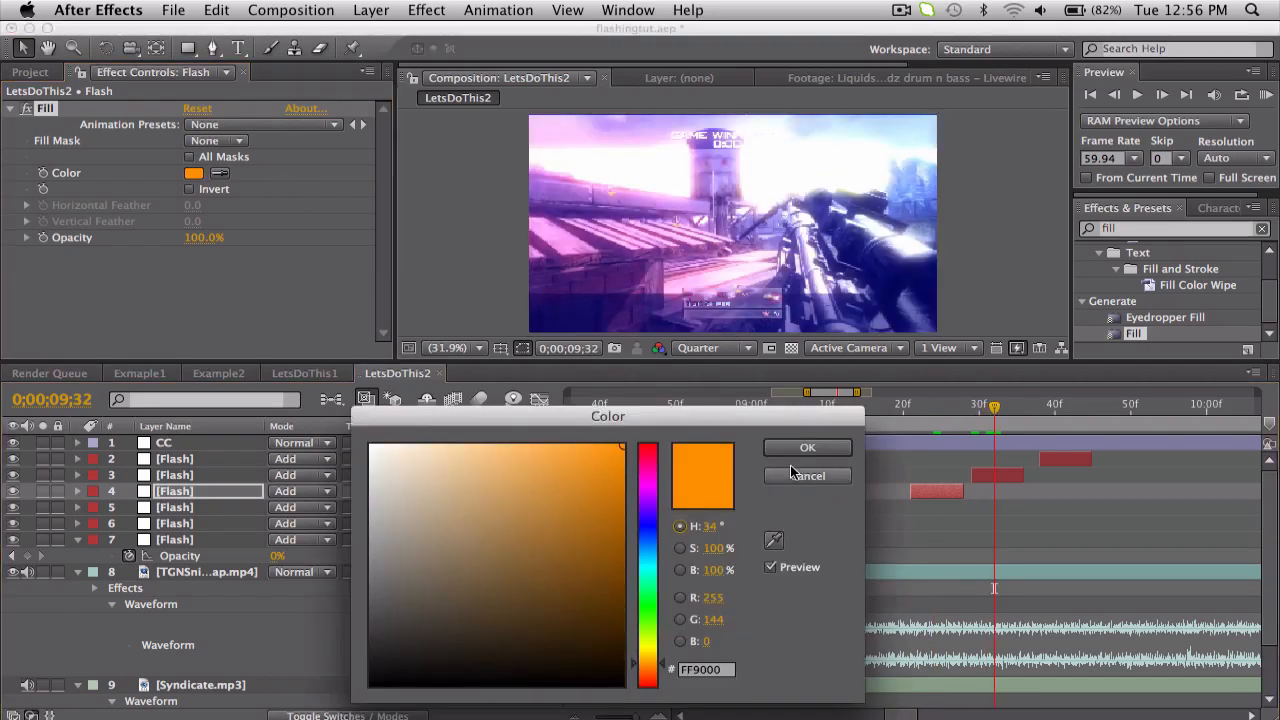
click(807, 447)
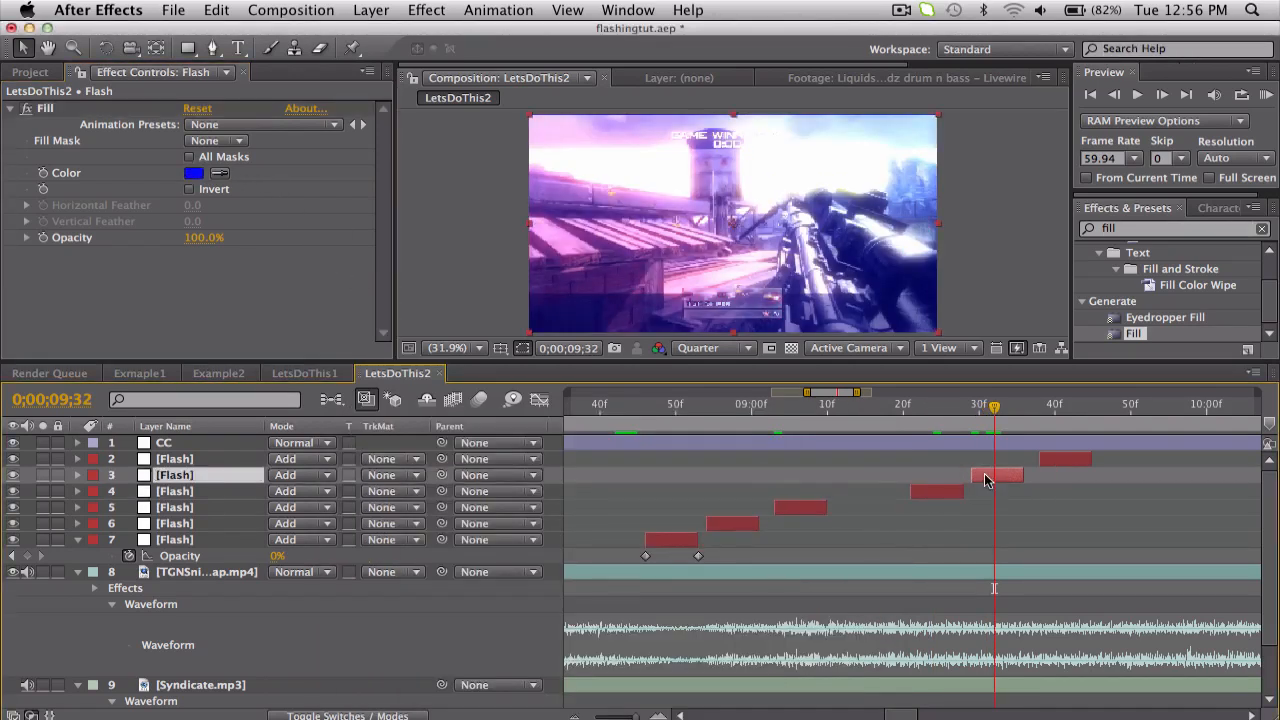
click(194, 172)
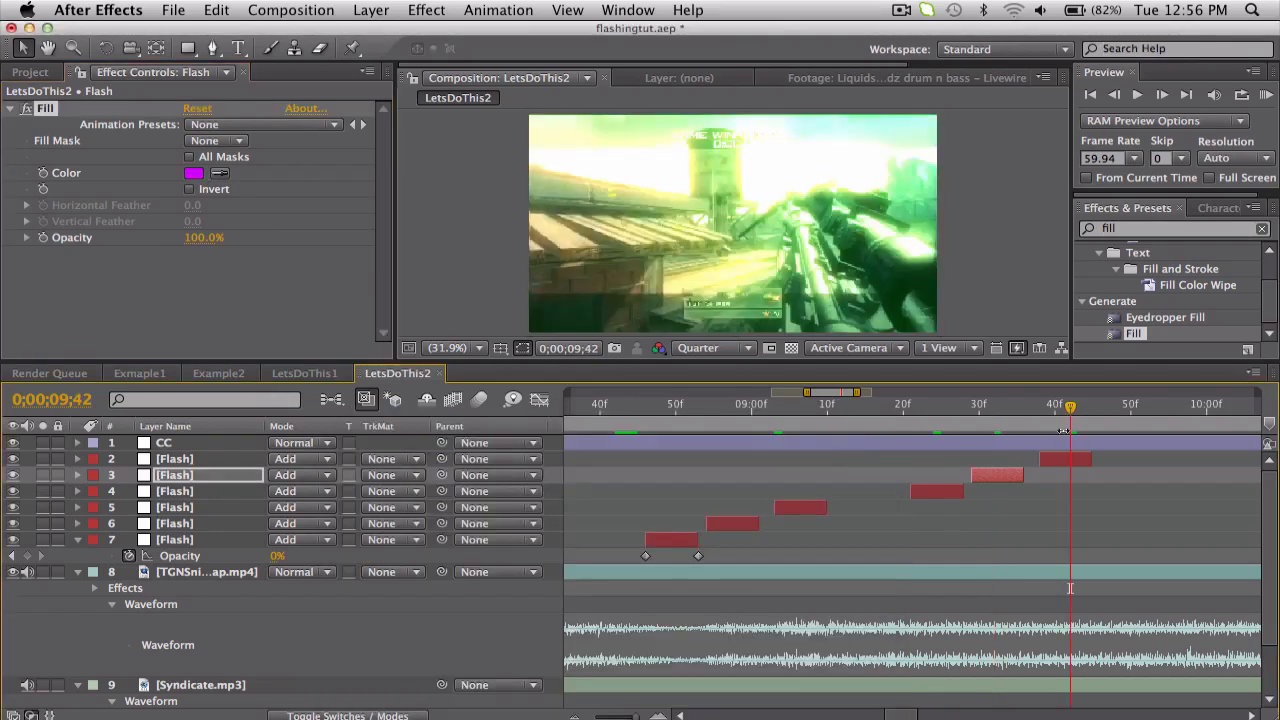
click(194, 172)
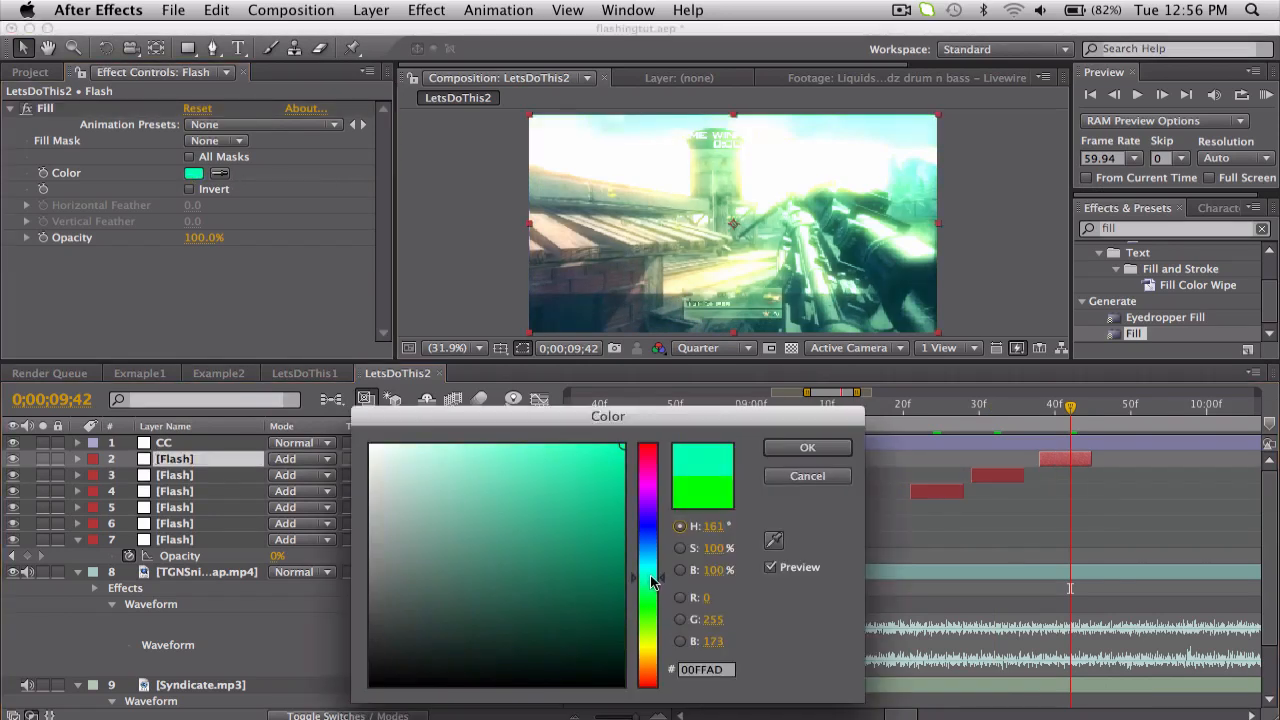
click(806, 447)
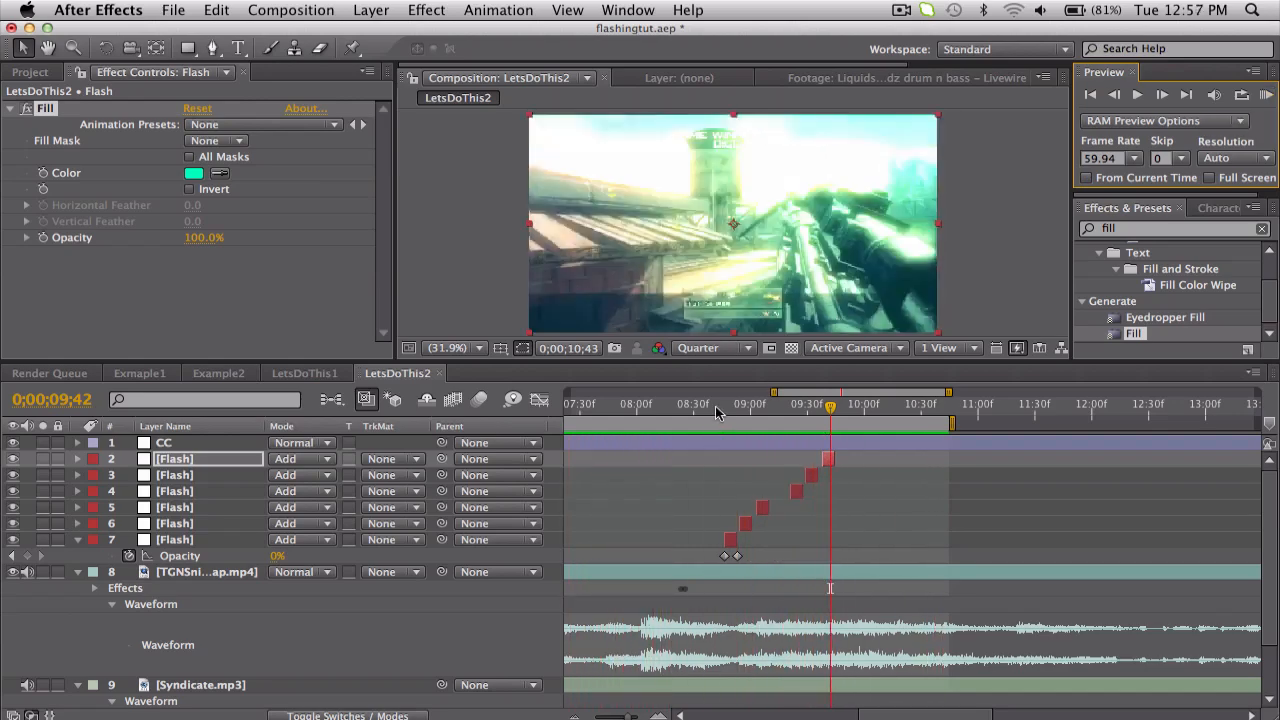
Preview the flashes from their start, then switch to the LetsDoThis1 composition
click(738, 403)
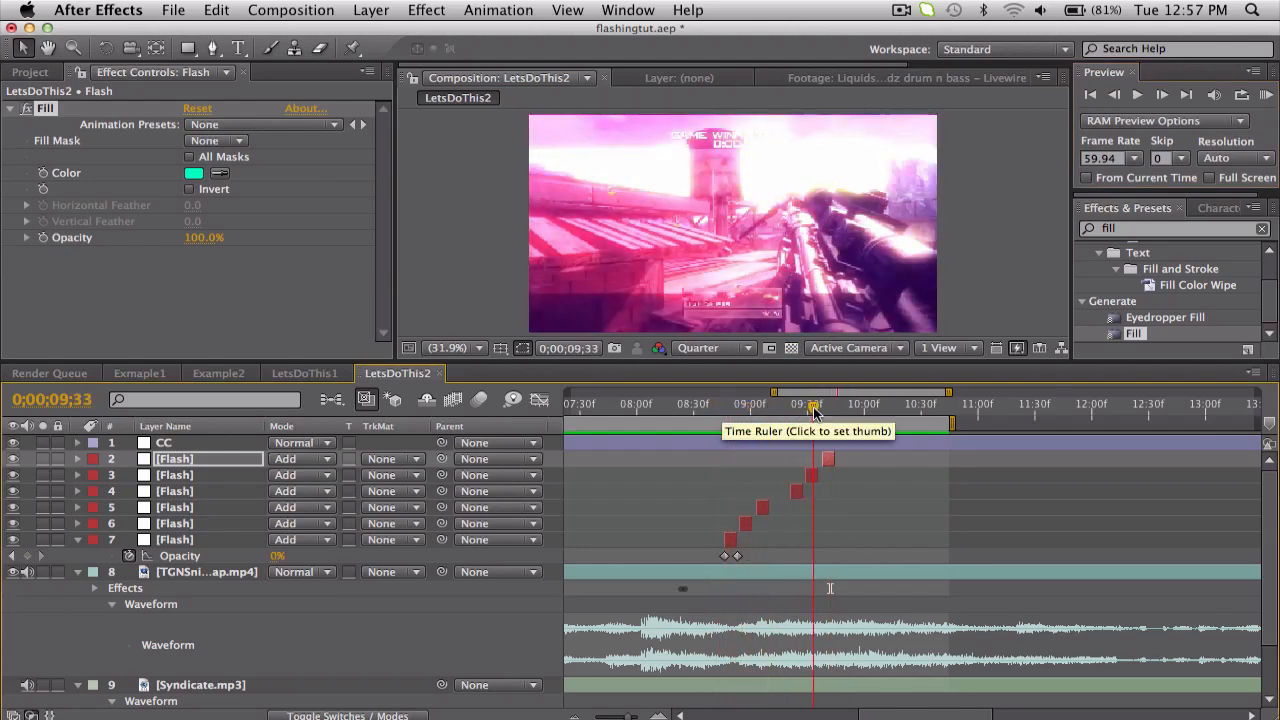
click(742, 403)
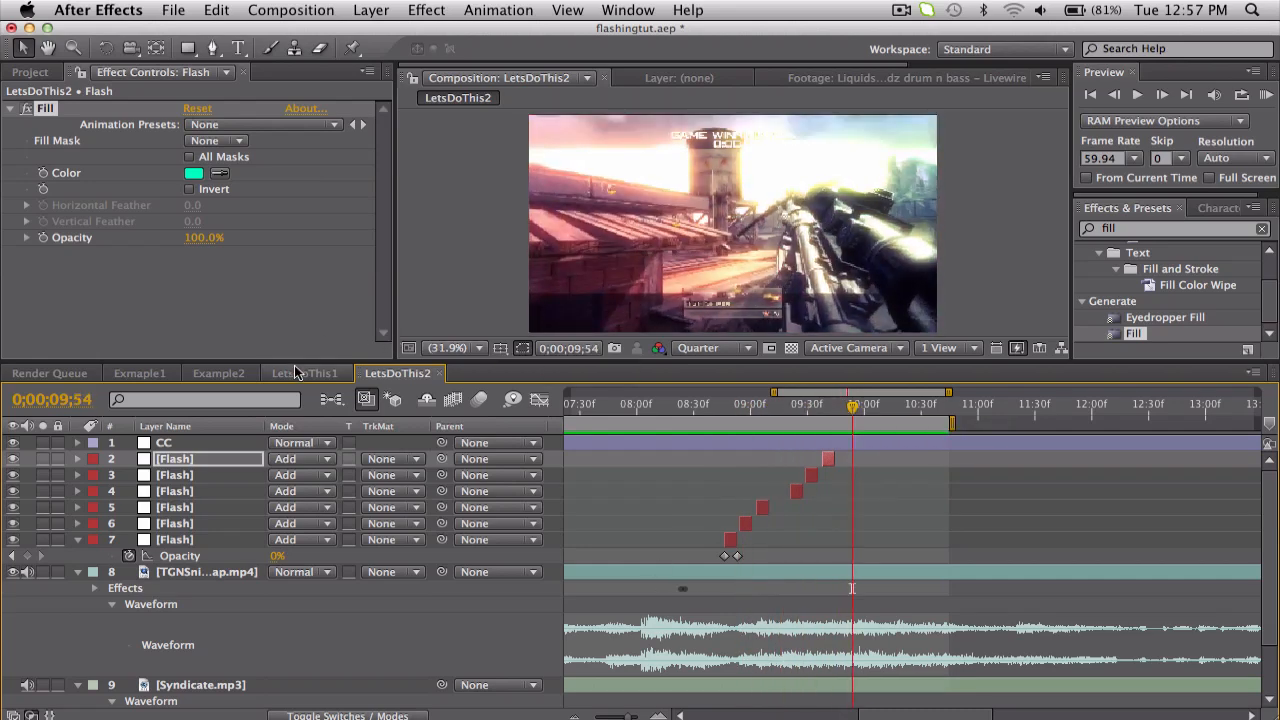
click(305, 373)
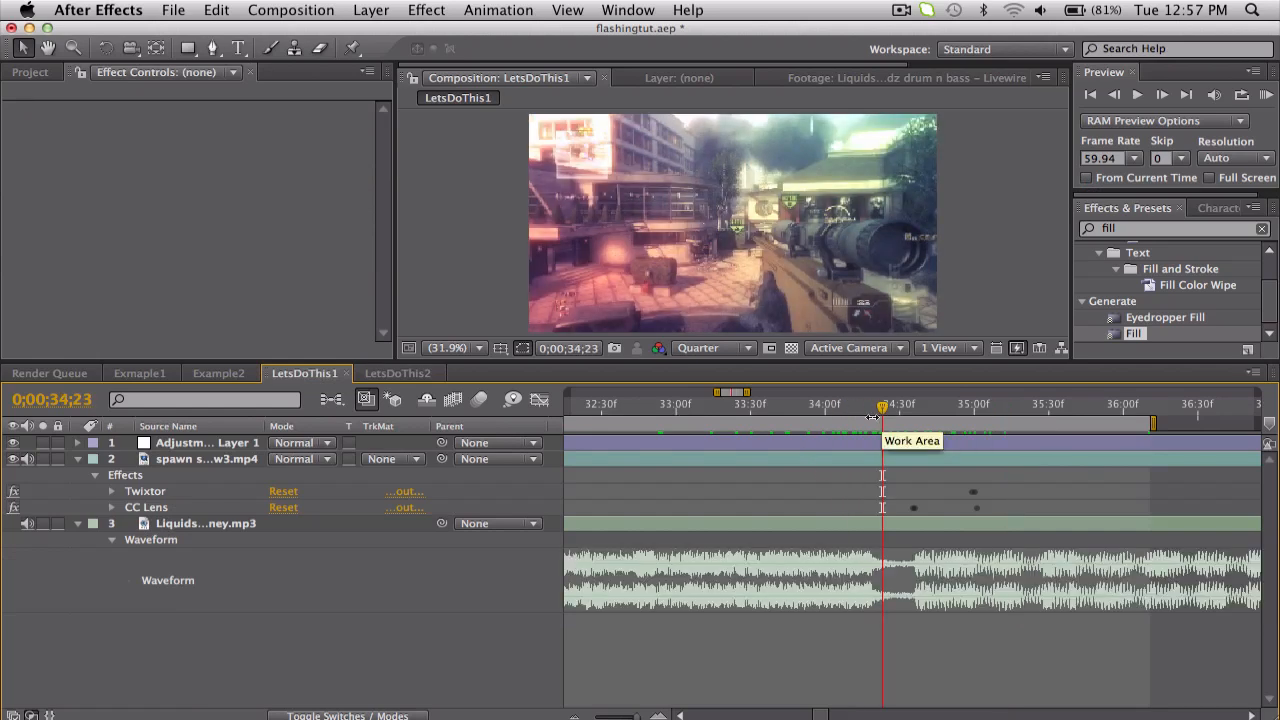
Move the LetsDoThis1 time indicator back to about 0;00;33;24 on the scope shot
drag(882, 404, 755, 404)
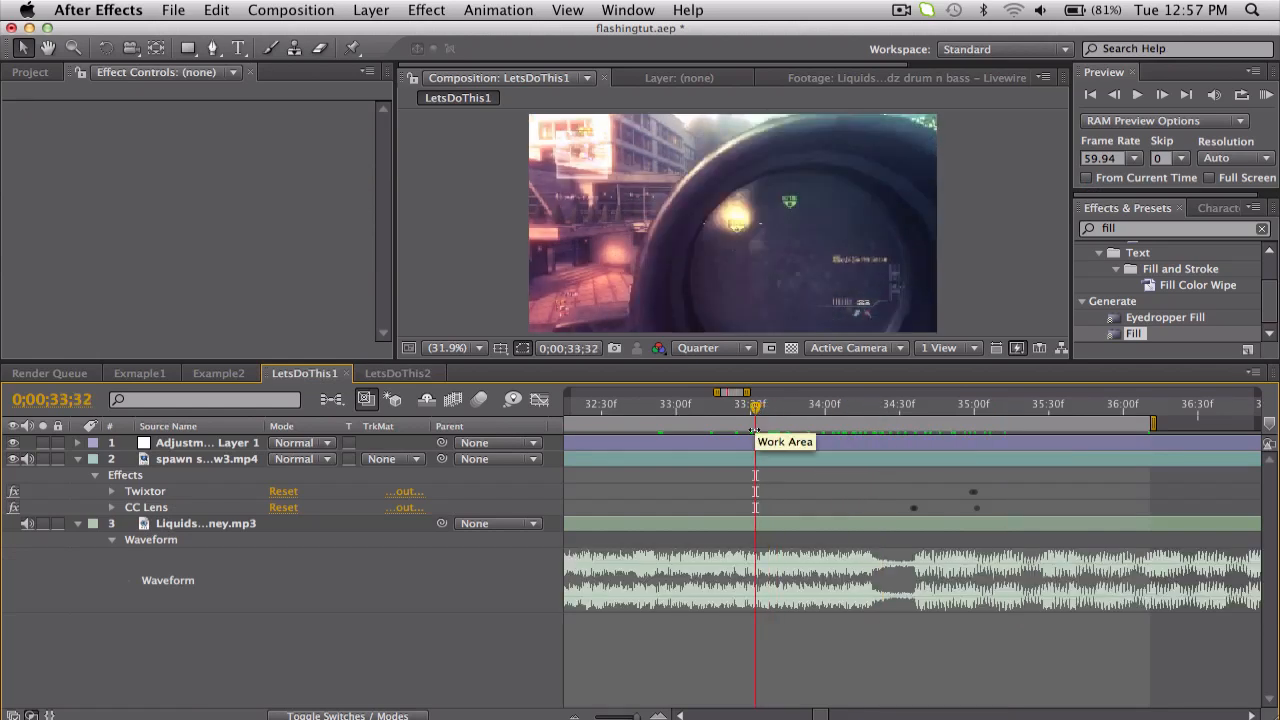
click(875, 404)
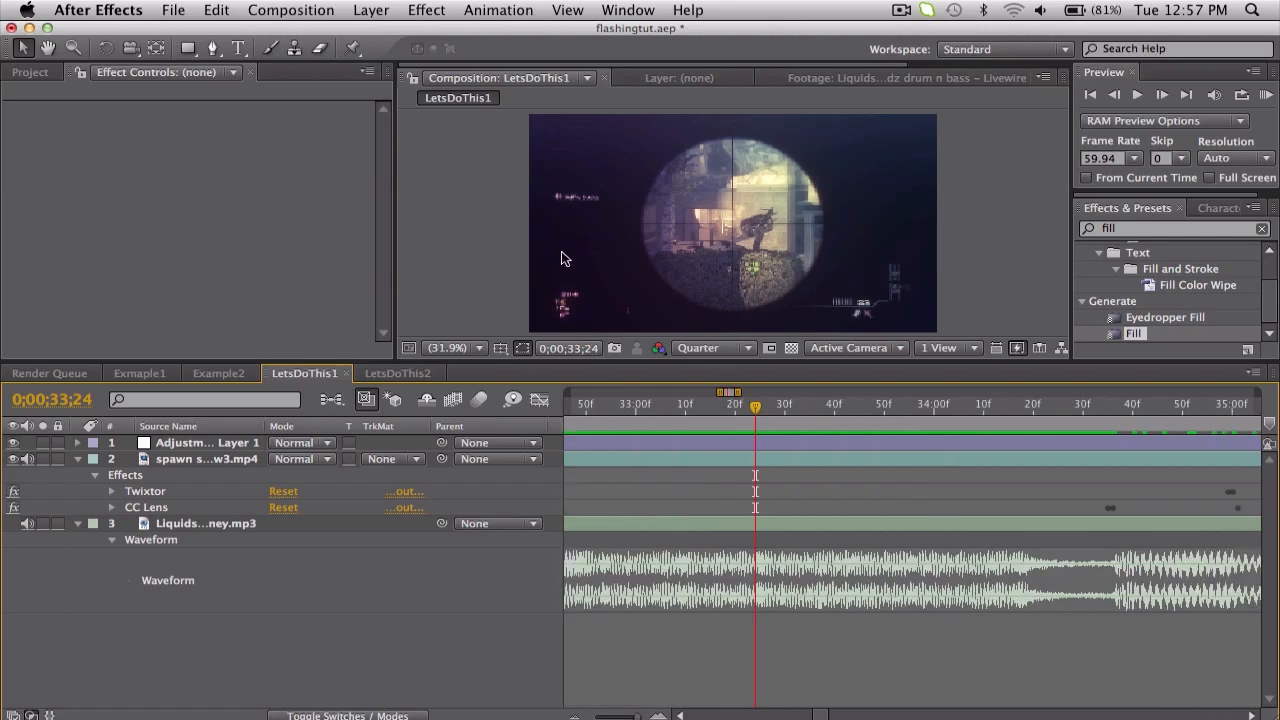
Add a new adjustment layer and apply the Twitch effect to it
click(371, 10)
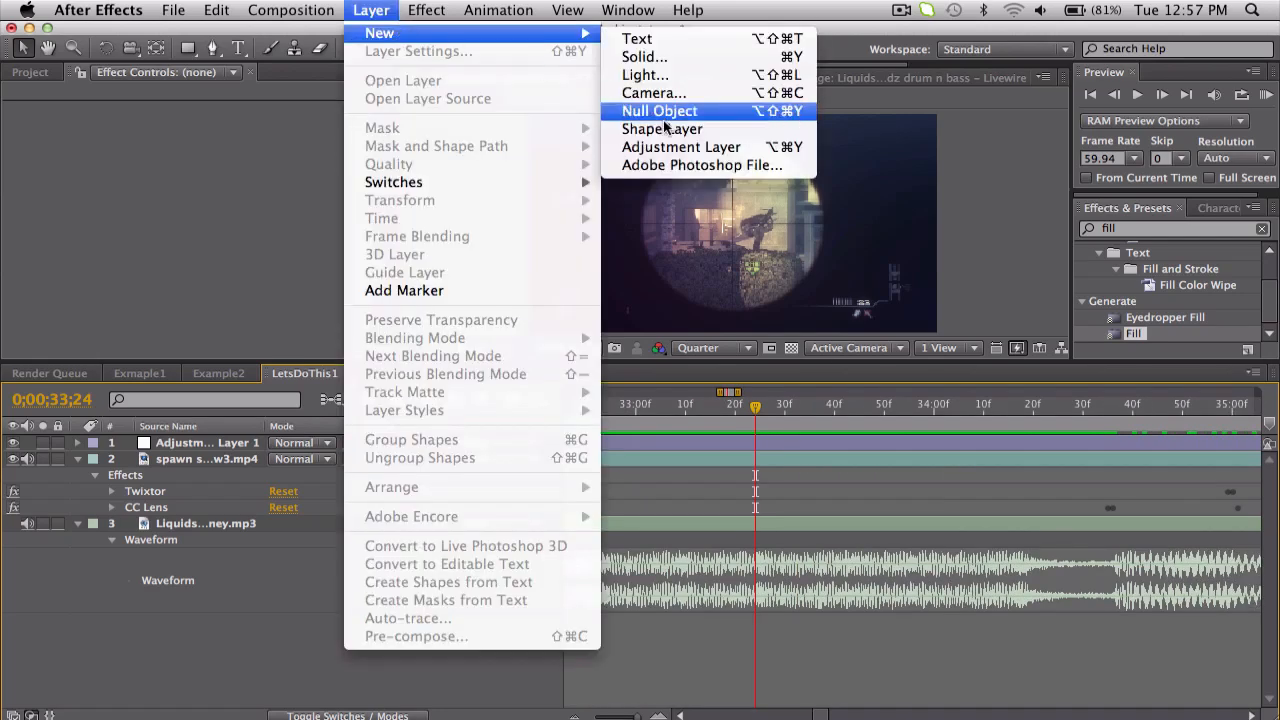
click(681, 147)
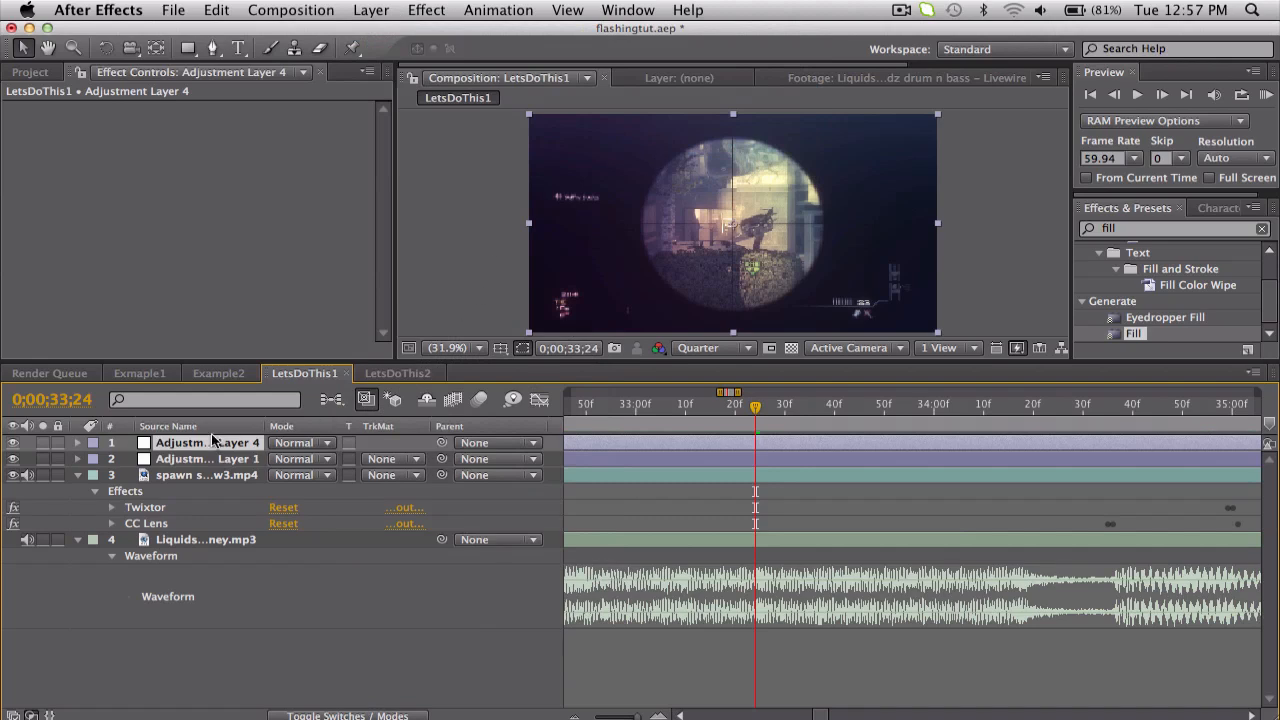
mouse_move(228, 481)
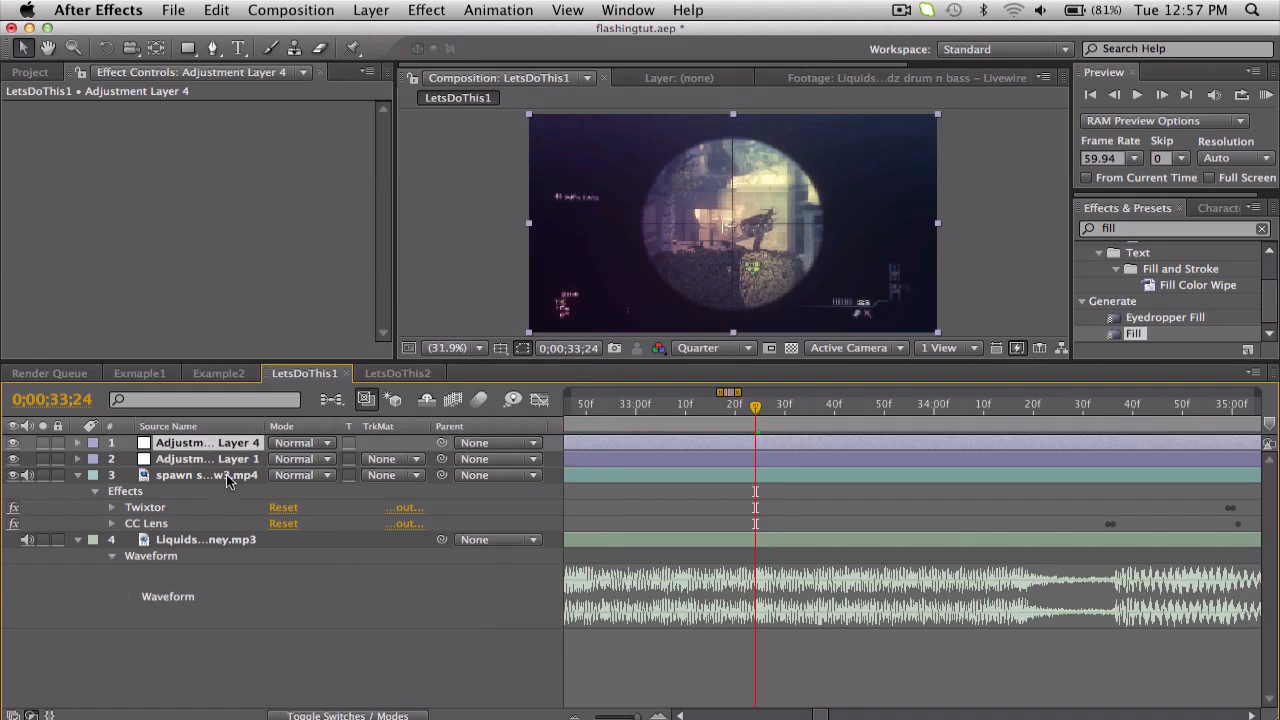
mouse_move(598, 580)
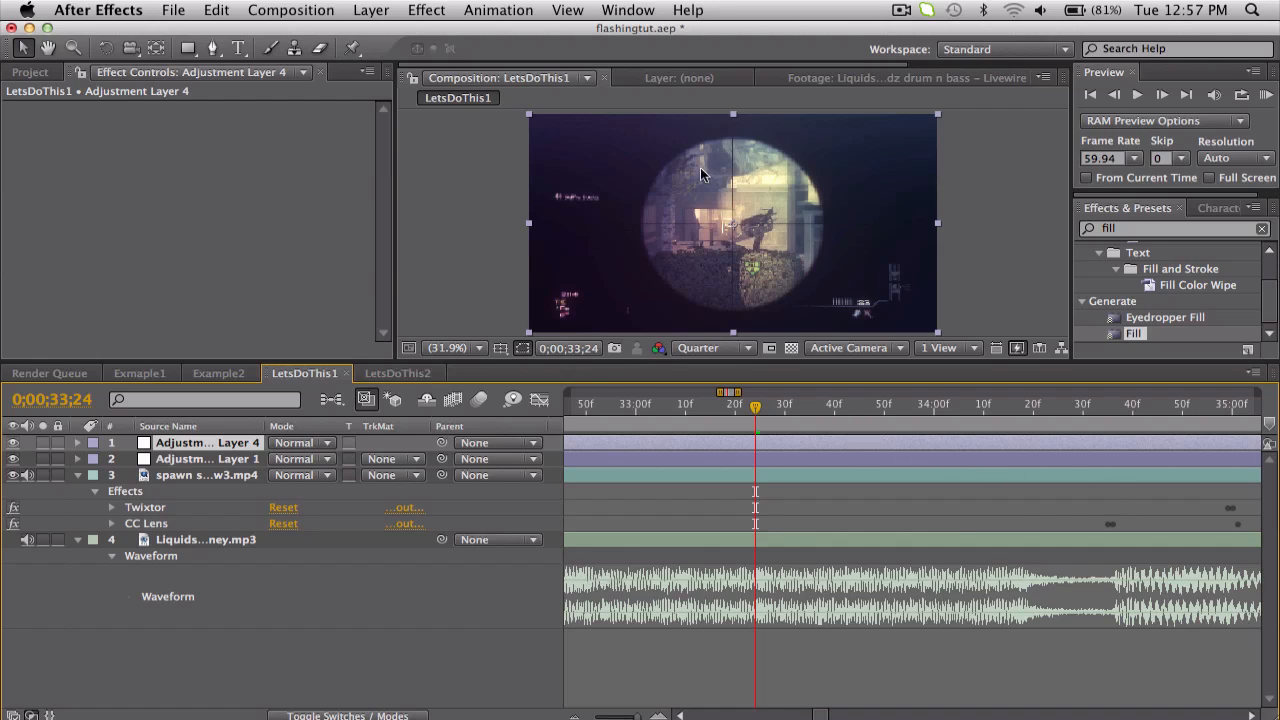
mouse_move(1163, 204)
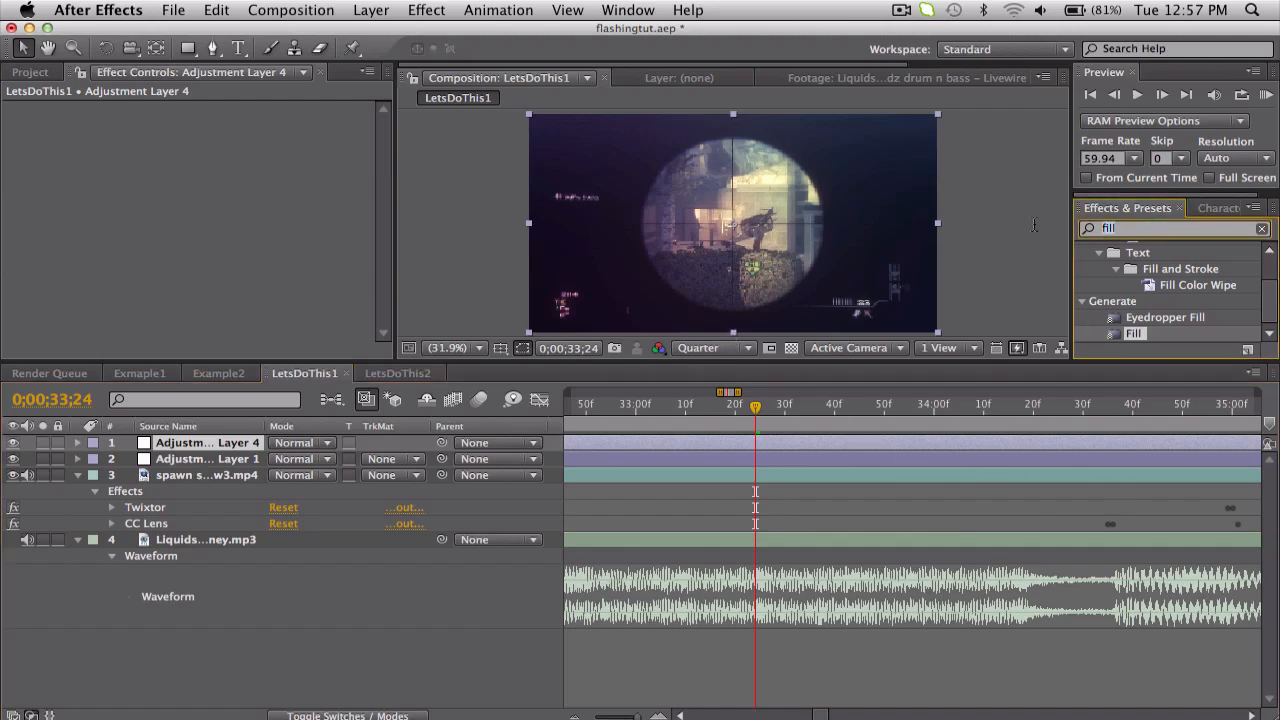
text(twitch)
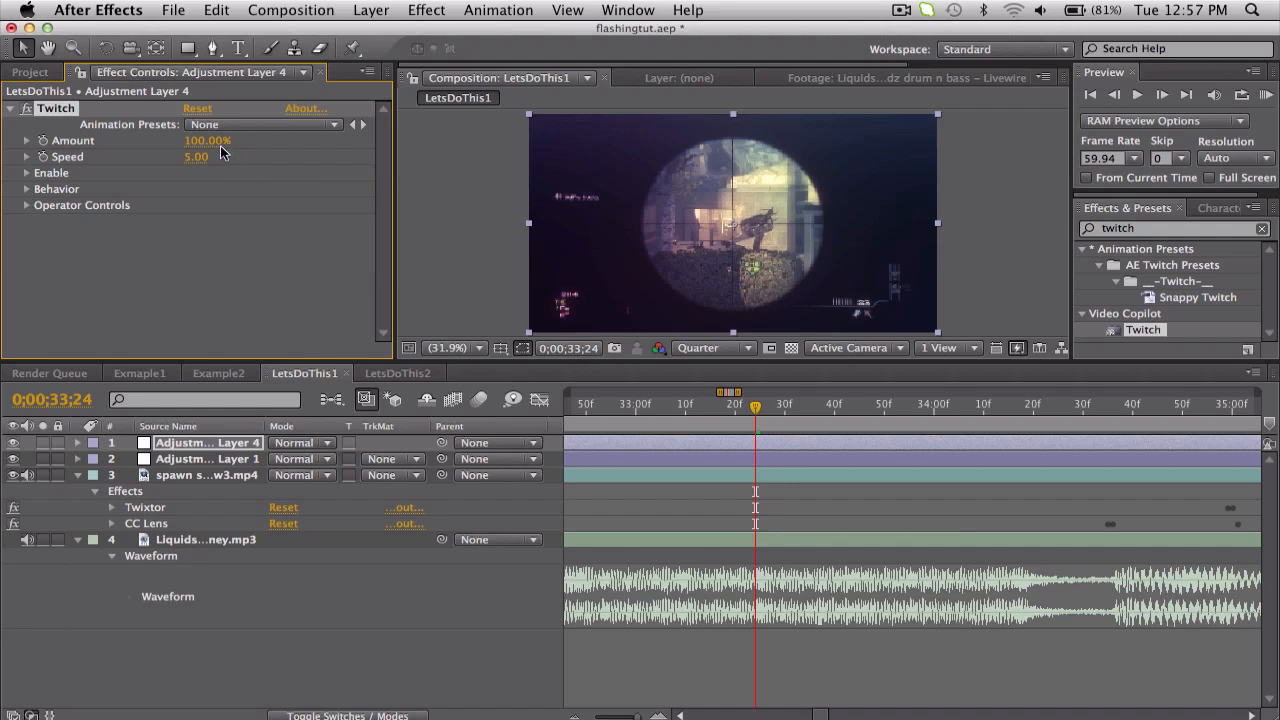
Enable Color and Light twitching in Twitch's Enable options
click(26, 173)
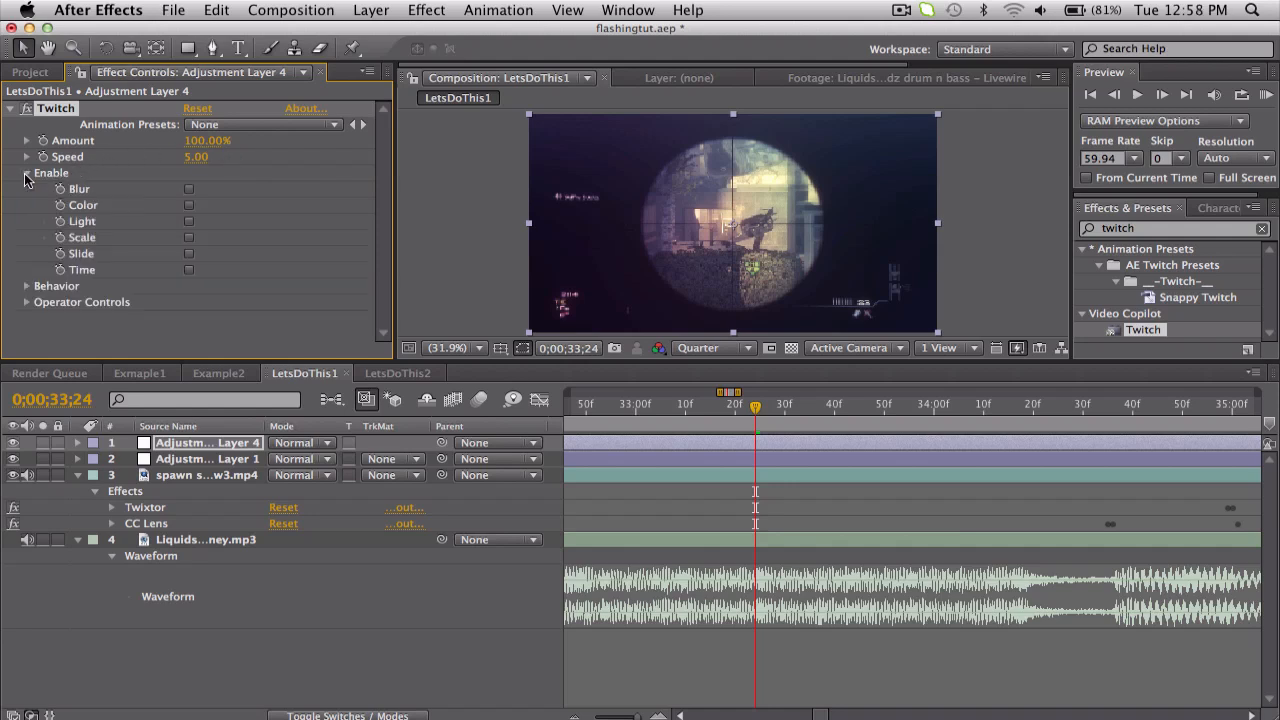
click(189, 206)
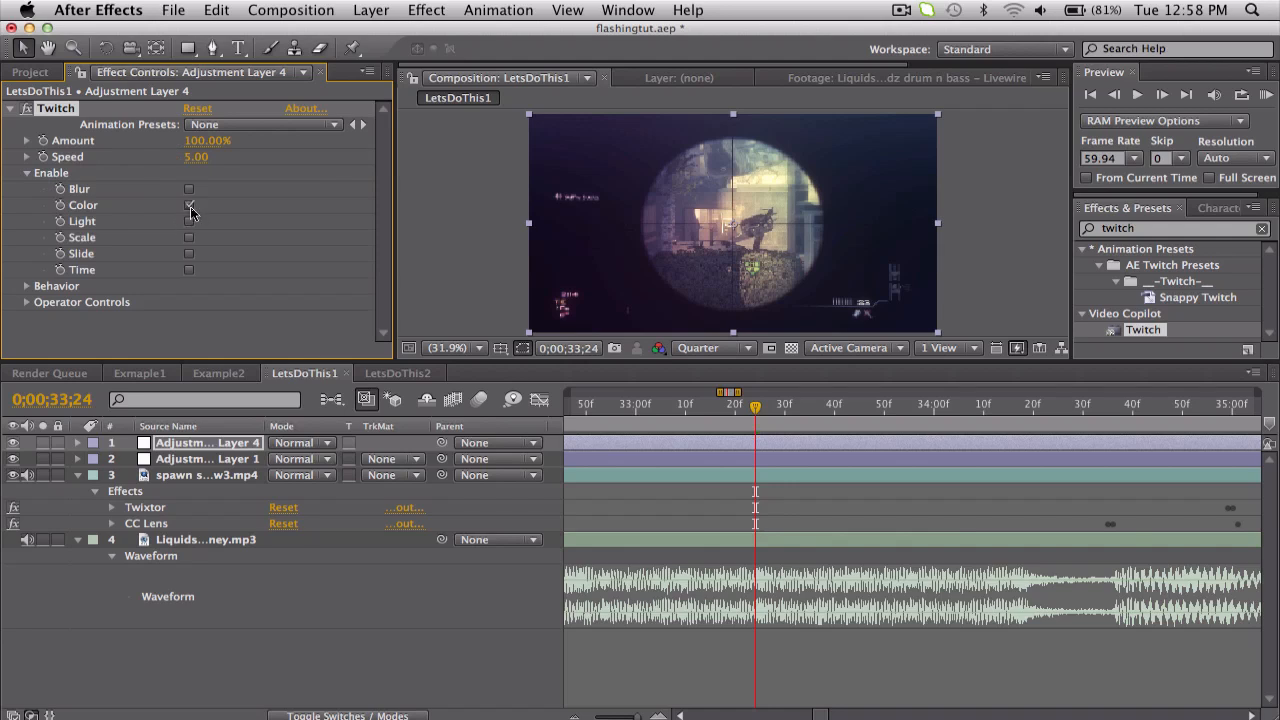
click(188, 205)
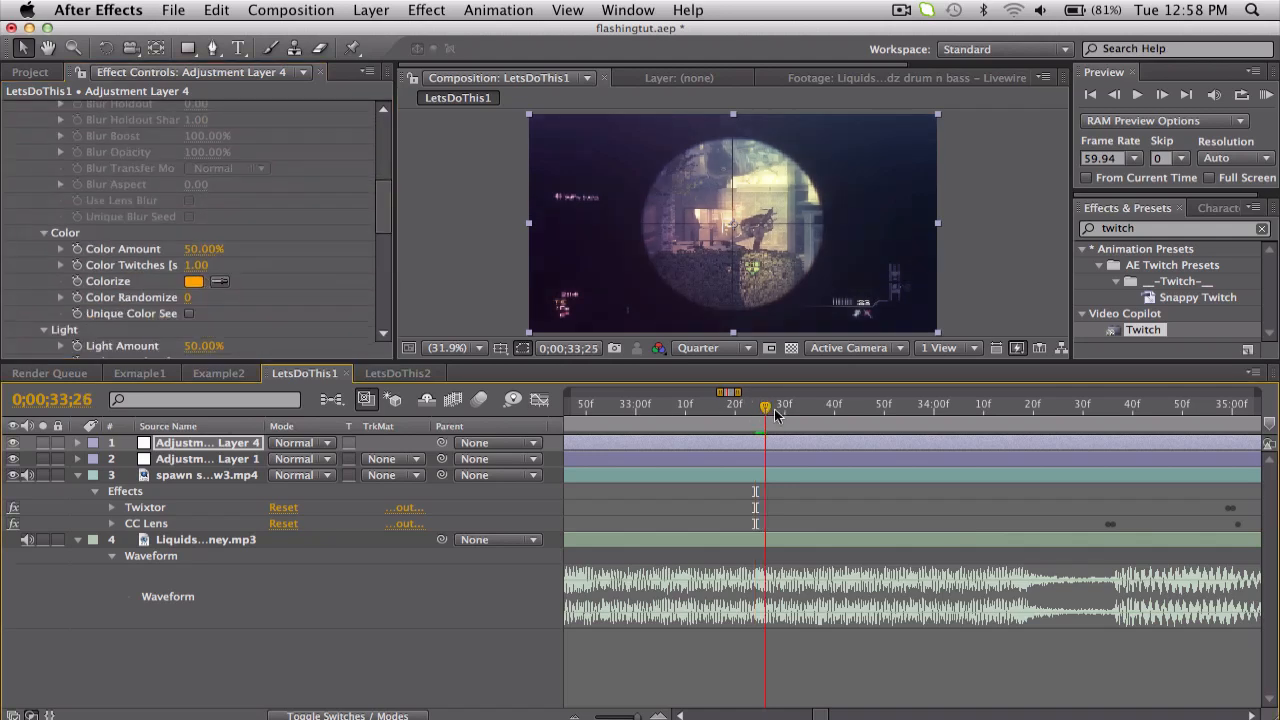
Expand Twitch's Color settings and set Color Amount to 300% and Randomize to 100
drag(765, 410, 848, 410)
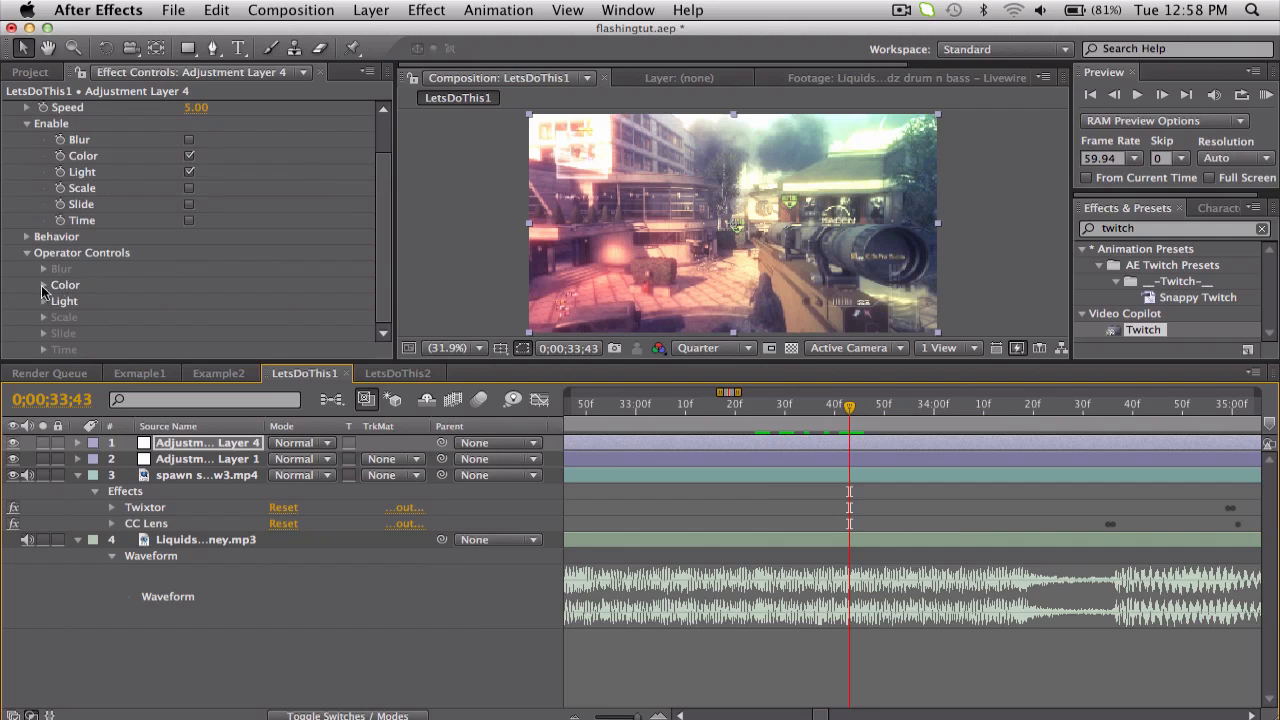
click(44, 284)
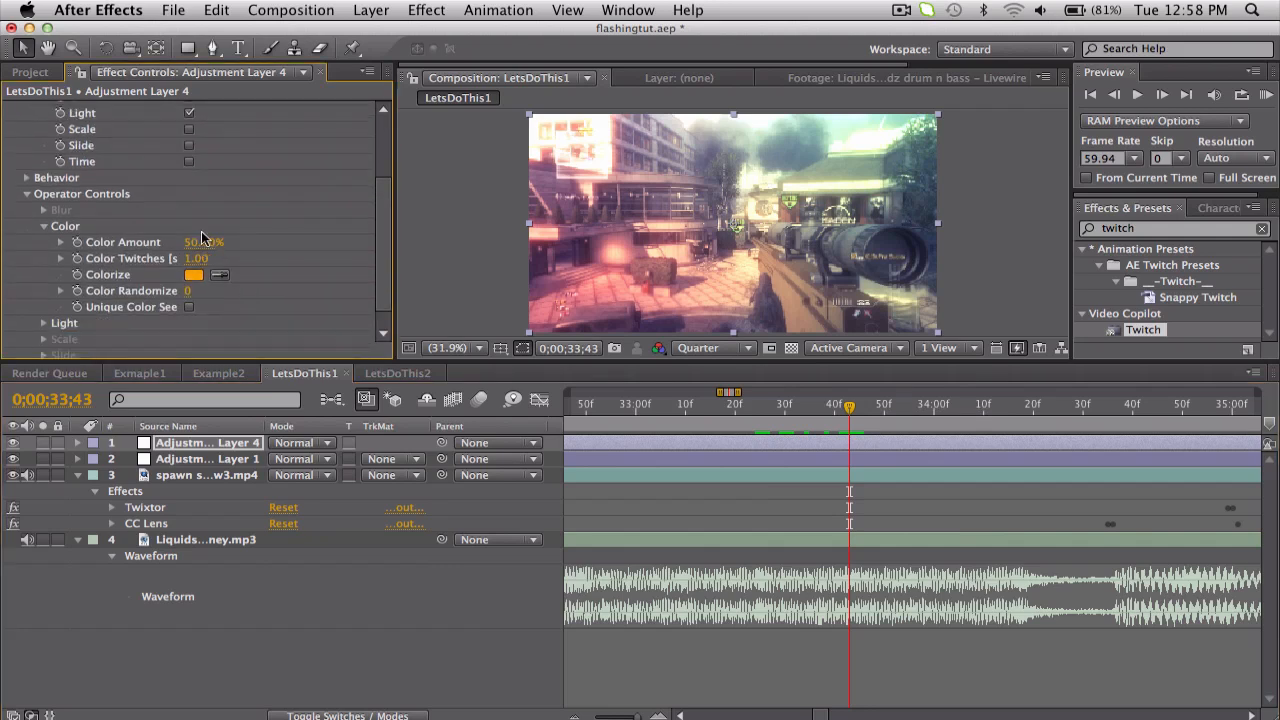
double_click(203, 242)
text(300)
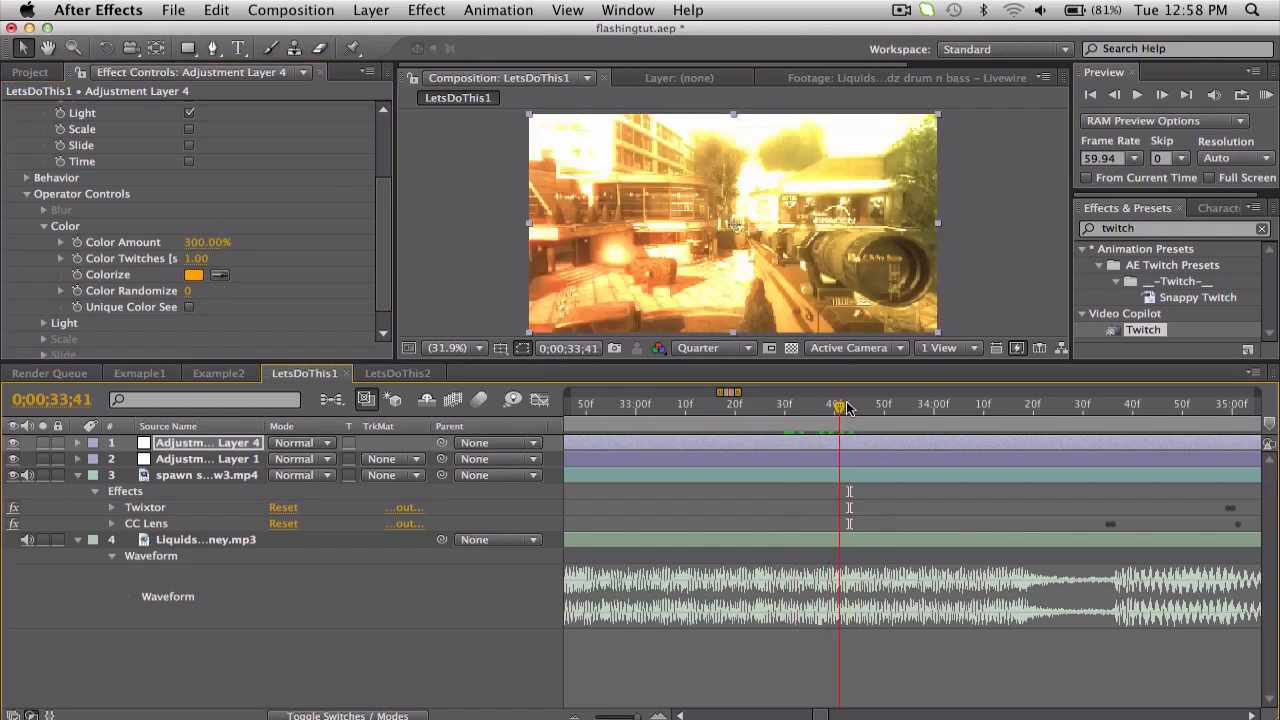
Jump between several later frames to check the coloured flashes
click(958, 403)
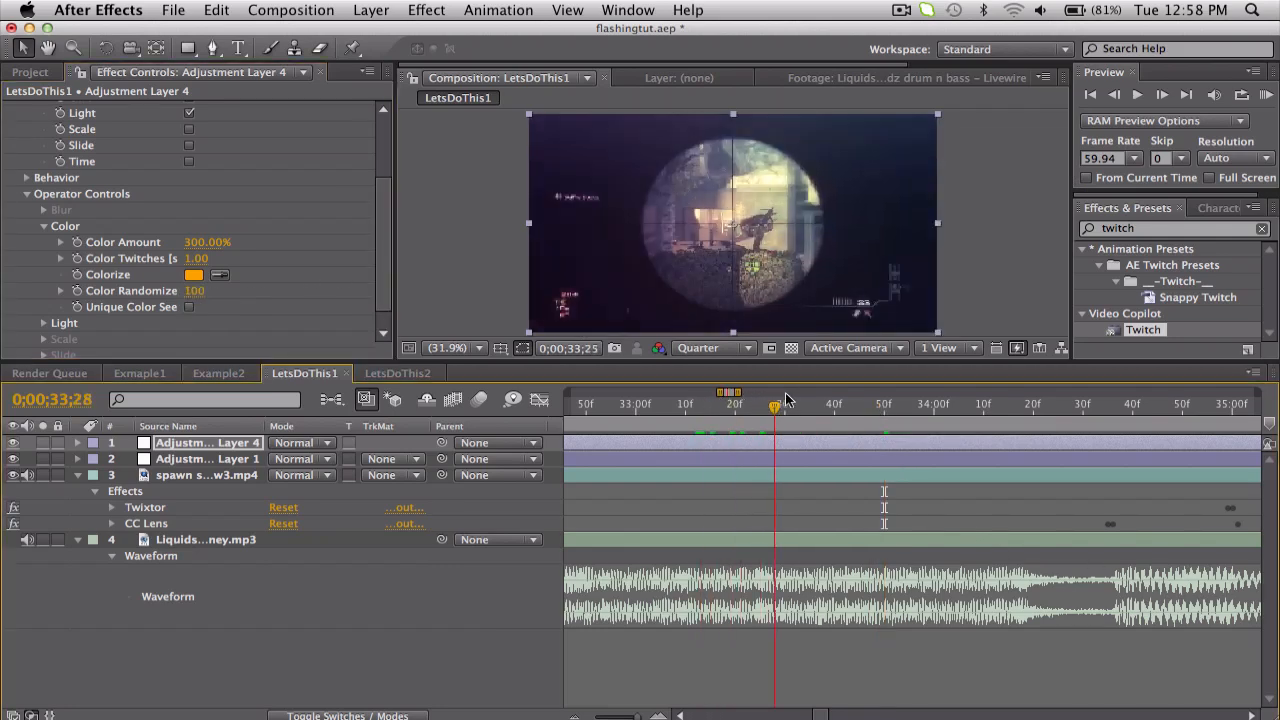
click(1048, 404)
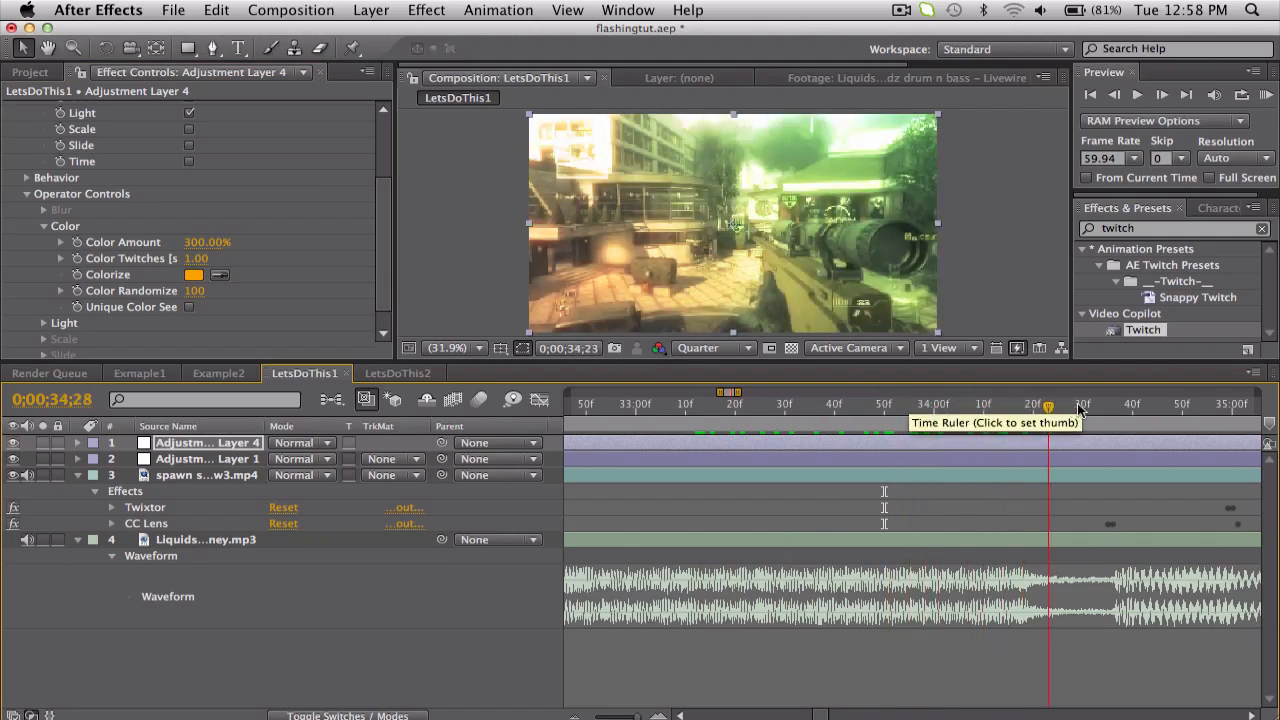
click(849, 423)
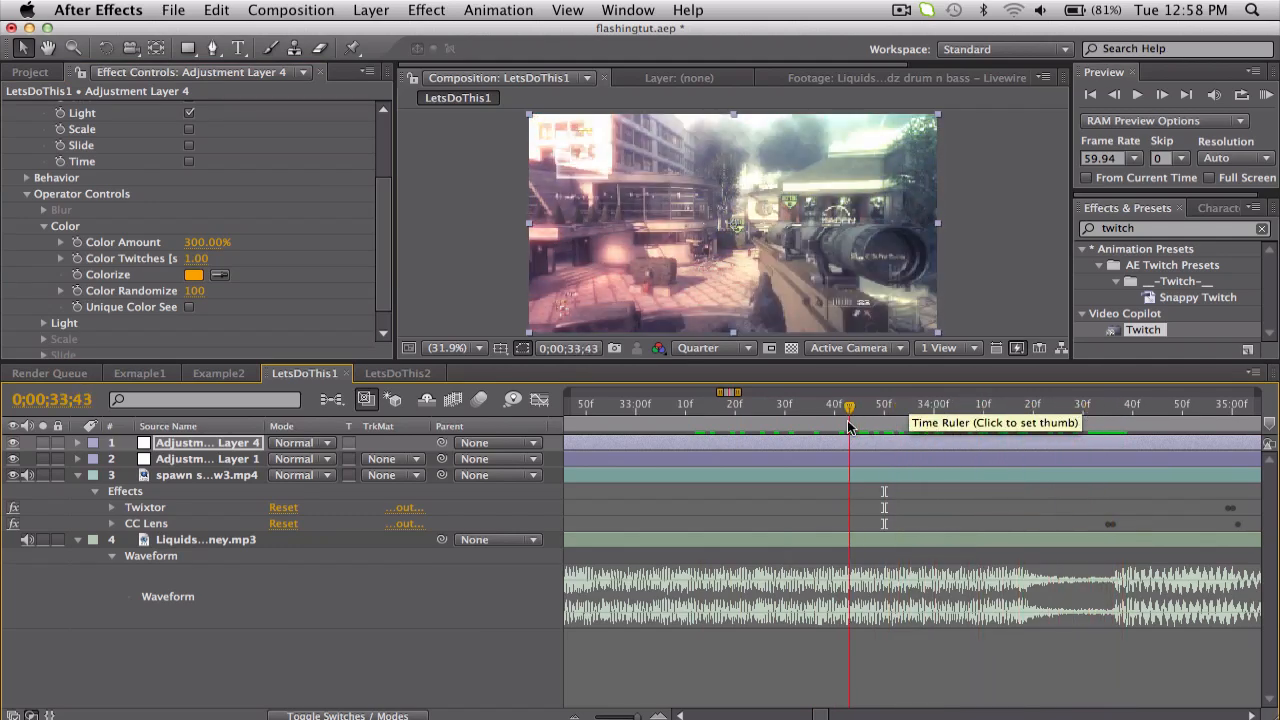
click(1048, 408)
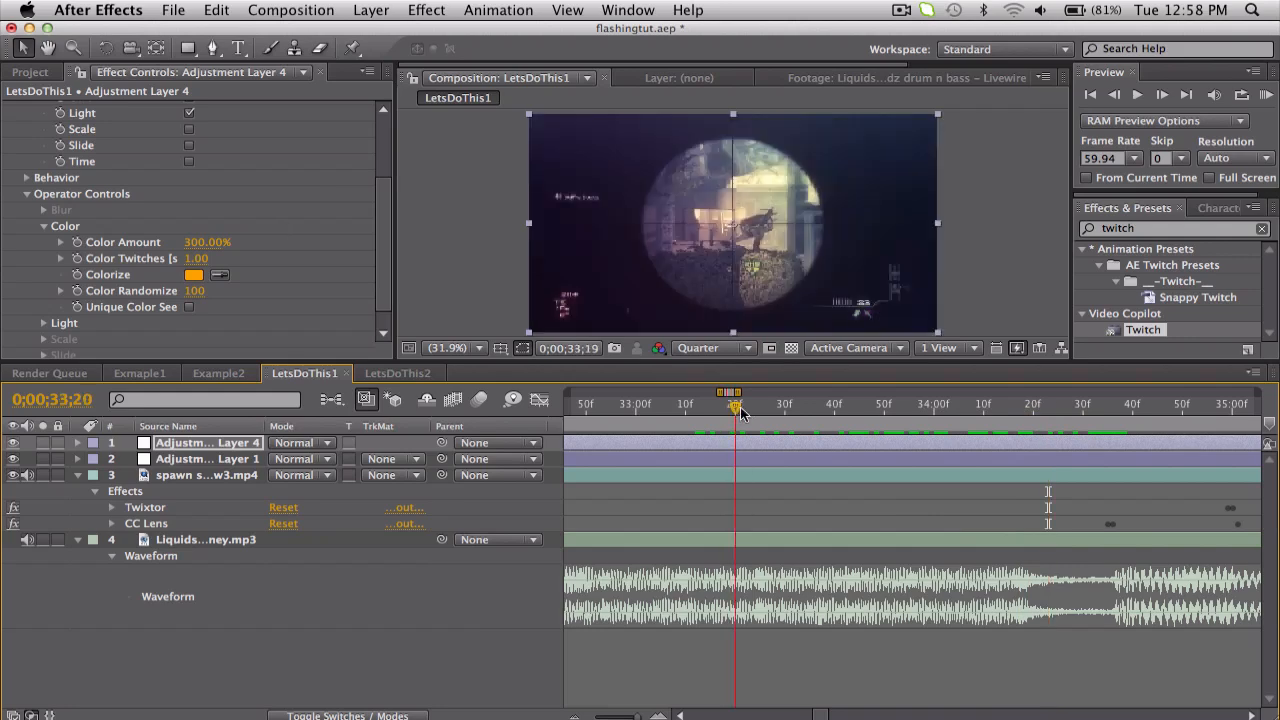
Preview the faster Twitch flashes at speed 60 at an earlier and a later frame
click(830, 404)
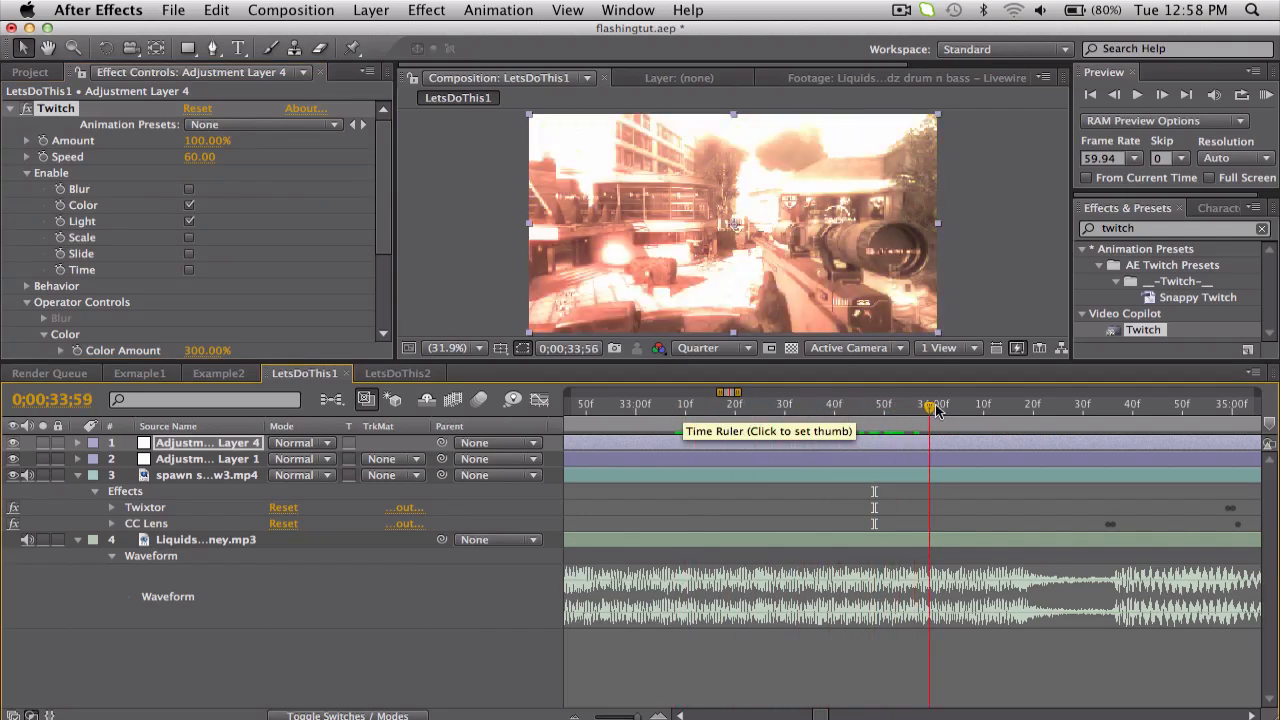
click(1078, 404)
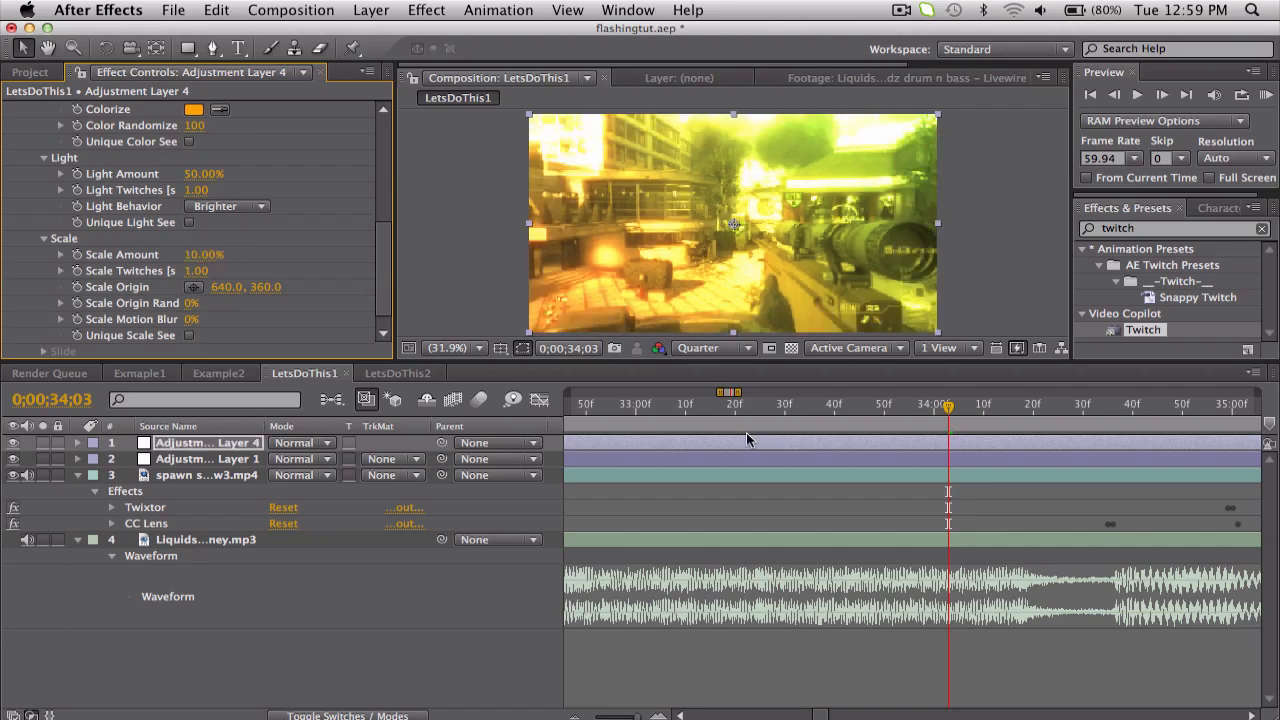
Preview the added scale twitching at two different frames on the time ruler
click(818, 405)
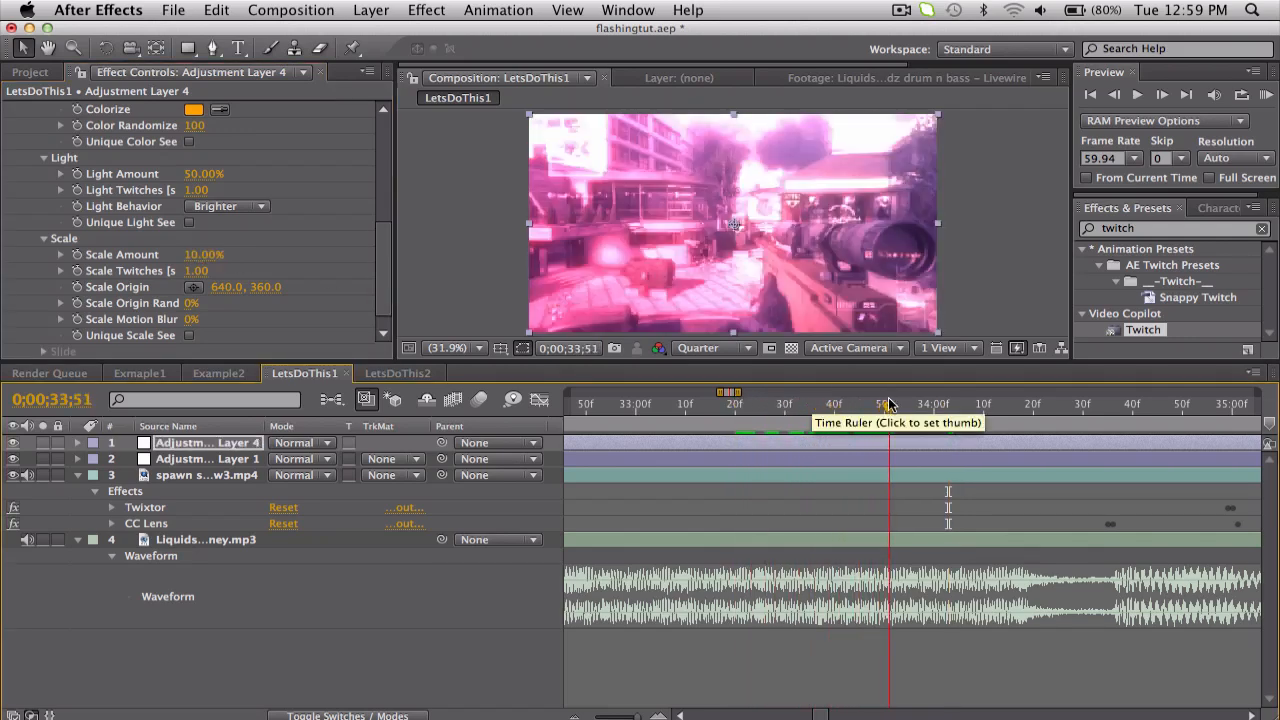
click(1040, 408)
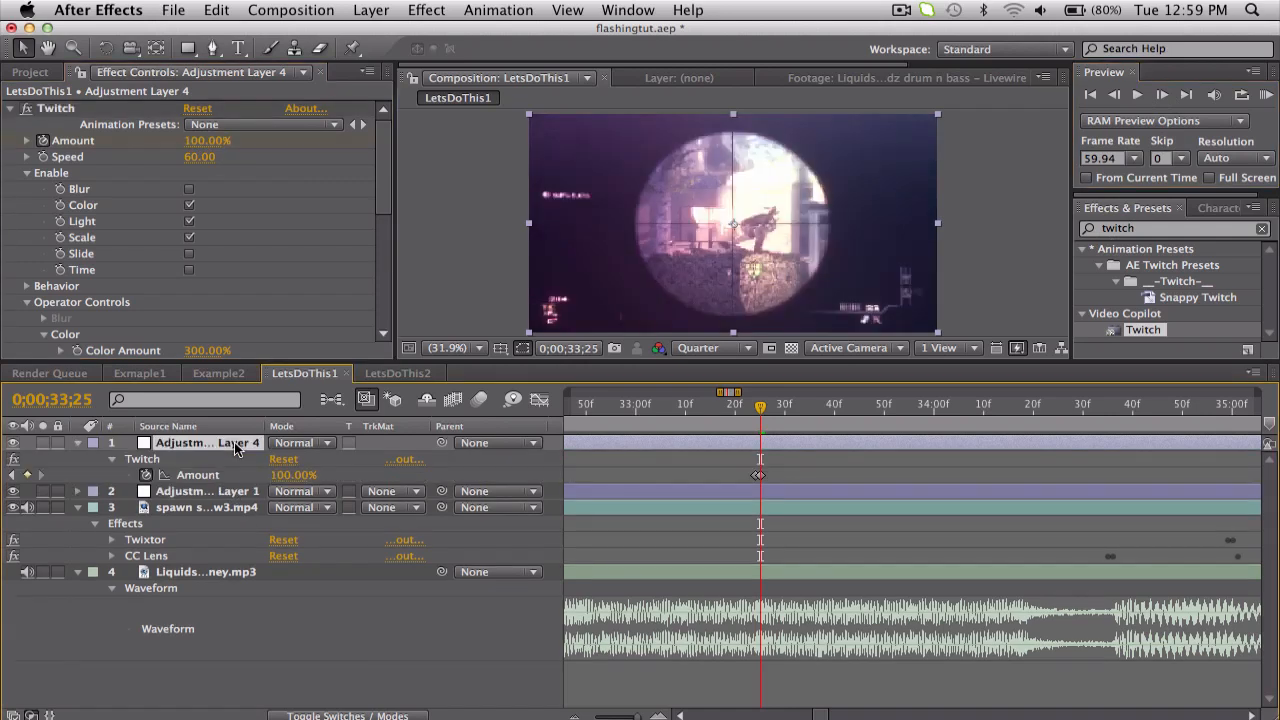
Keyframe Twitch Amount at 100% then 0%, checking a frame after the last key
click(997, 404)
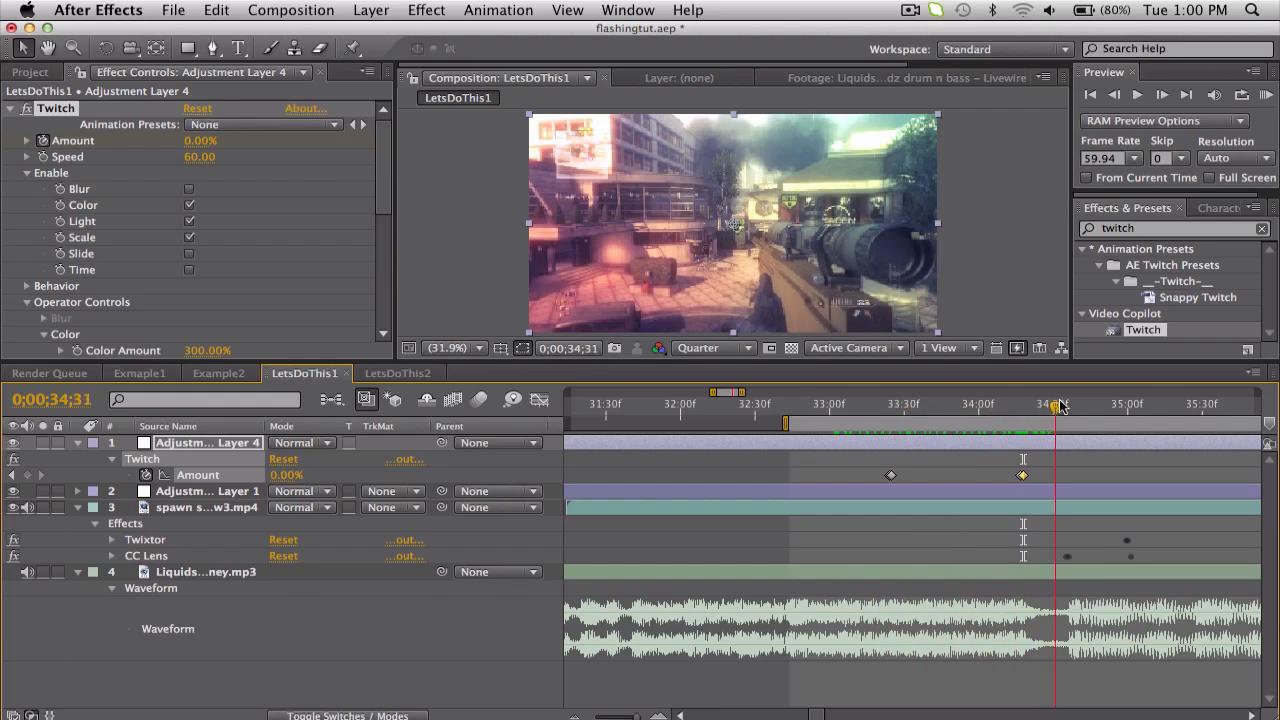
click(1170, 404)
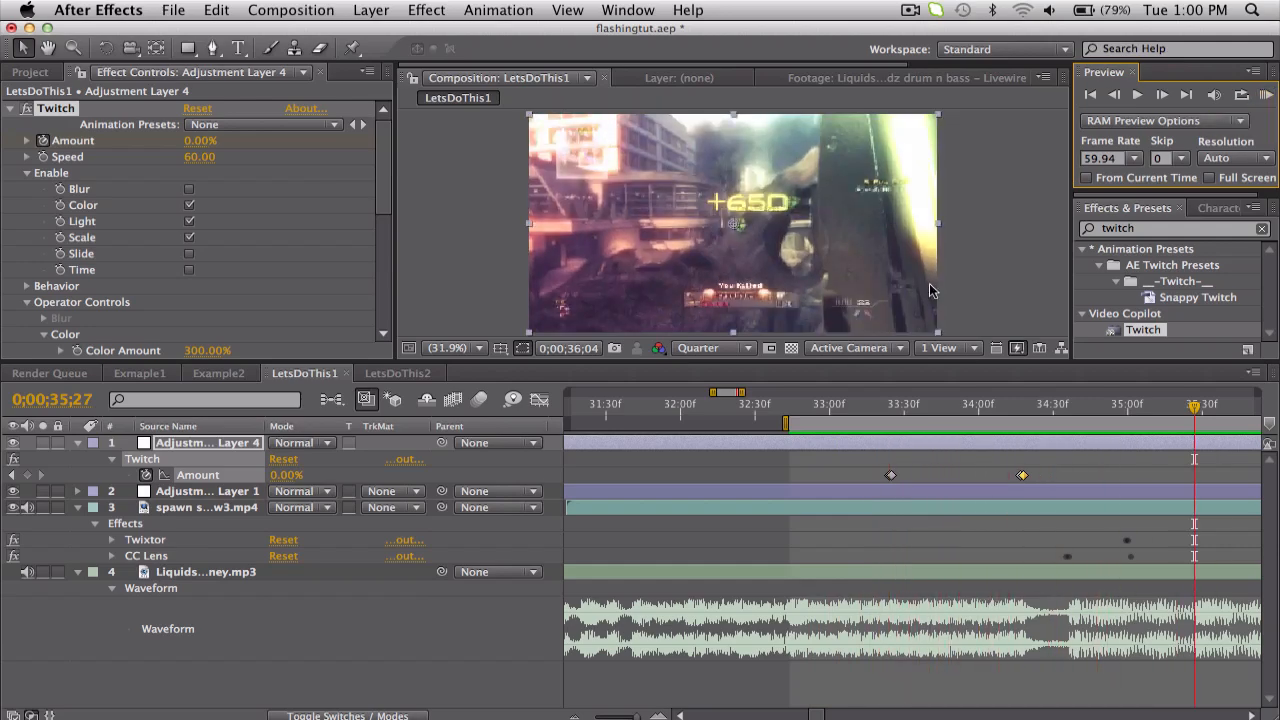
click(880, 404)
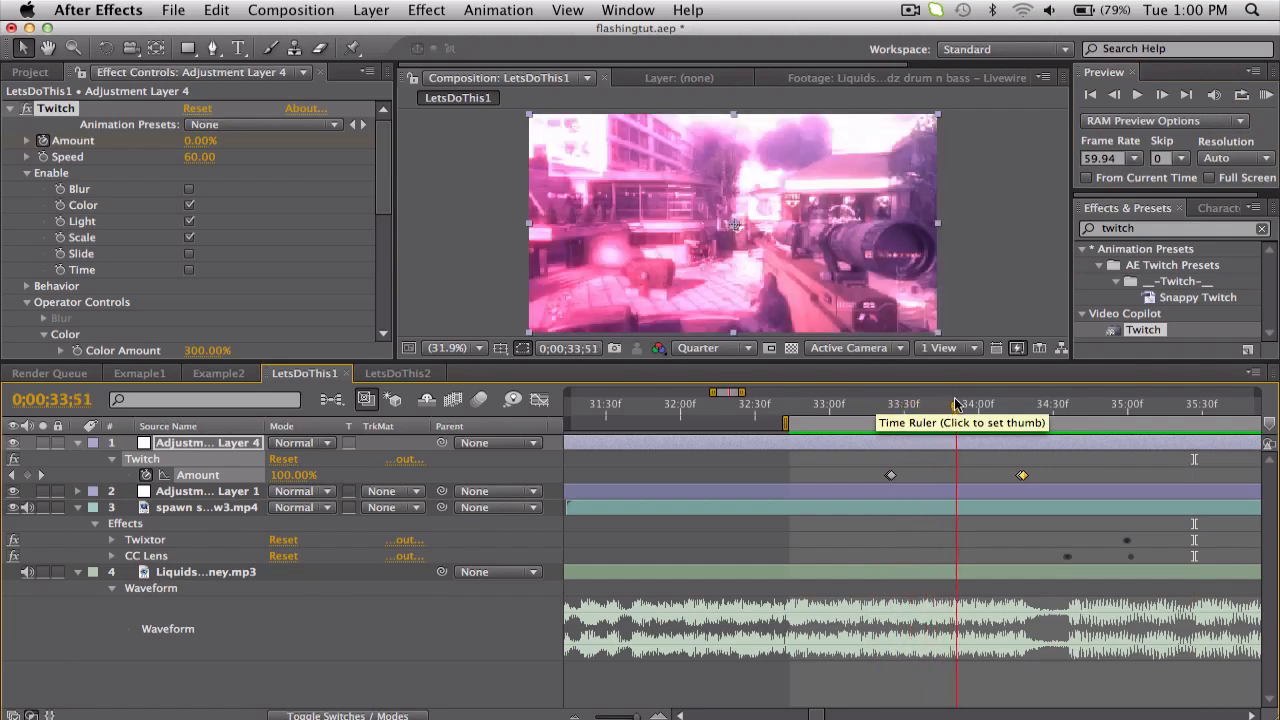
click(1012, 403)
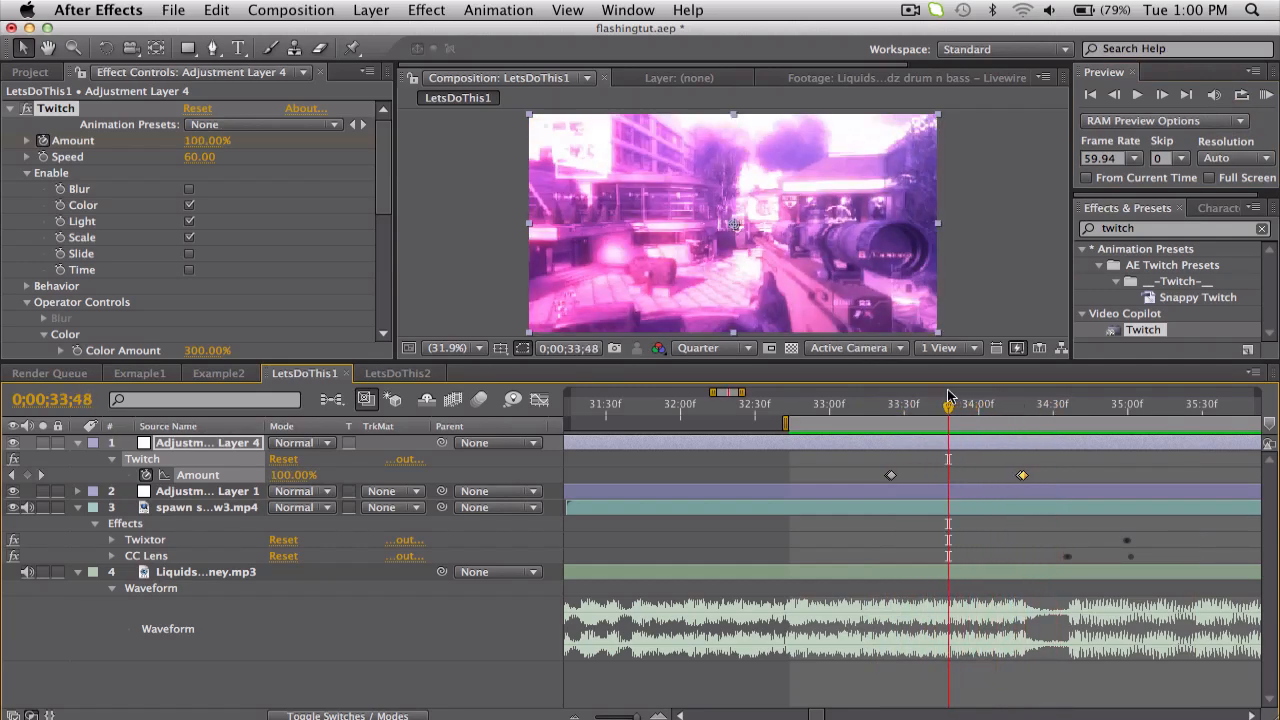
click(189, 237)
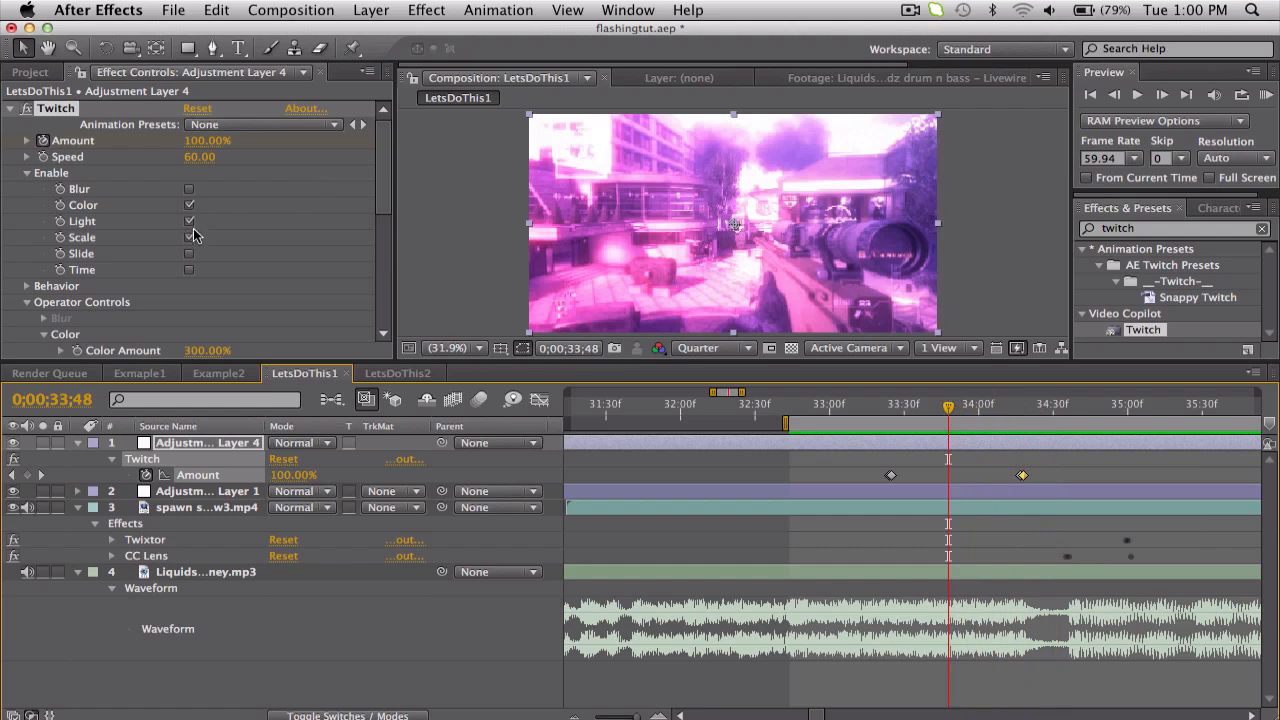
scroll(down, 3)
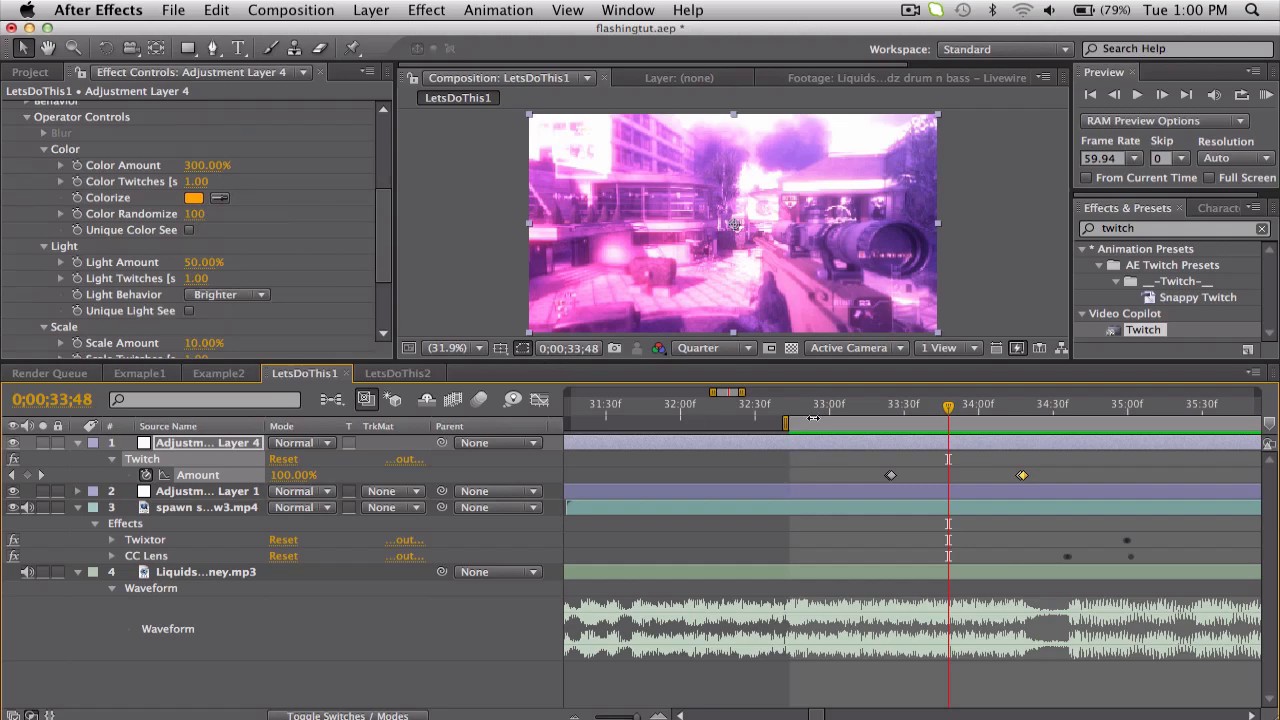
click(935, 410)
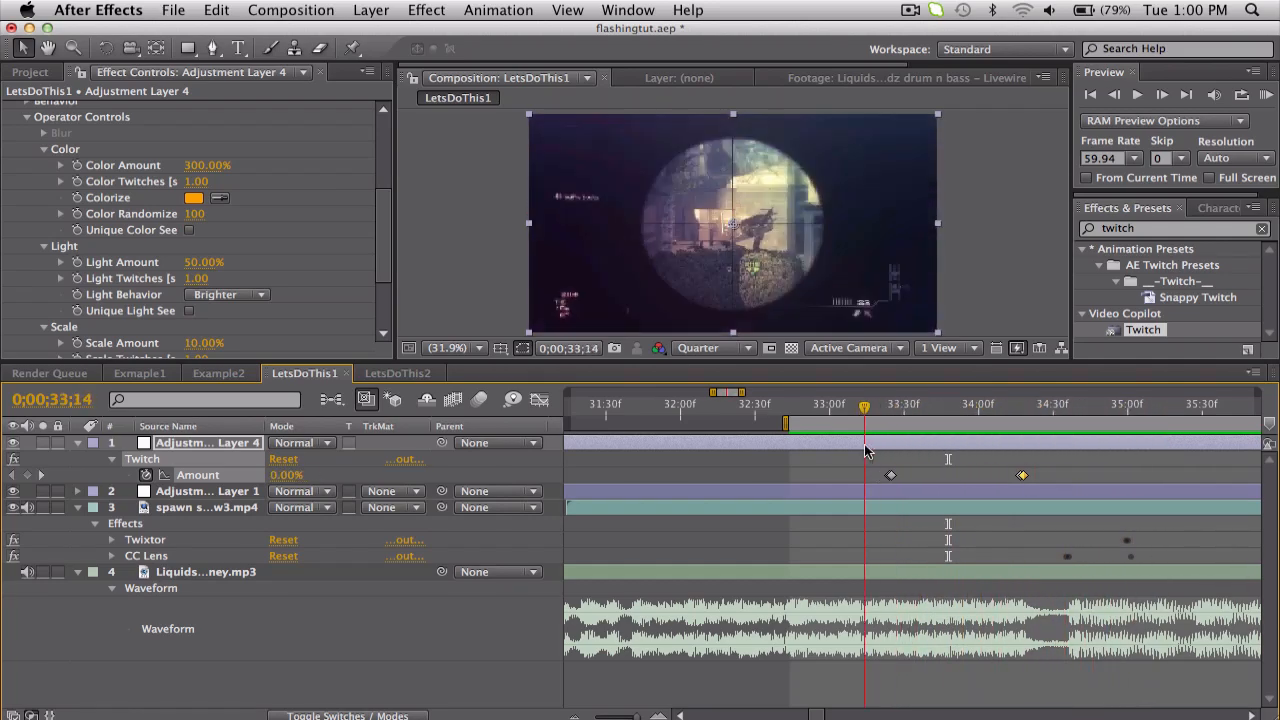
click(219, 373)
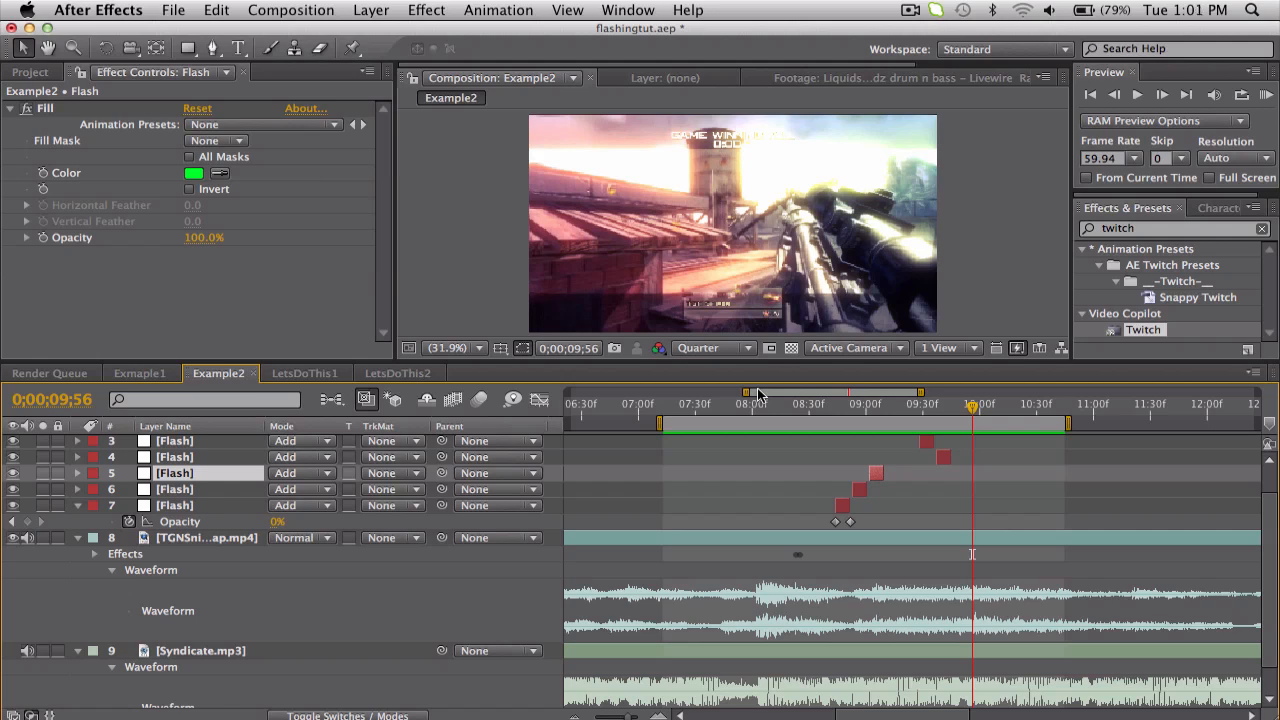
mouse_move(762, 418)
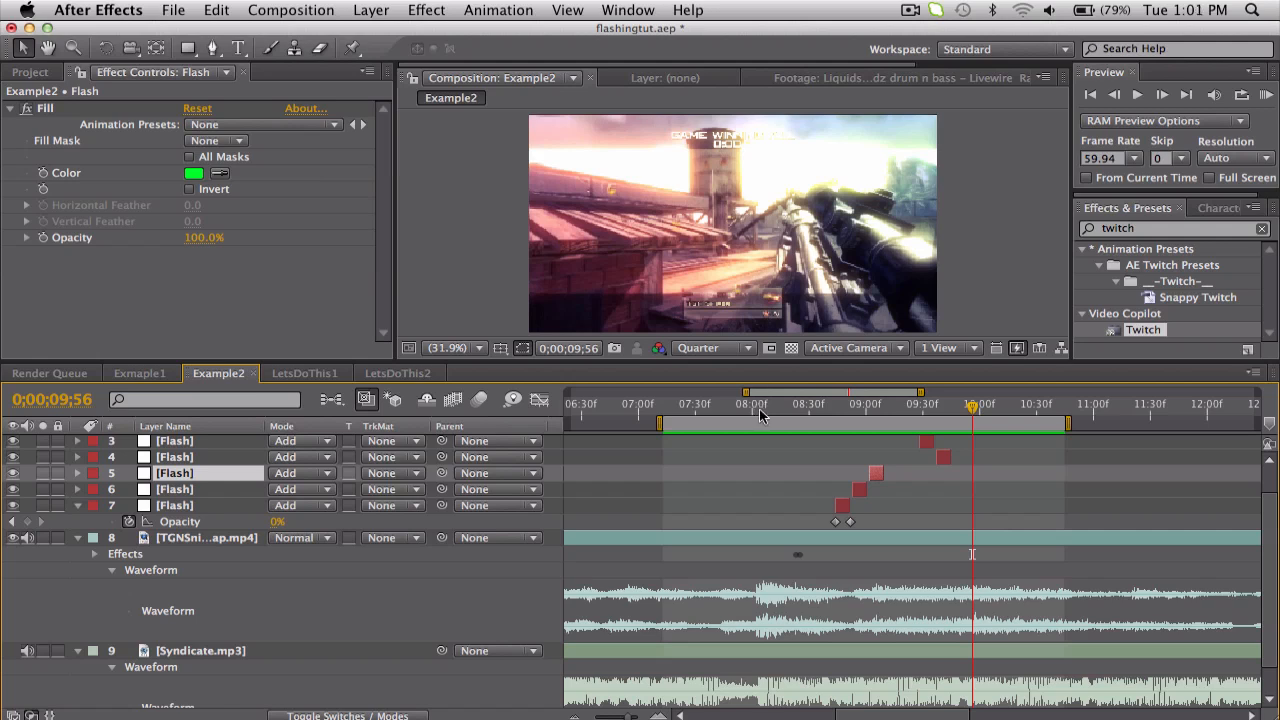
Review Example2's Add-mode flash layers, then return to LetsDoThis1
click(883, 404)
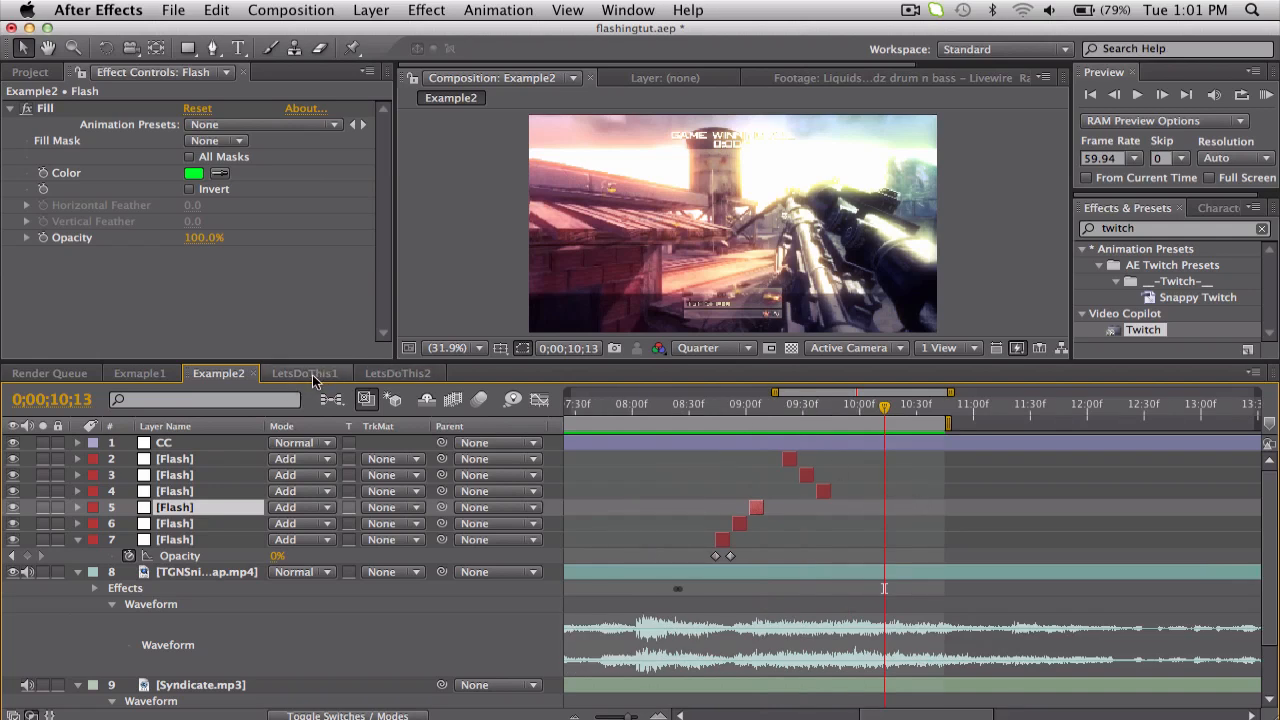
click(304, 373)
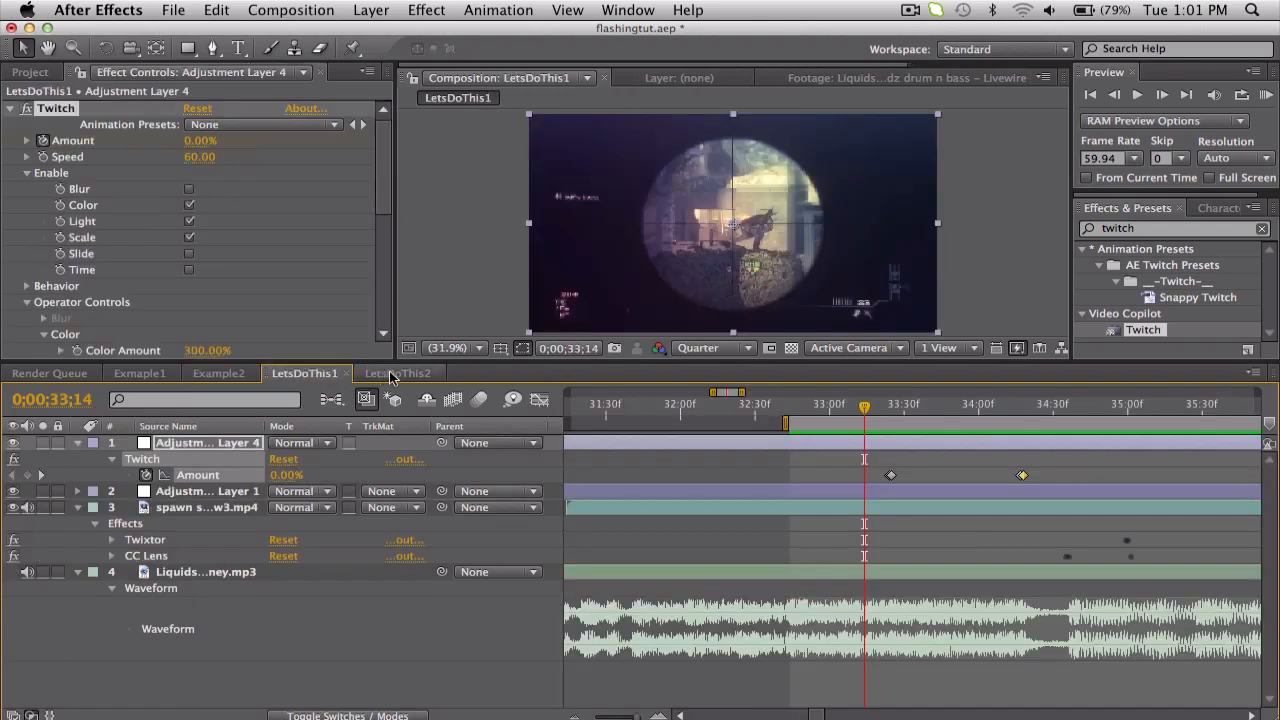